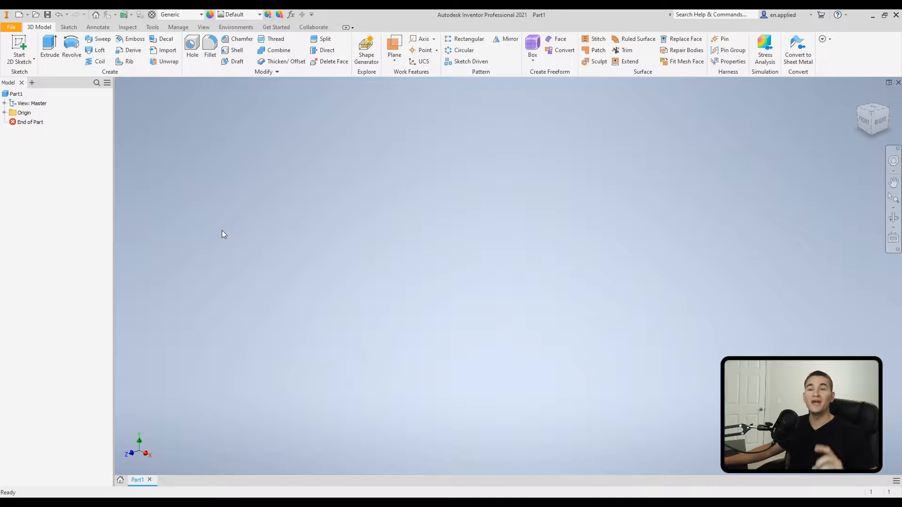
{"action": "mouse_move", "coordinate": [133, 115]}
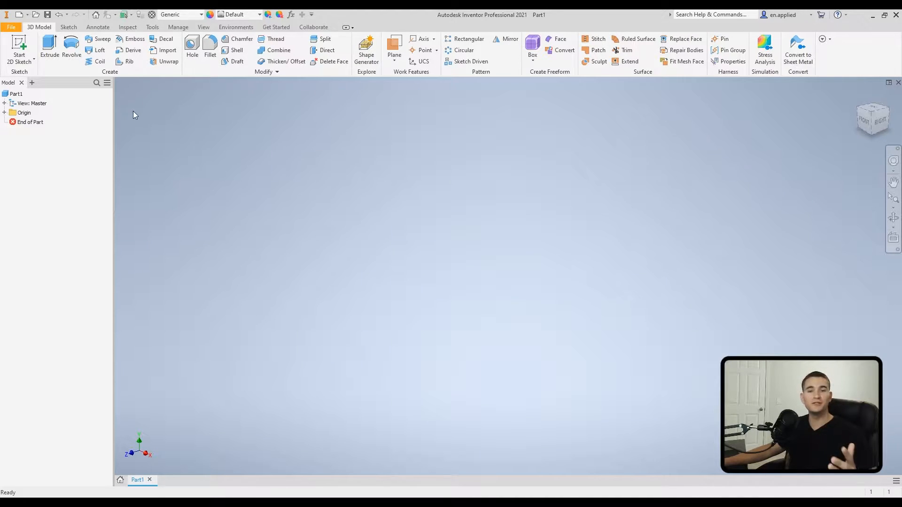
{"action": "mouse_move", "coordinate": [19, 47]}
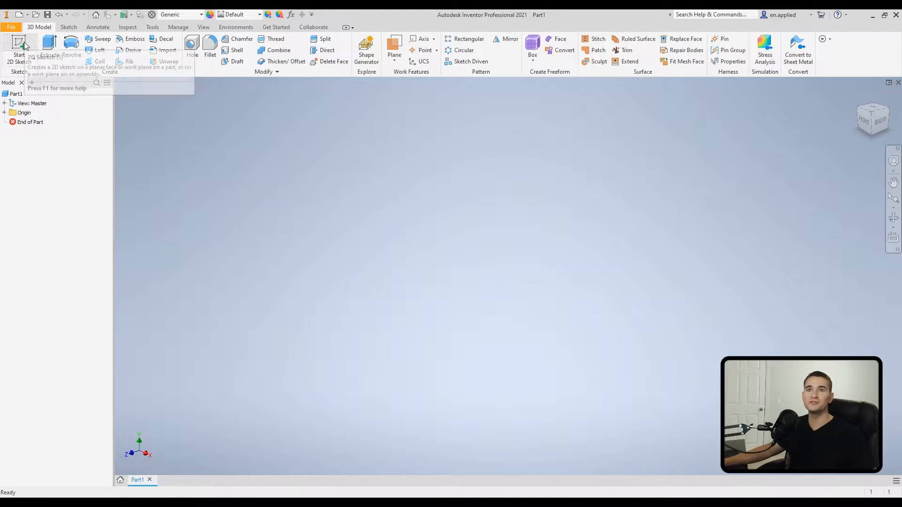
Start a 2D sketch on an origin plane and draw a rectangle above-left of the origin.
{"action": "left_click", "coordinate": [18, 49]}
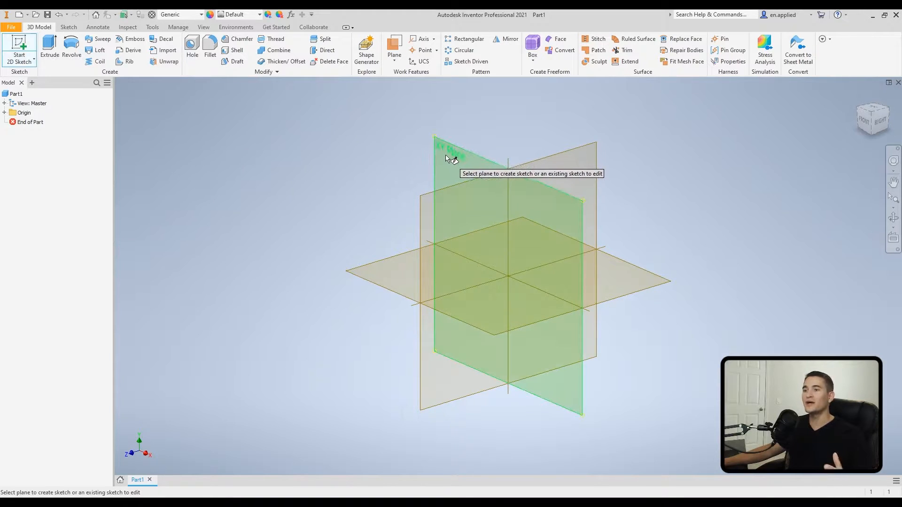
{"action": "left_click", "coordinate": [455, 155]}
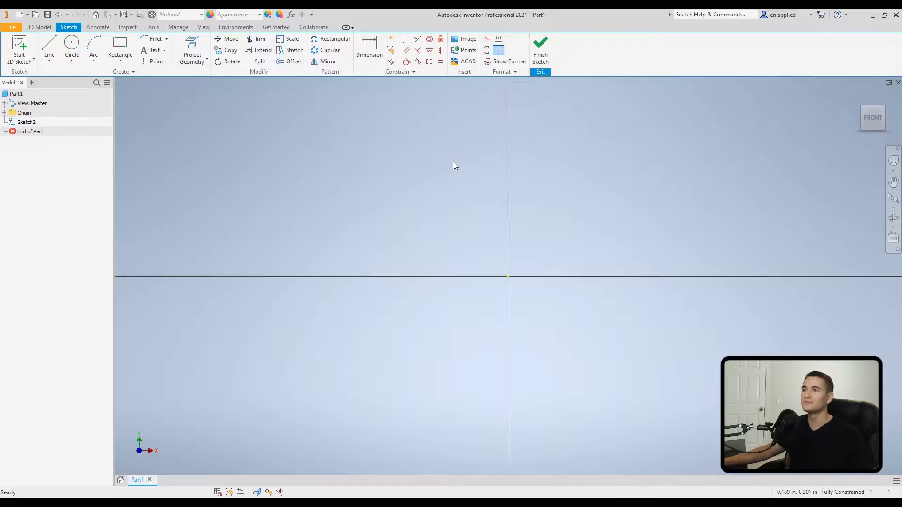
{"action": "mouse_move", "coordinate": [248, 109]}
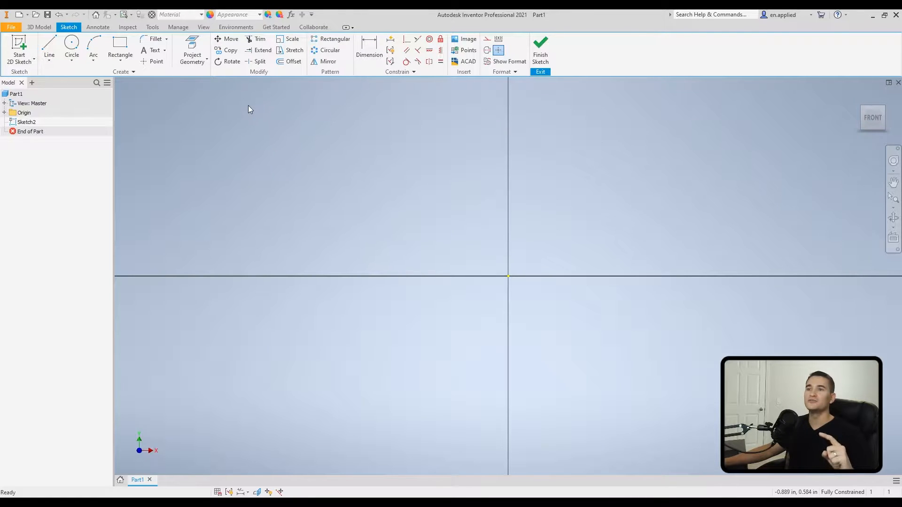
{"action": "mouse_move", "coordinate": [217, 91]}
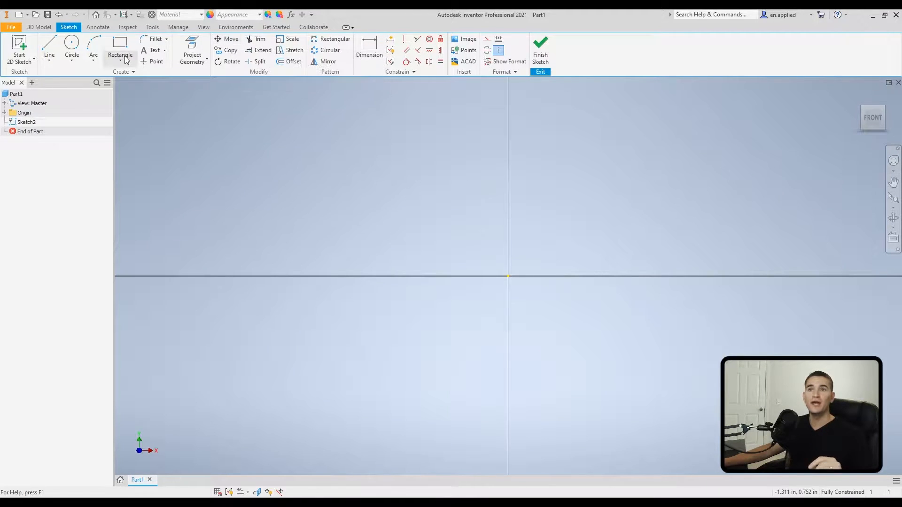
{"action": "left_click", "coordinate": [119, 48]}
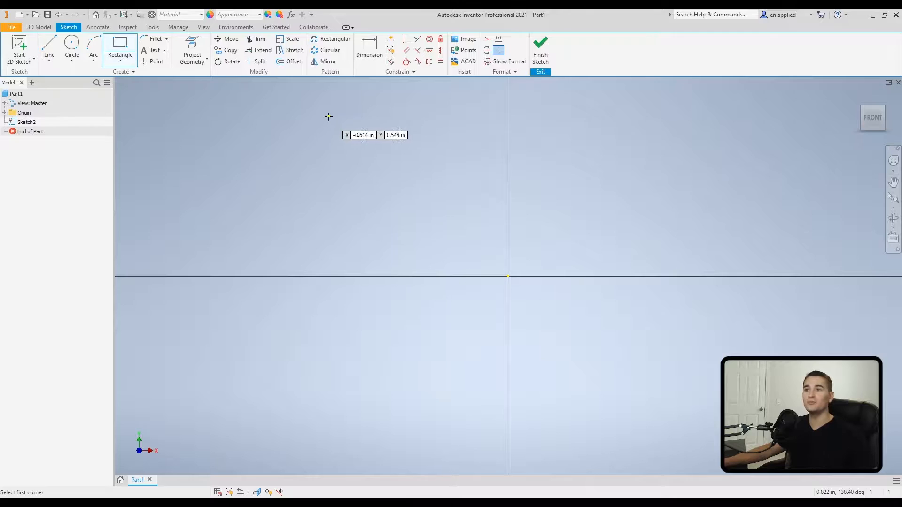
{"action": "left_click", "coordinate": [457, 187]}
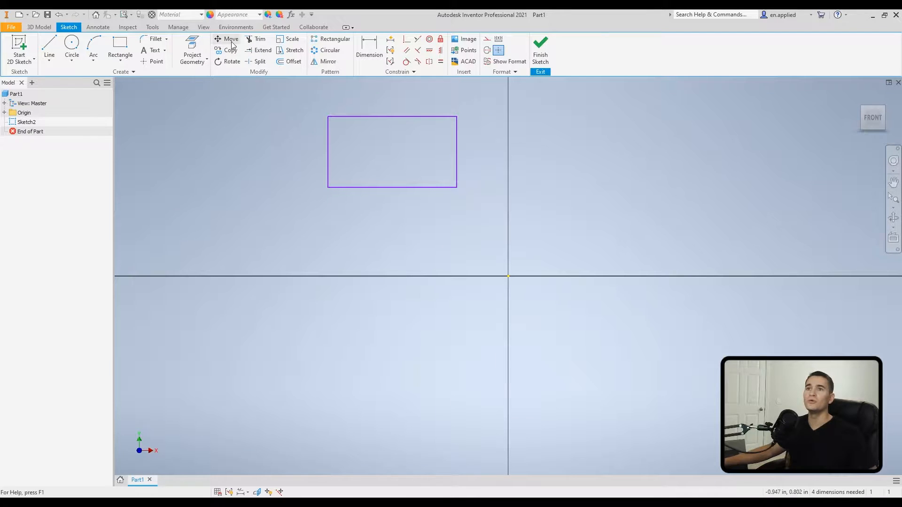
{"action": "mouse_move", "coordinate": [231, 38]}
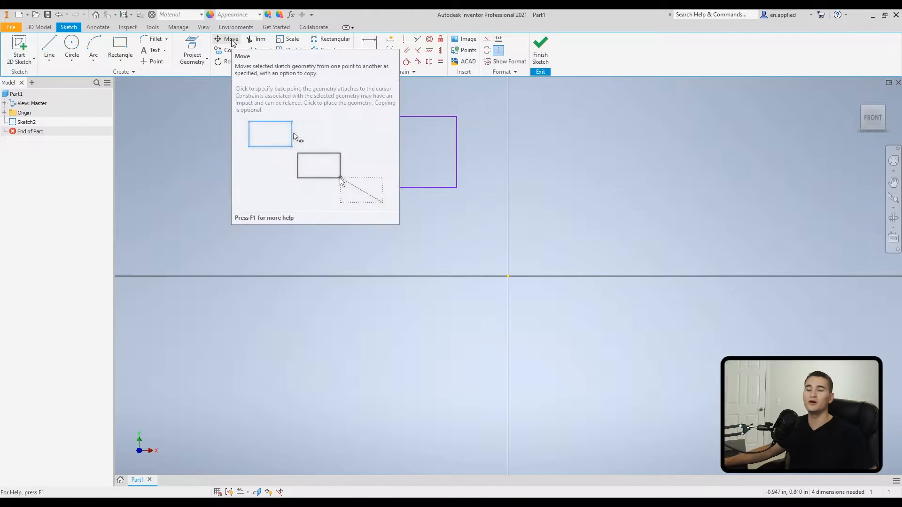
Move the rectangle by its bottom-right corner onto the sketch origin and finish.
{"action": "left_click", "coordinate": [231, 39]}
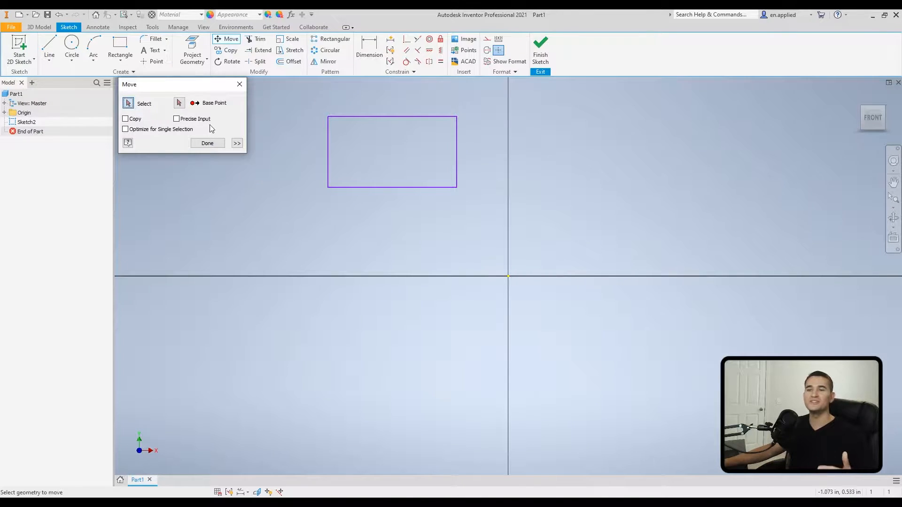
{"action": "mouse_move", "coordinate": [303, 142]}
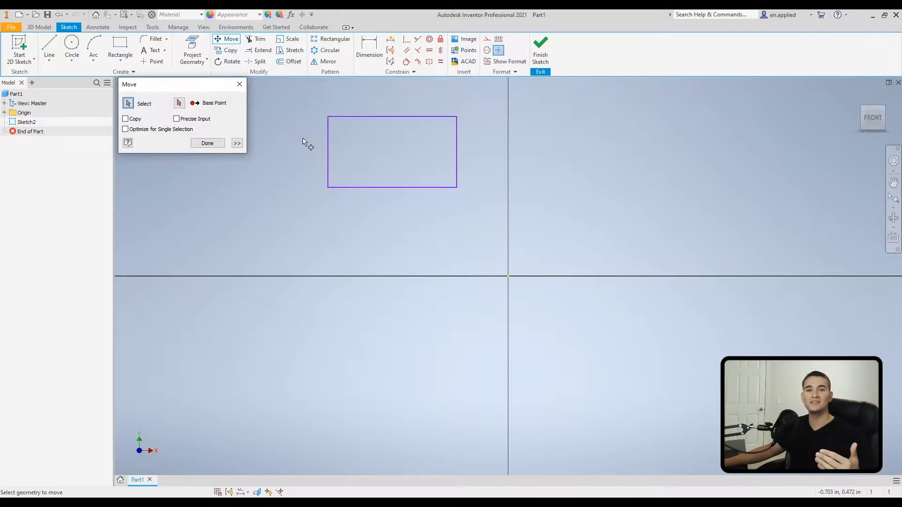
{"action": "mouse_move", "coordinate": [325, 138]}
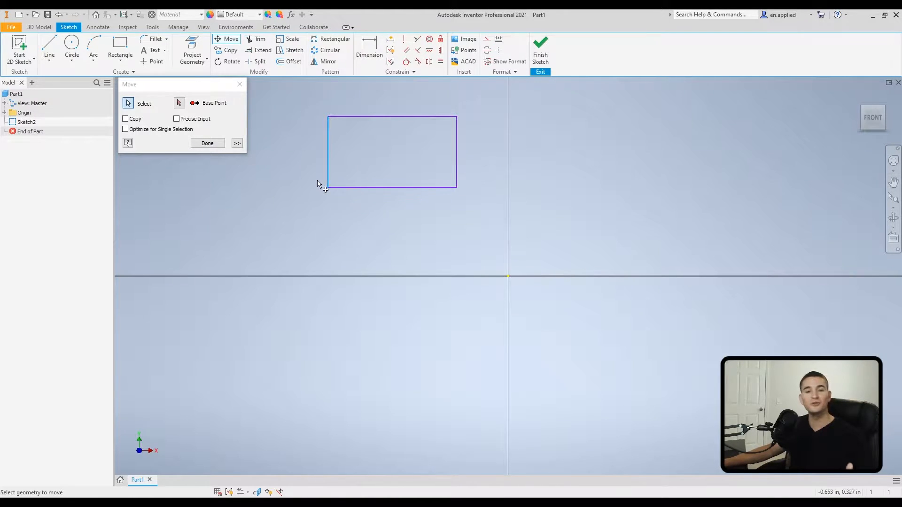
{"action": "mouse_move", "coordinate": [350, 119]}
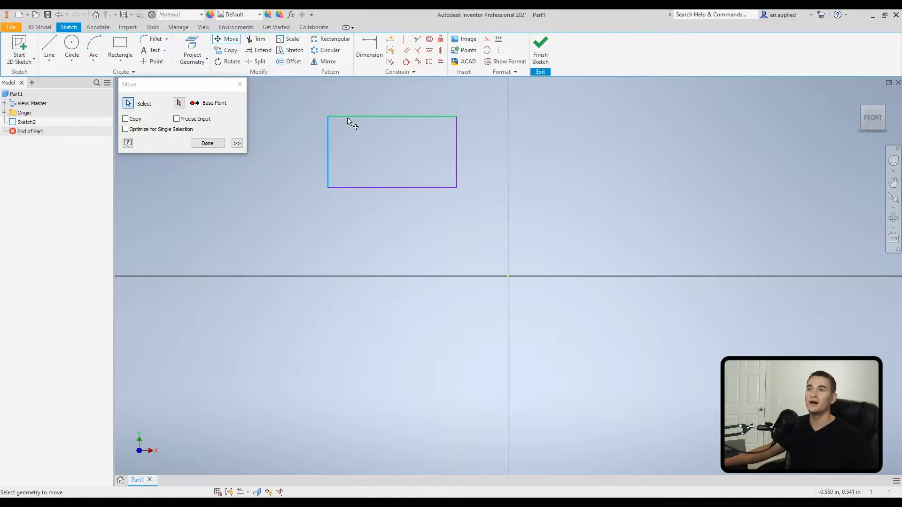
{"action": "mouse_move", "coordinate": [419, 189]}
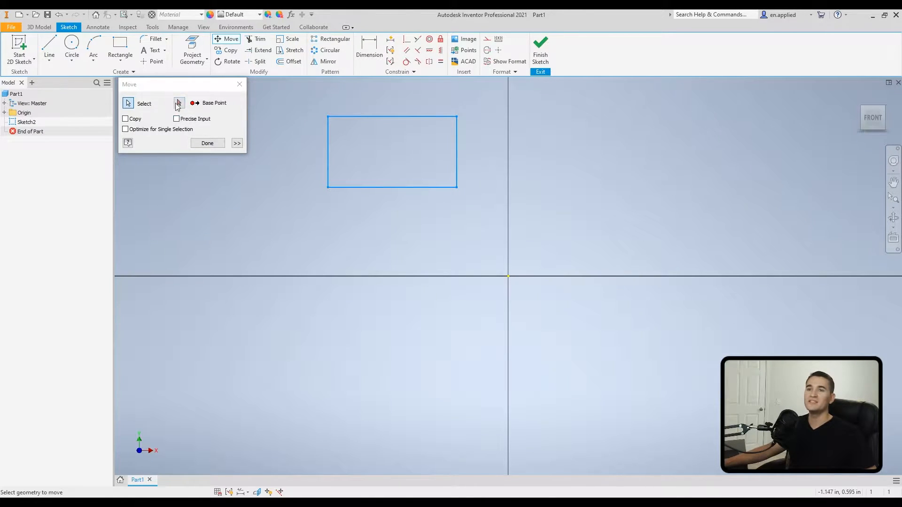
{"action": "mouse_move", "coordinate": [196, 111]}
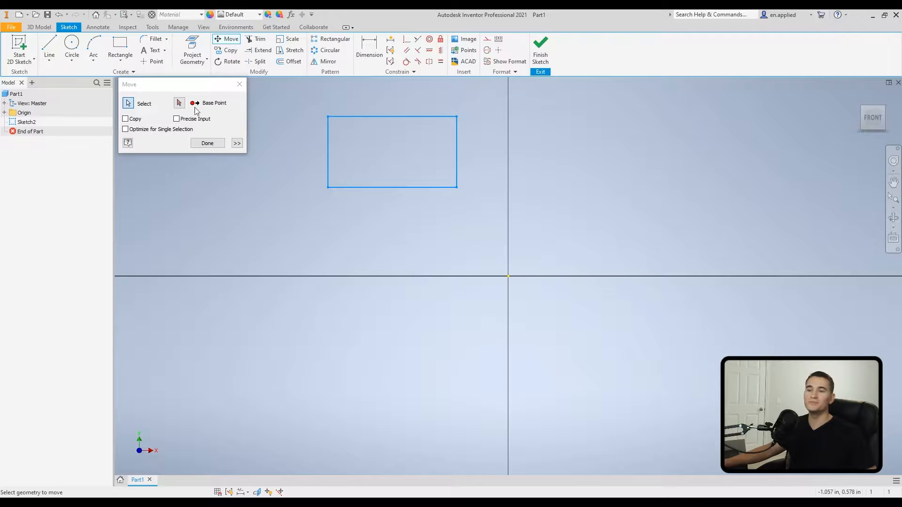
{"action": "left_click", "coordinate": [178, 103]}
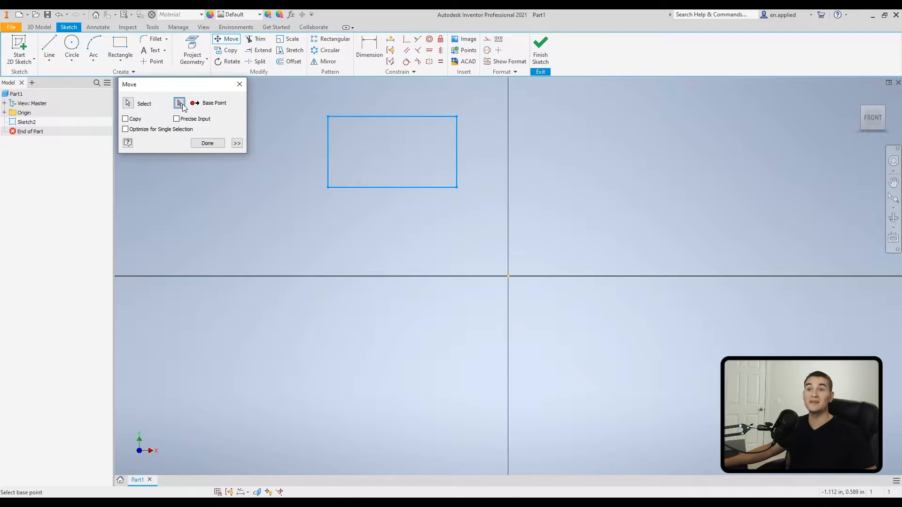
{"action": "mouse_move", "coordinate": [458, 191]}
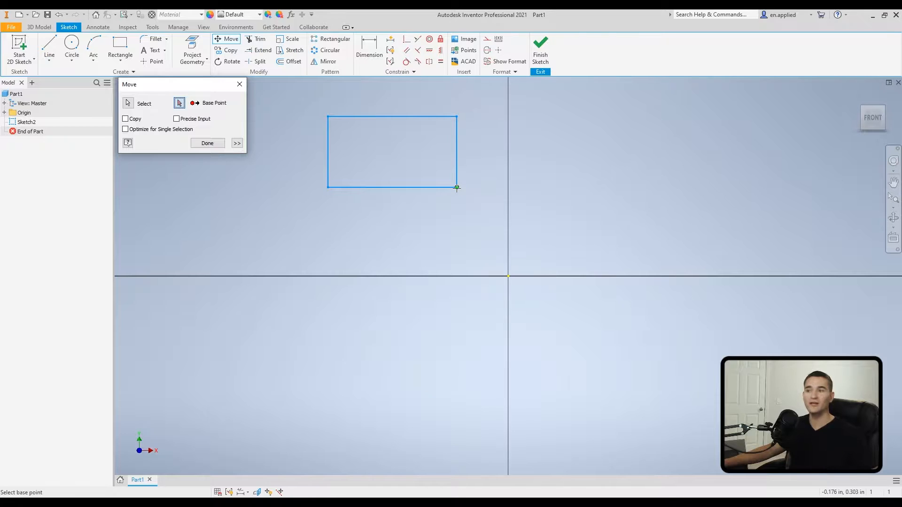
{"action": "left_click", "coordinate": [457, 187]}
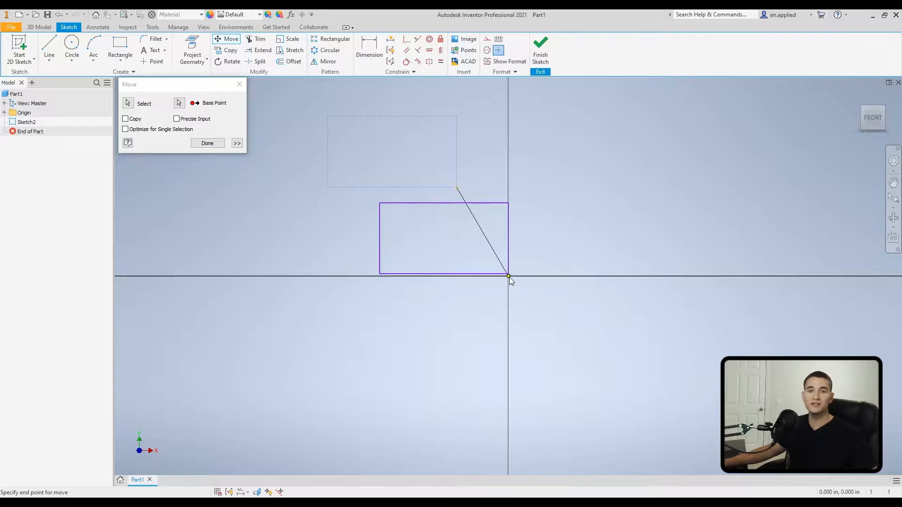
{"action": "left_click", "coordinate": [508, 277]}
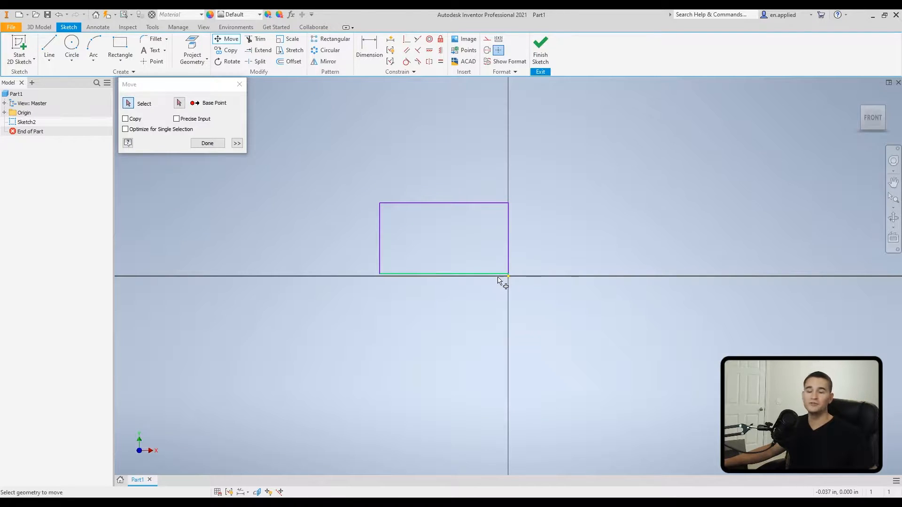
{"action": "left_click", "coordinate": [206, 143]}
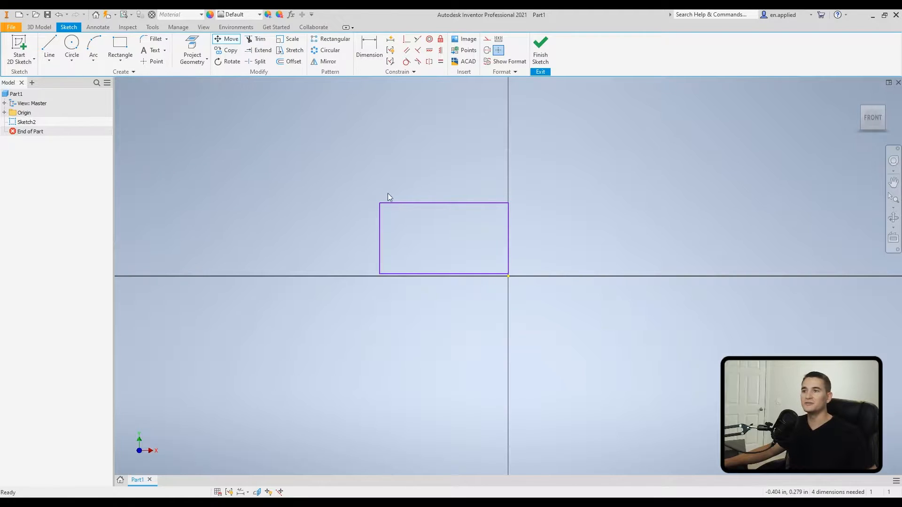
Move the circle with Optimize for Single Selection, picking its base point for a new spot to the right.
{"action": "left_click", "coordinate": [229, 38]}
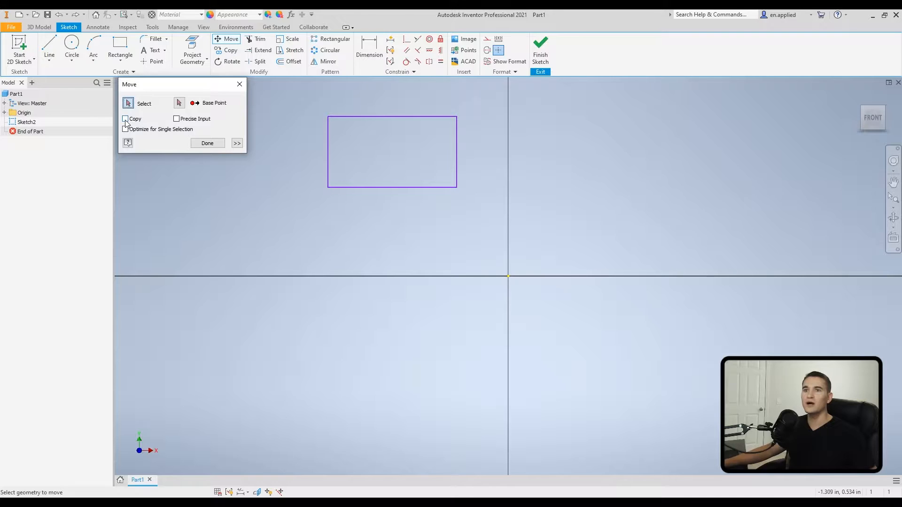
{"action": "left_click", "coordinate": [124, 119]}
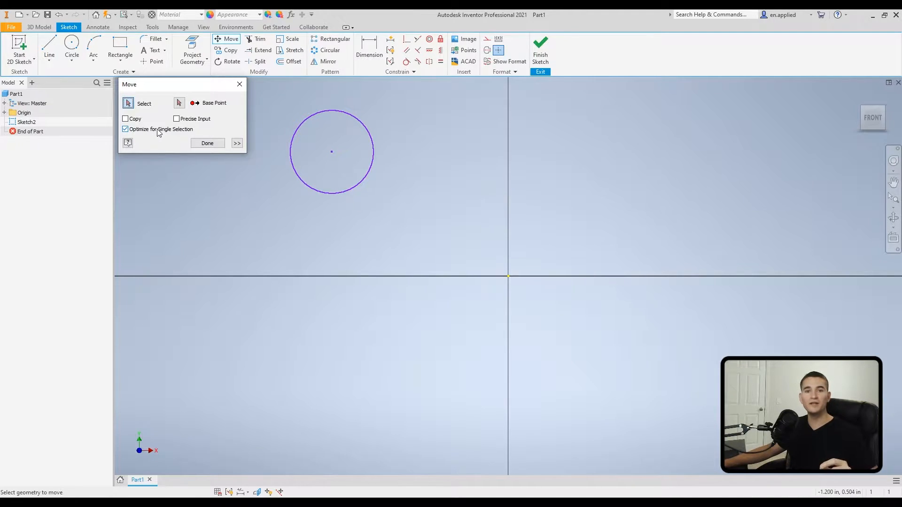
{"action": "mouse_move", "coordinate": [265, 149]}
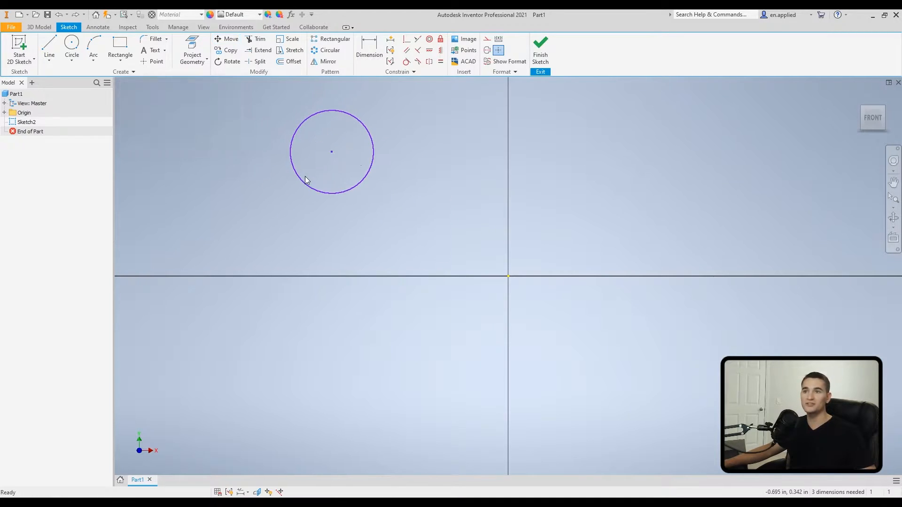
{"action": "left_click", "coordinate": [230, 38]}
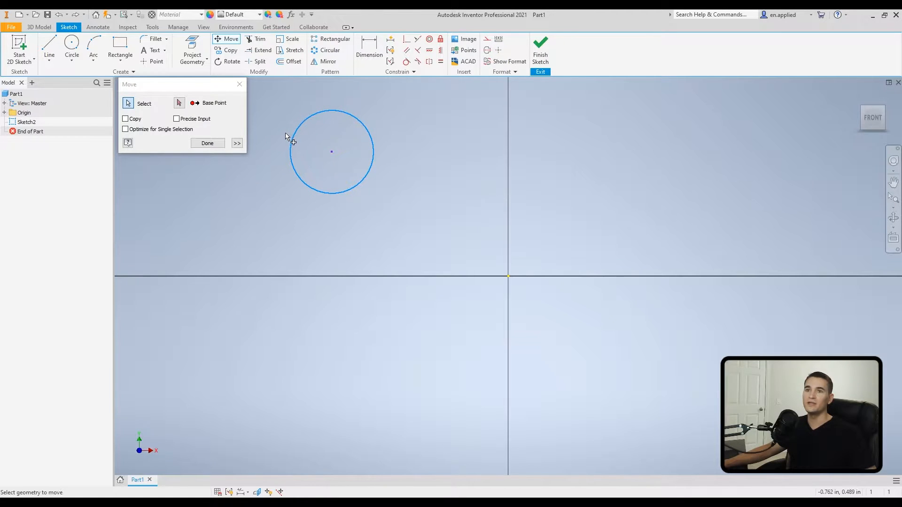
{"action": "mouse_move", "coordinate": [159, 101]}
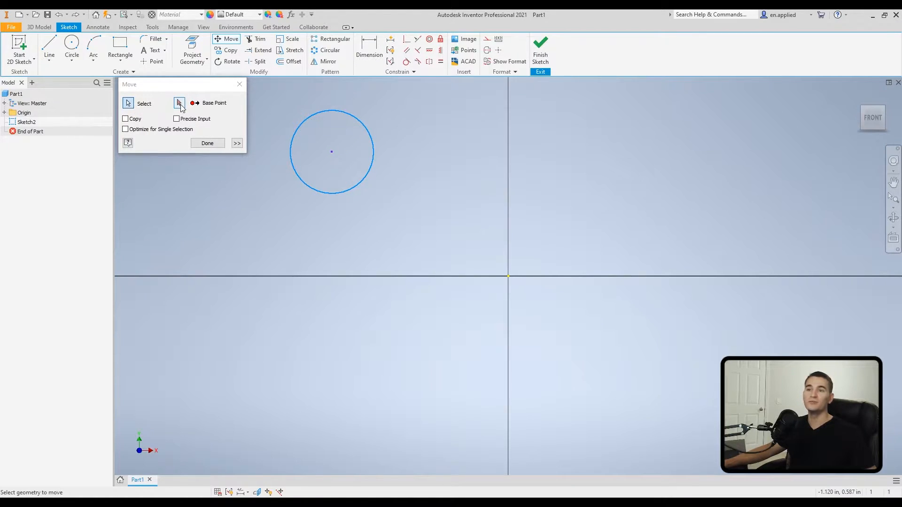
{"action": "left_click", "coordinate": [178, 103]}
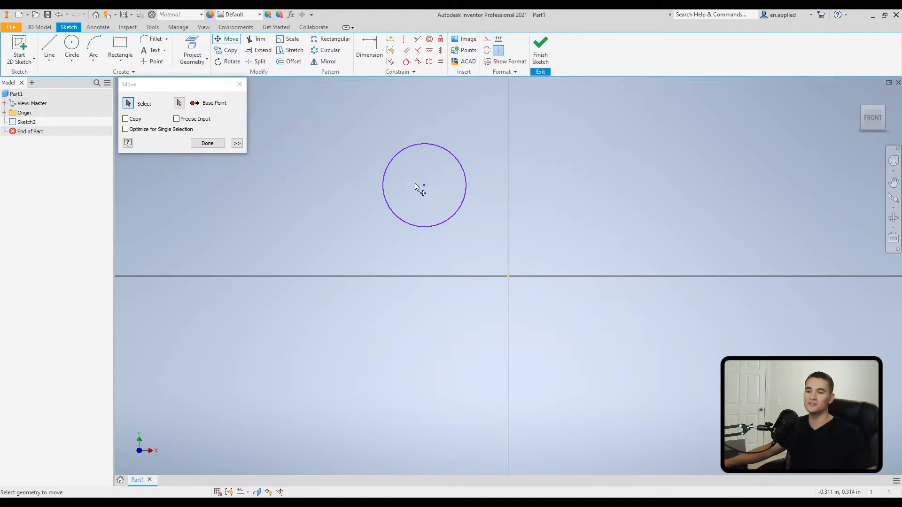
{"action": "left_click", "coordinate": [424, 185]}
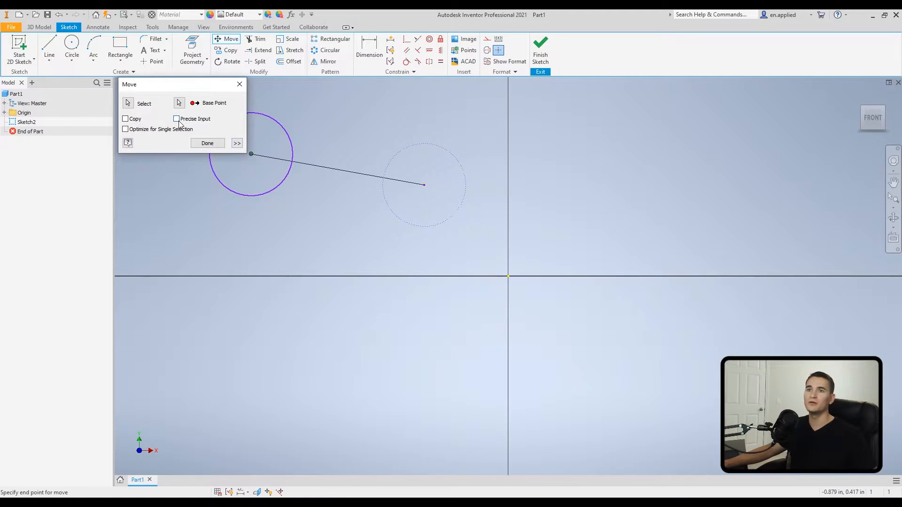
Enable Precise Input for the move and list the point-entry methods.
{"action": "left_click", "coordinate": [176, 118]}
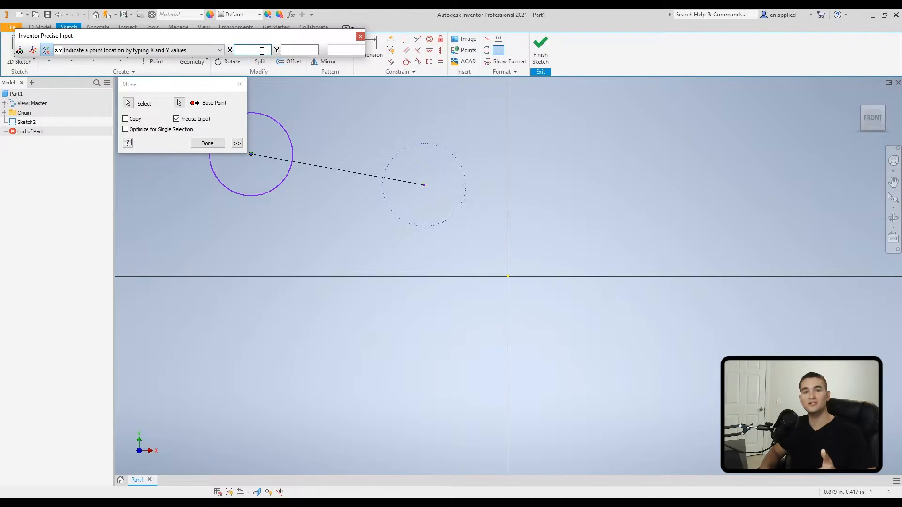
{"action": "type", "text": "1"}
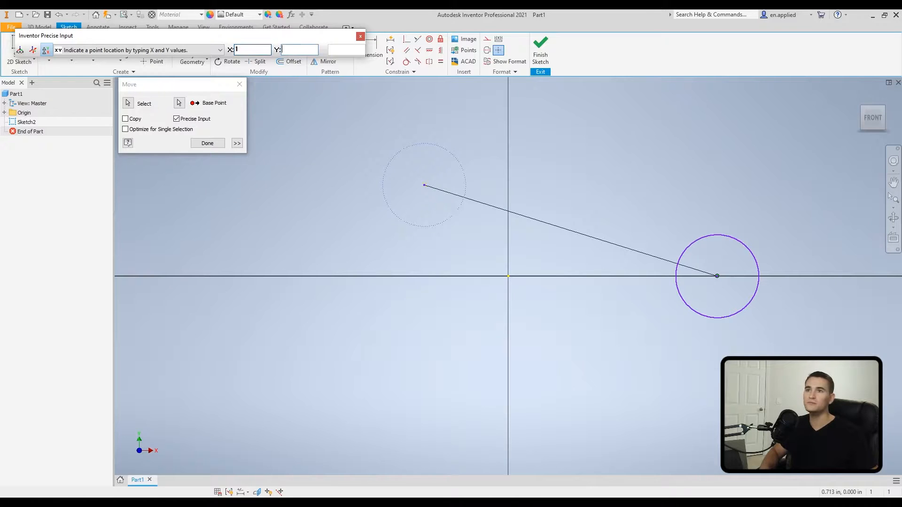
{"action": "type", "text": "1"}
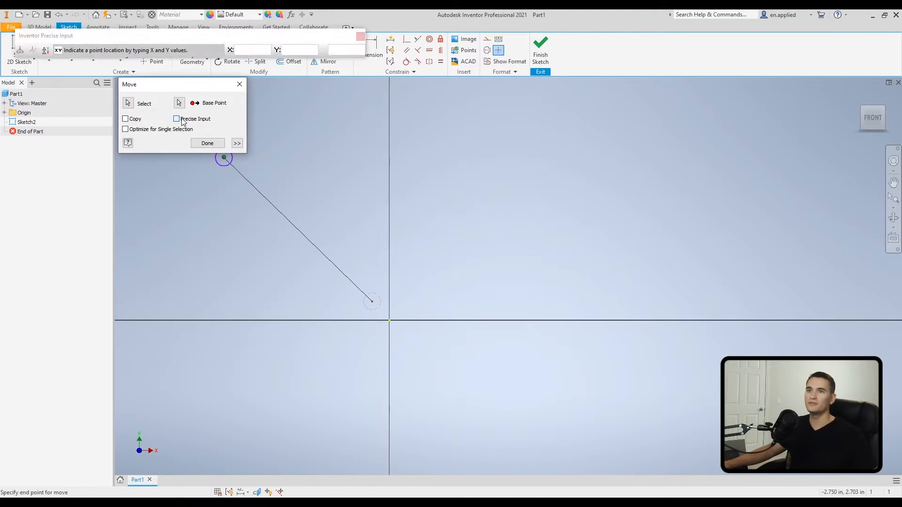
{"action": "left_click", "coordinate": [177, 118]}
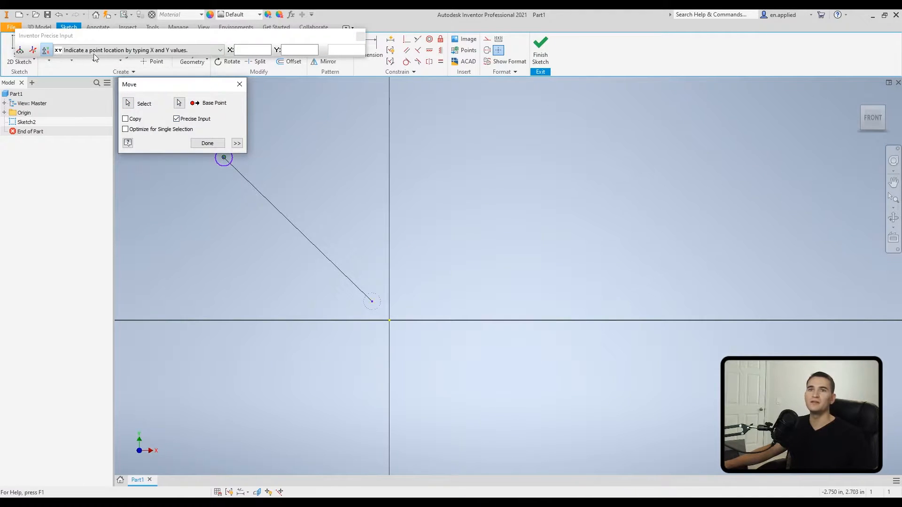
{"action": "left_click", "coordinate": [218, 49]}
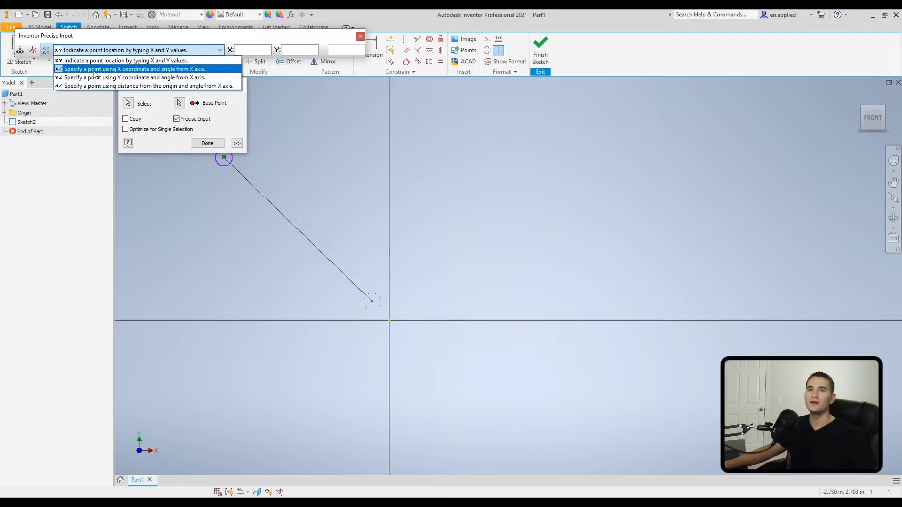
{"action": "mouse_move", "coordinate": [106, 78]}
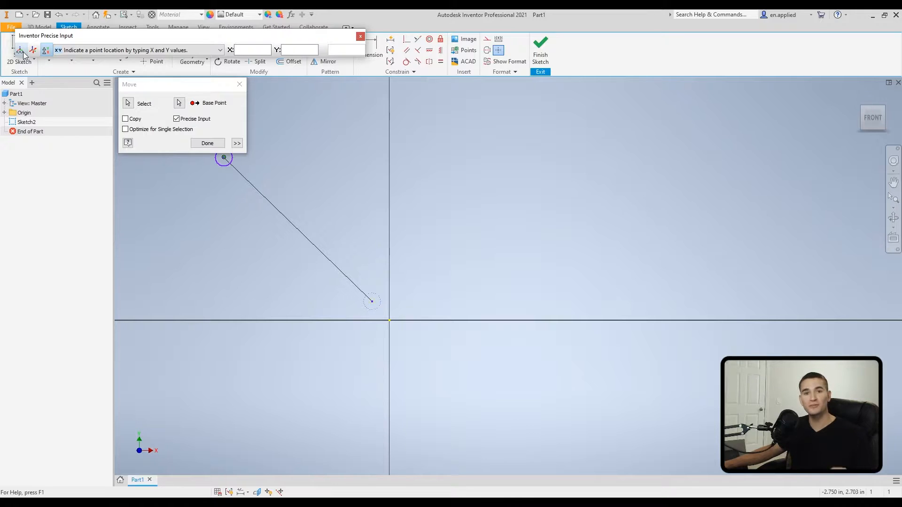
Move the circle to X .5, Y .5 from the origin and finish the move.
{"action": "left_click", "coordinate": [389, 320]}
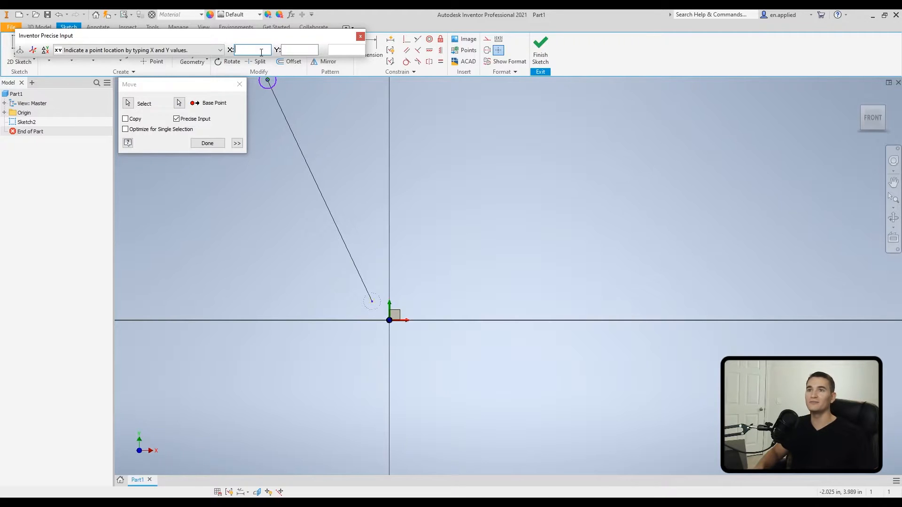
{"action": "type", "text": ".5"}
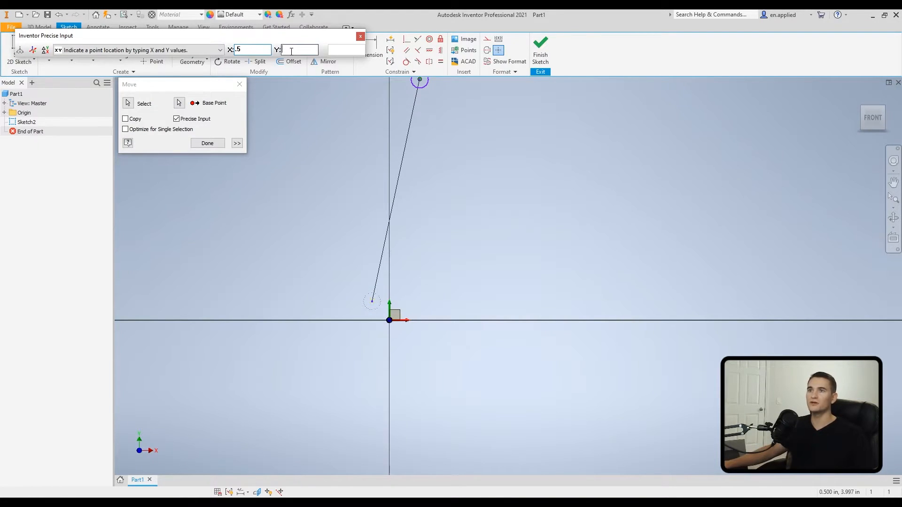
{"action": "type", "text": ".5"}
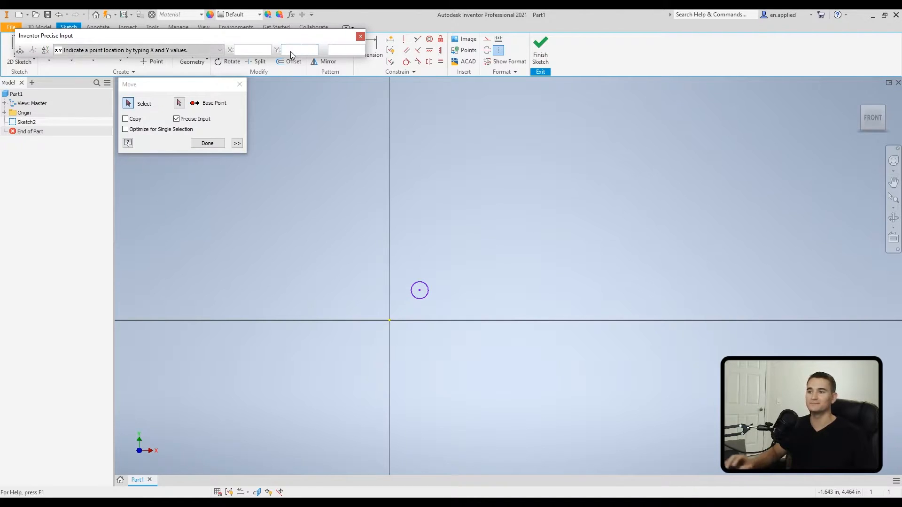
{"action": "left_click", "coordinate": [207, 143]}
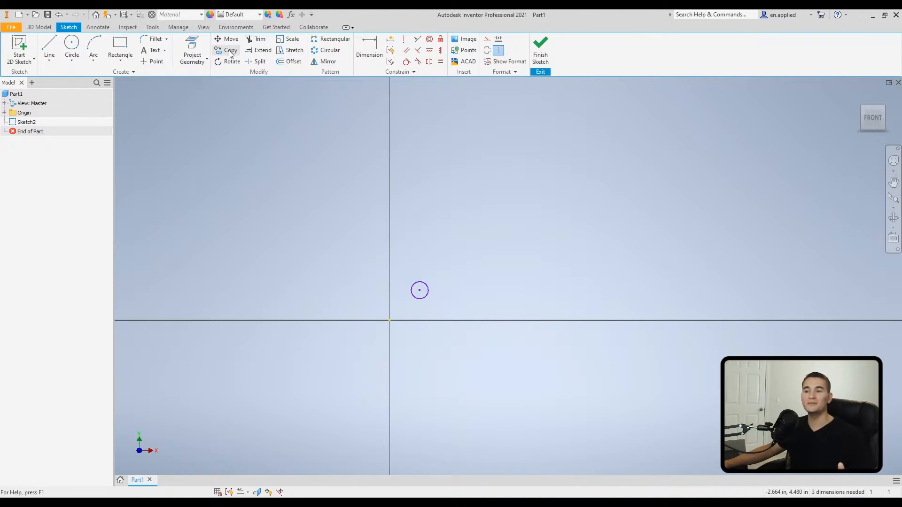
{"action": "left_click", "coordinate": [230, 49]}
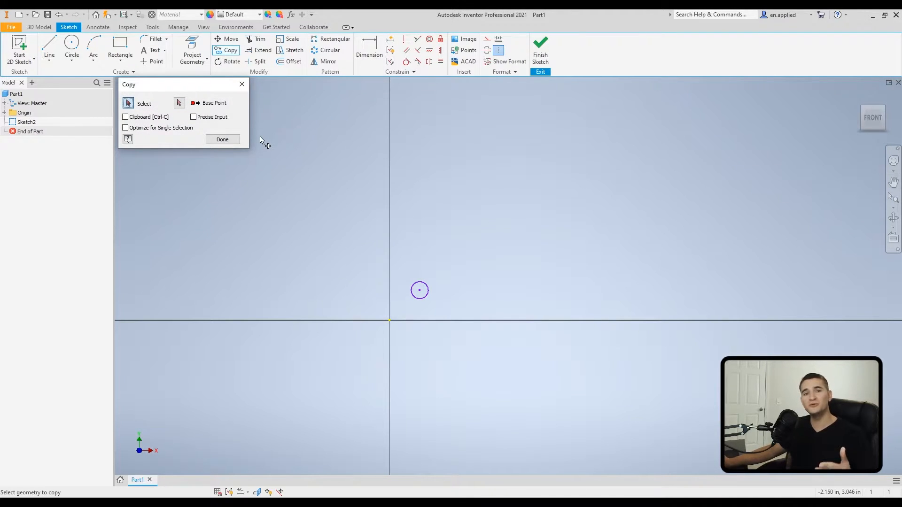
{"action": "mouse_move", "coordinate": [294, 207]}
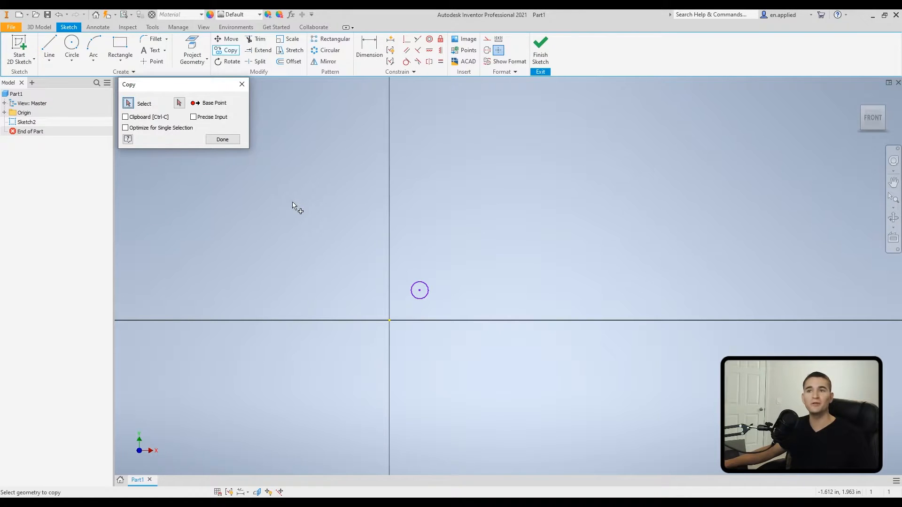
{"action": "mouse_move", "coordinate": [259, 216]}
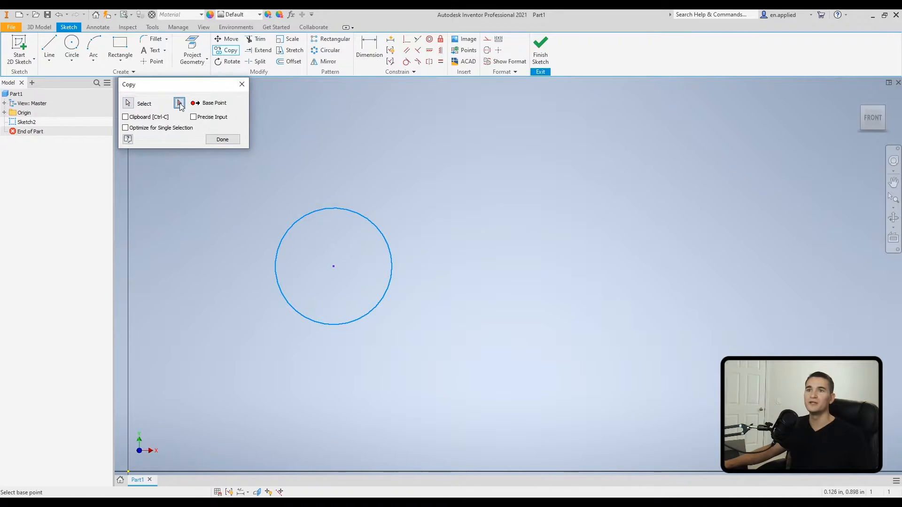
Copy the circle from its centre to the right and below, giving three circles.
{"action": "left_click", "coordinate": [333, 266]}
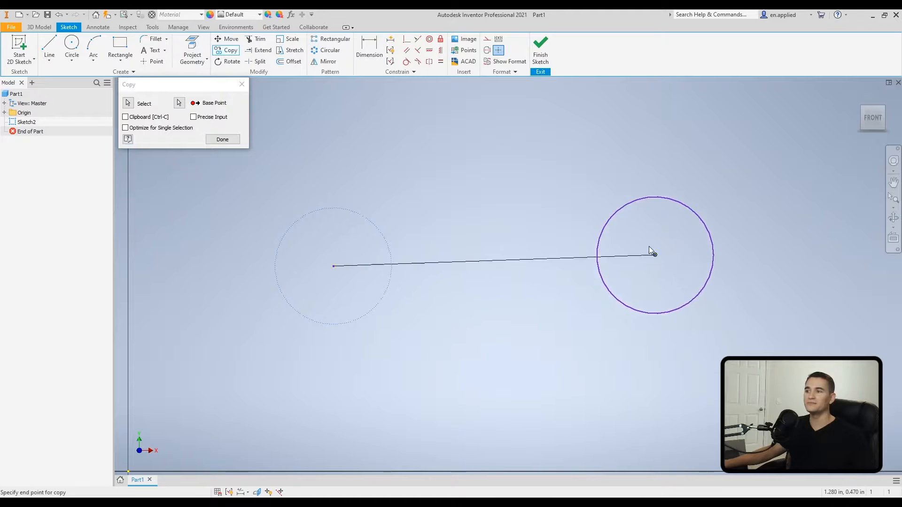
{"action": "left_click", "coordinate": [345, 405]}
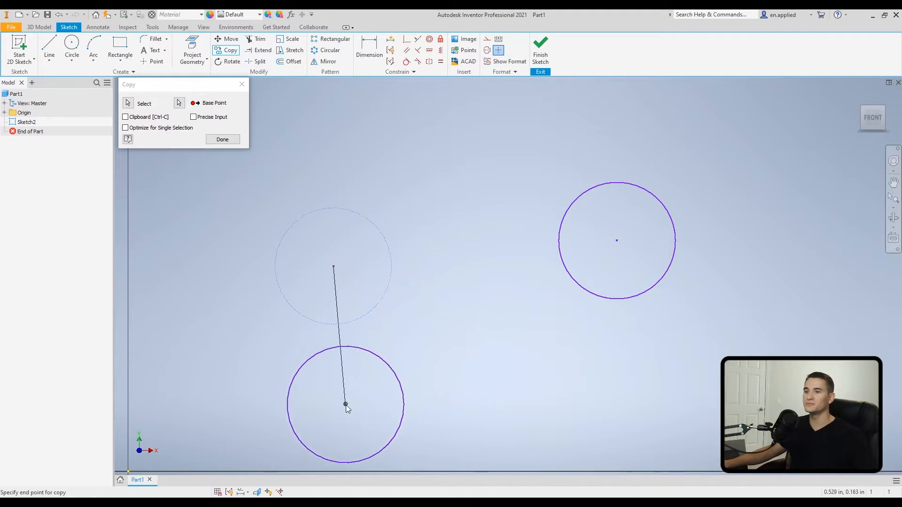
{"action": "left_click", "coordinate": [222, 139]}
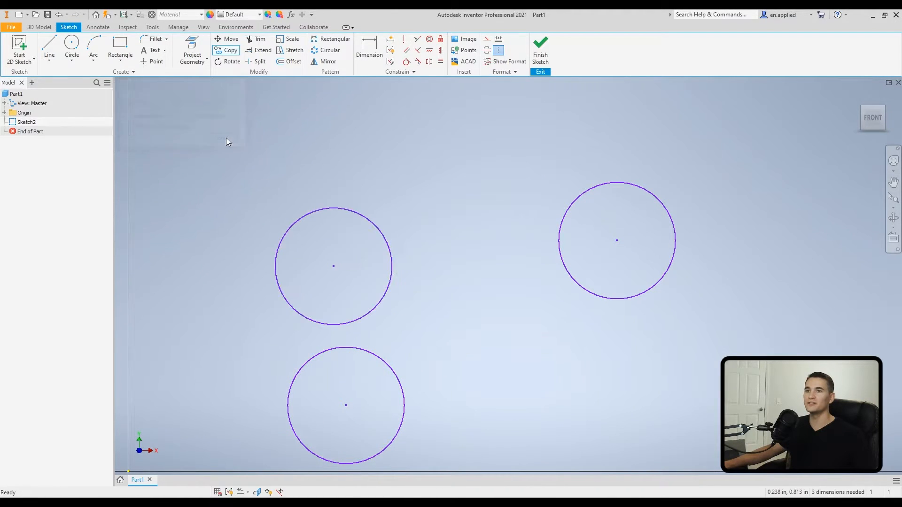
{"action": "mouse_move", "coordinate": [385, 203]}
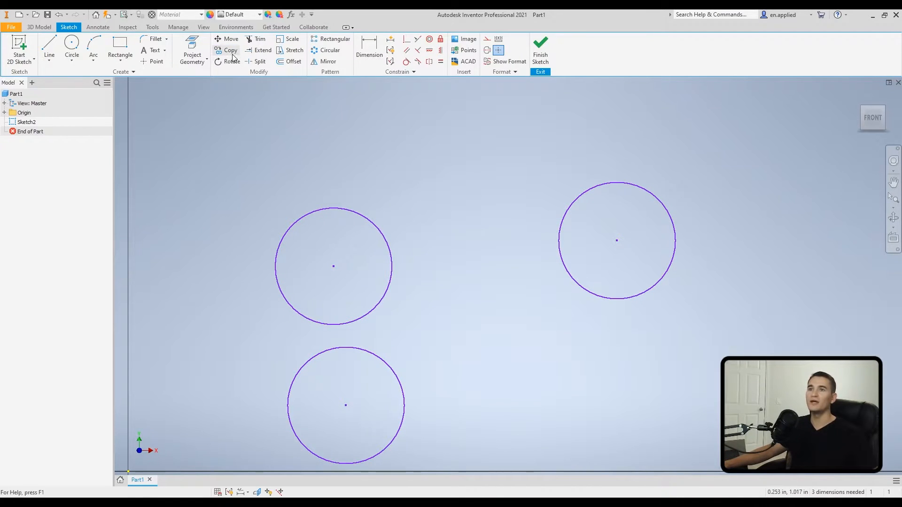
Copy the left circle upward with Clipboard [Ctrl-C] ticked, then drop the pasted circles diagonally.
{"action": "left_click", "coordinate": [230, 50]}
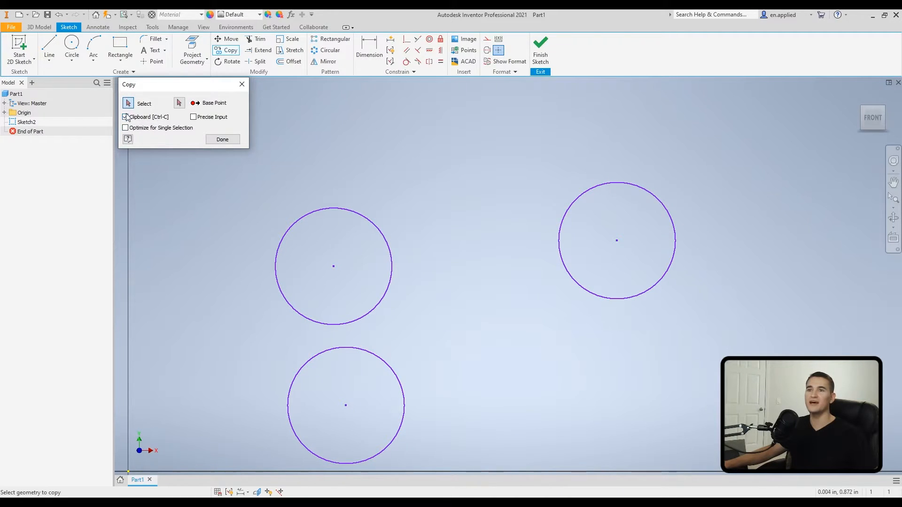
{"action": "left_click", "coordinate": [125, 116]}
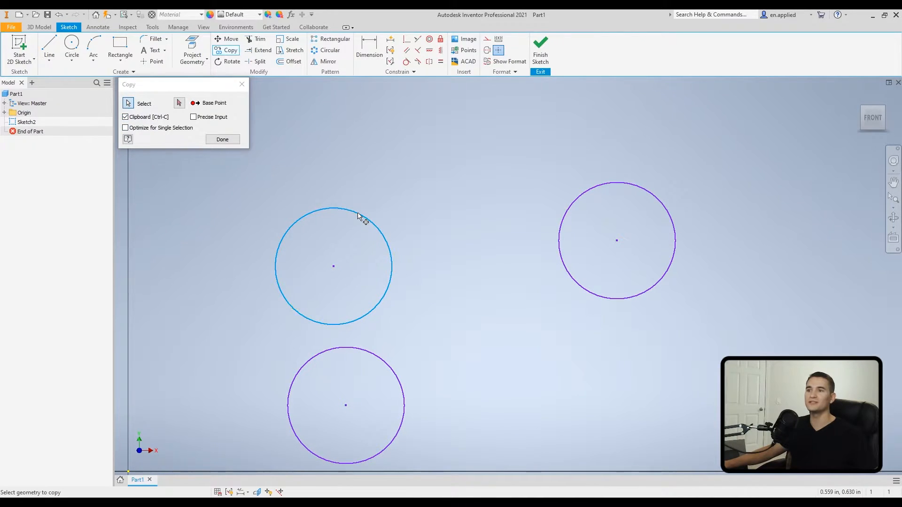
{"action": "left_click", "coordinate": [333, 266]}
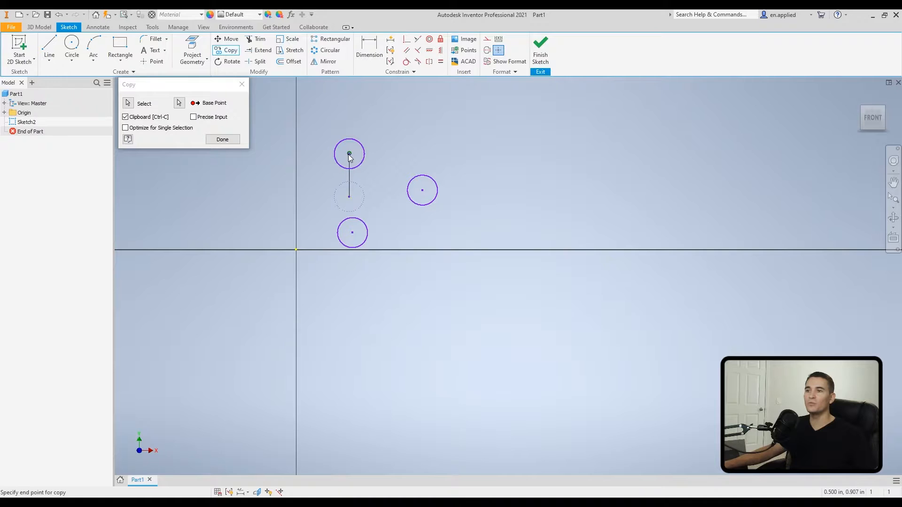
{"action": "left_click", "coordinate": [221, 139]}
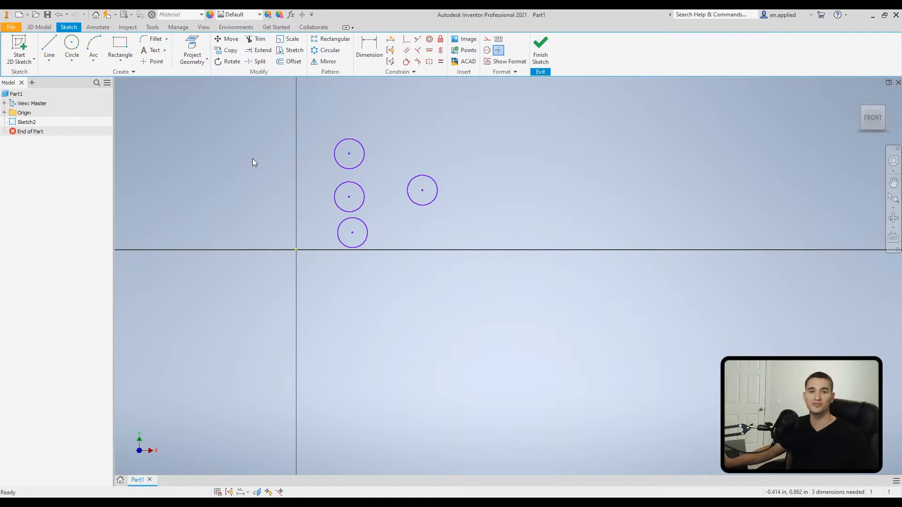
{"action": "mouse_move", "coordinate": [337, 119]}
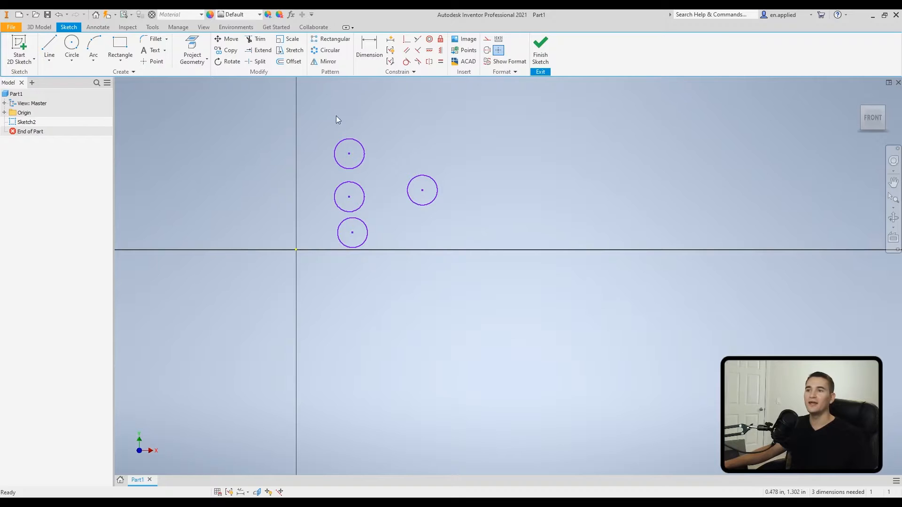
{"action": "mouse_move", "coordinate": [314, 127]}
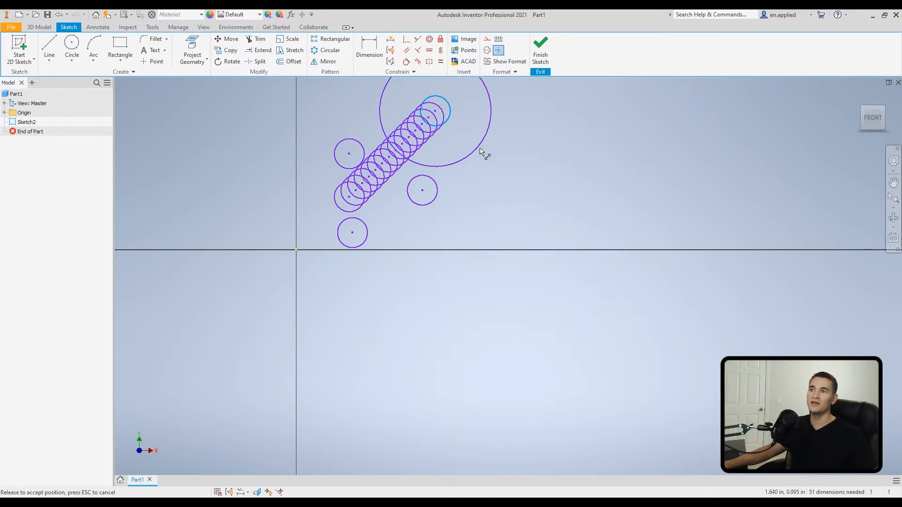
{"action": "left_click", "coordinate": [469, 143]}
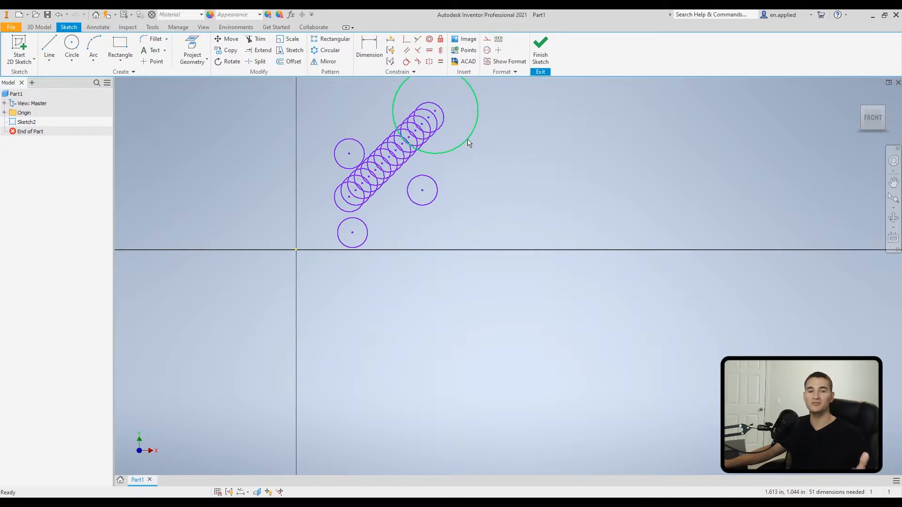
{"action": "mouse_move", "coordinate": [367, 139]}
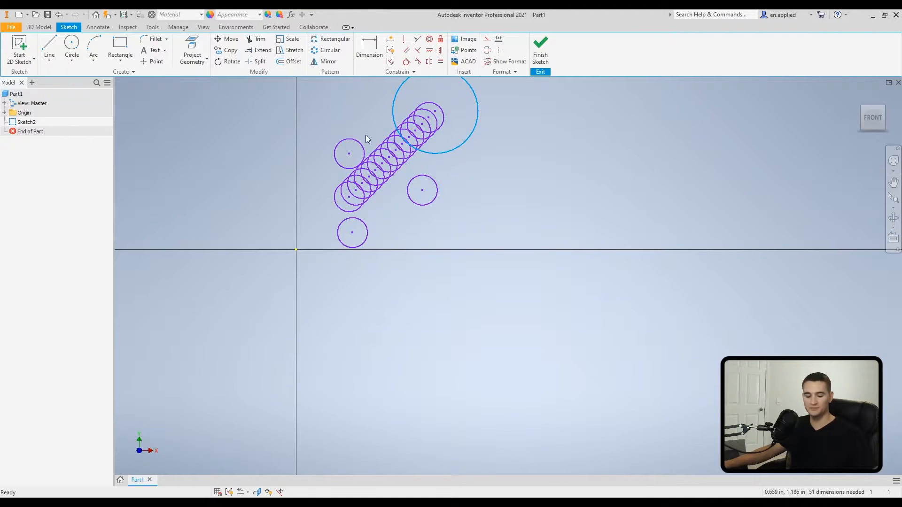
Reopen Copy with Optimize for Single Selection and Precise Input, set the circle-centre base point, then close it.
{"action": "left_click", "coordinate": [231, 50]}
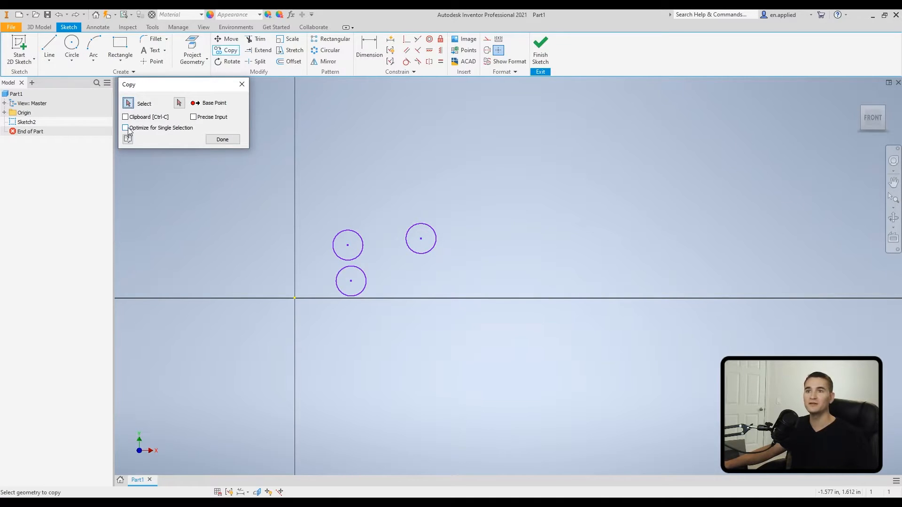
{"action": "left_click", "coordinate": [125, 127]}
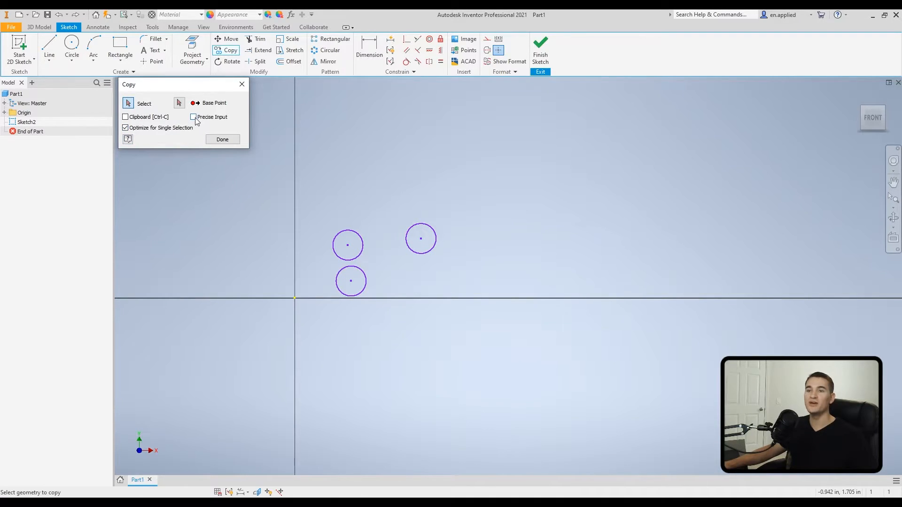
{"action": "mouse_move", "coordinate": [198, 123]}
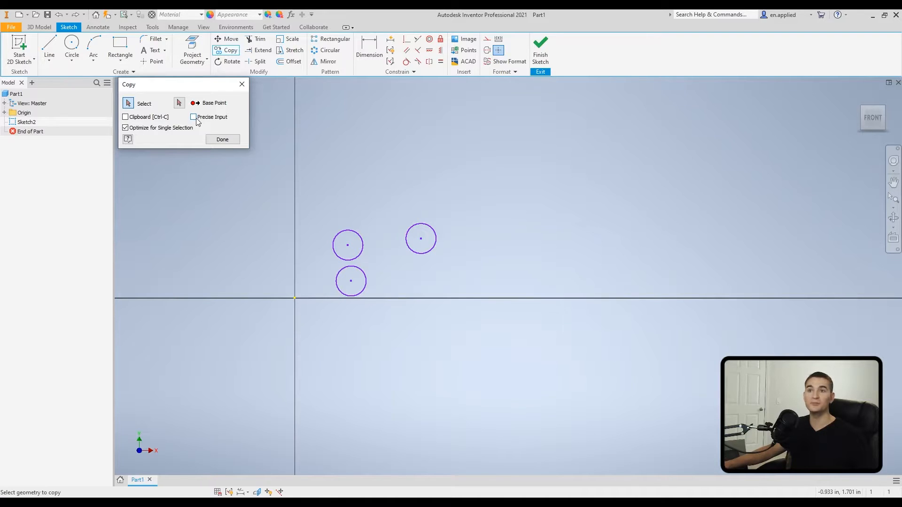
{"action": "left_click", "coordinate": [193, 117]}
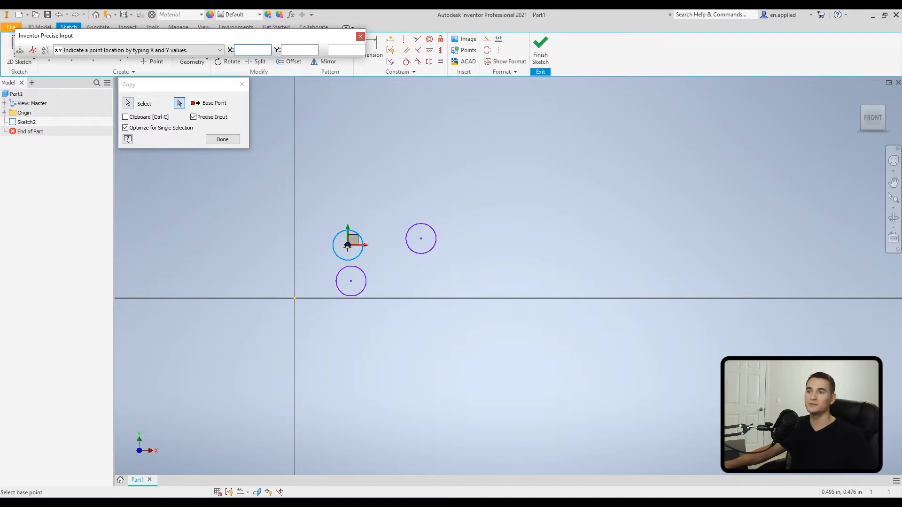
{"action": "left_click", "coordinate": [347, 245]}
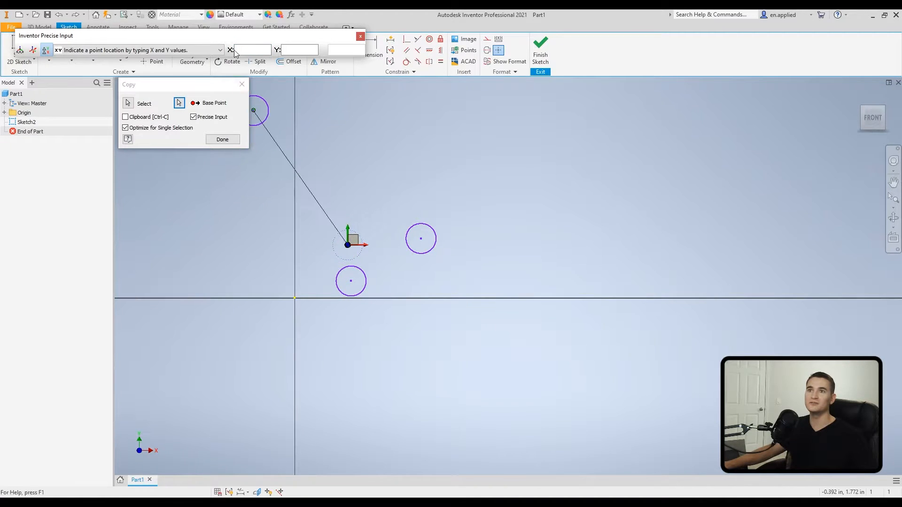
{"action": "left_click", "coordinate": [252, 49]}
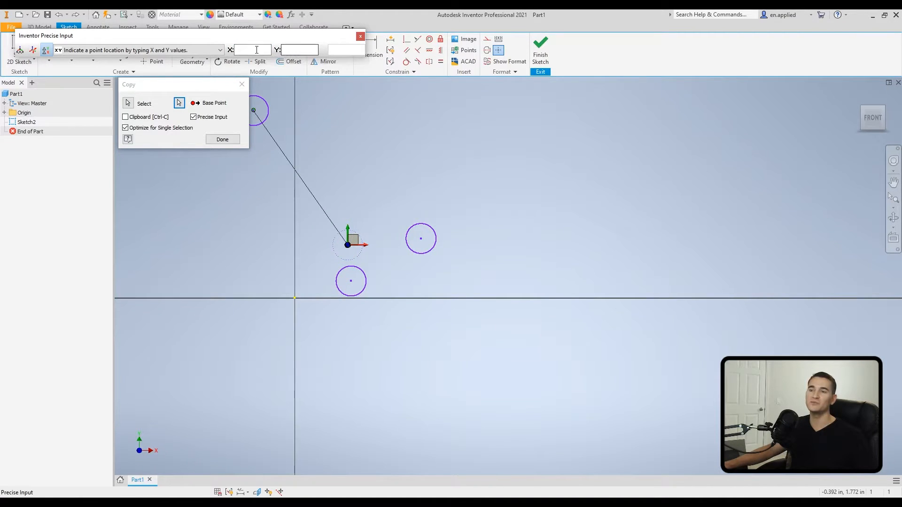
{"action": "left_click", "coordinate": [360, 36]}
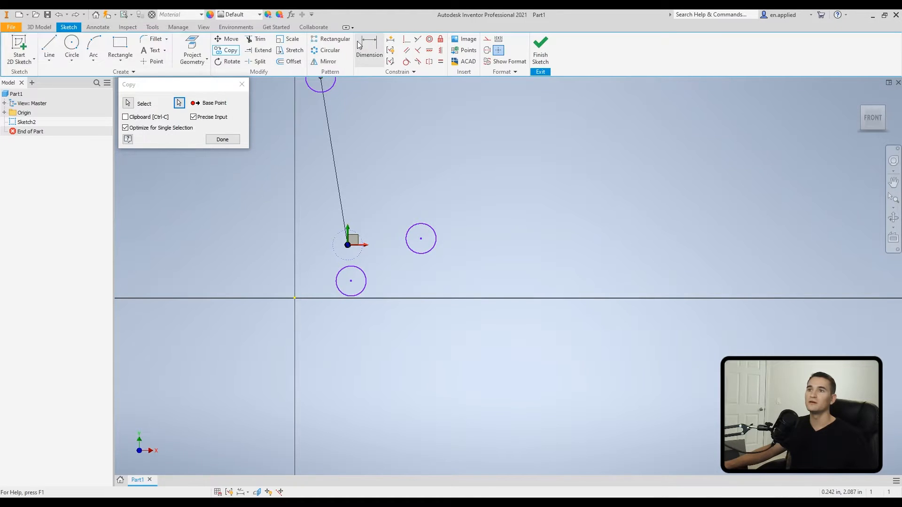
{"action": "left_click", "coordinate": [222, 139]}
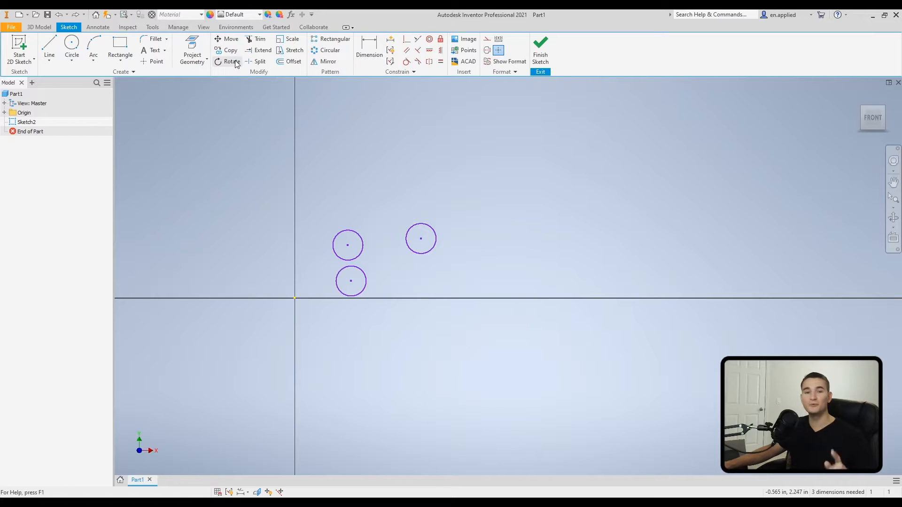
{"action": "left_click", "coordinate": [233, 62]}
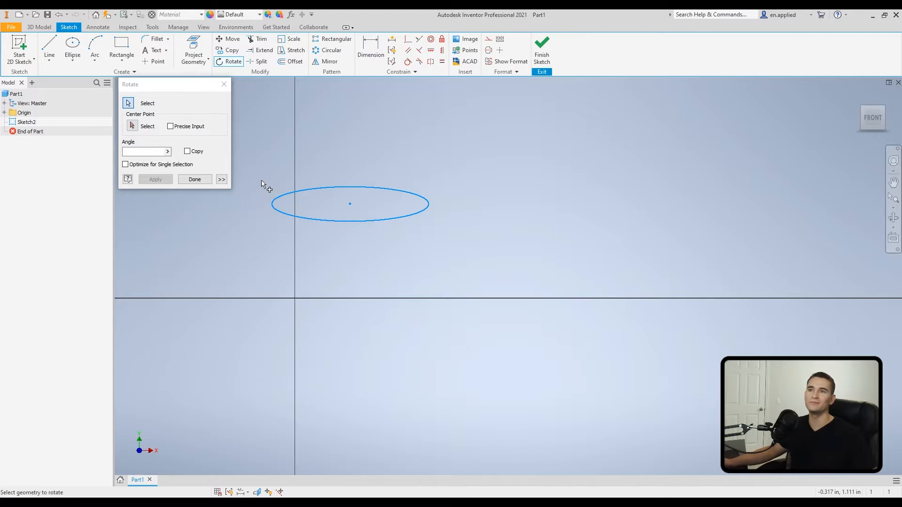
{"action": "mouse_move", "coordinate": [271, 172]}
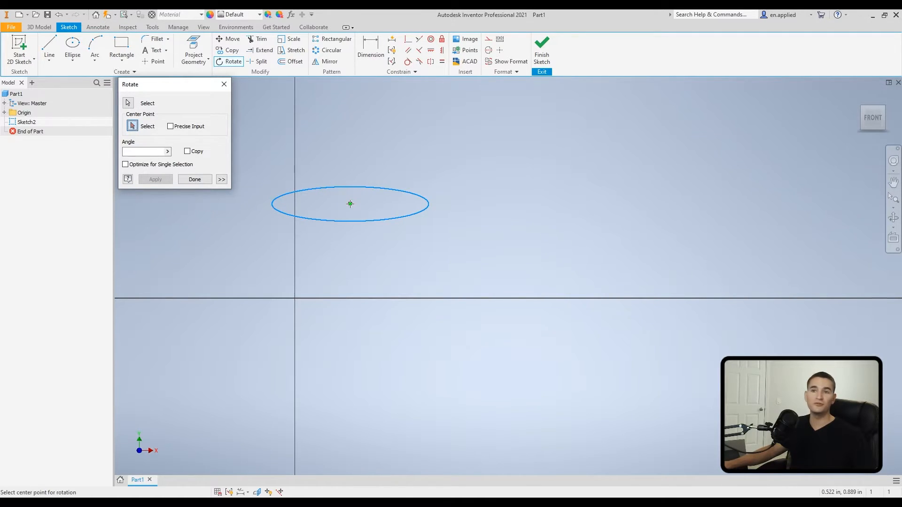
{"action": "left_click", "coordinate": [349, 204]}
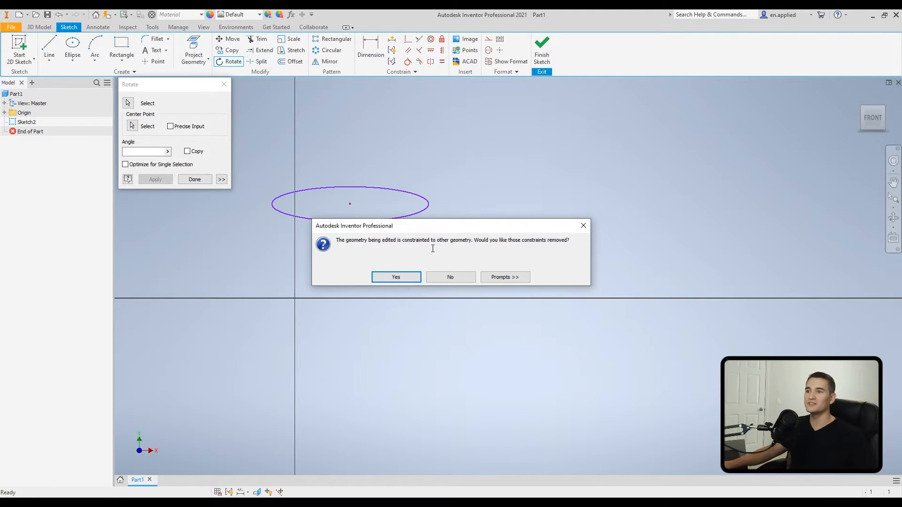
{"action": "mouse_move", "coordinate": [432, 249]}
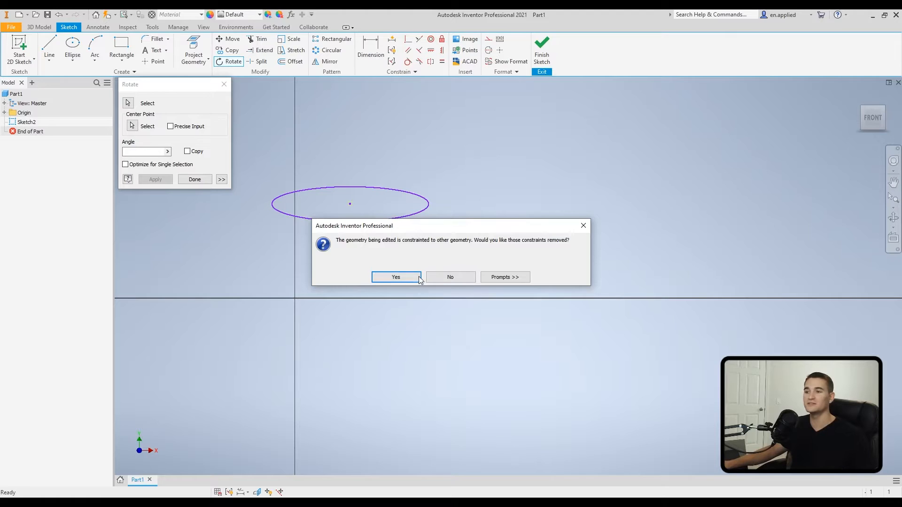
{"action": "left_click", "coordinate": [396, 276]}
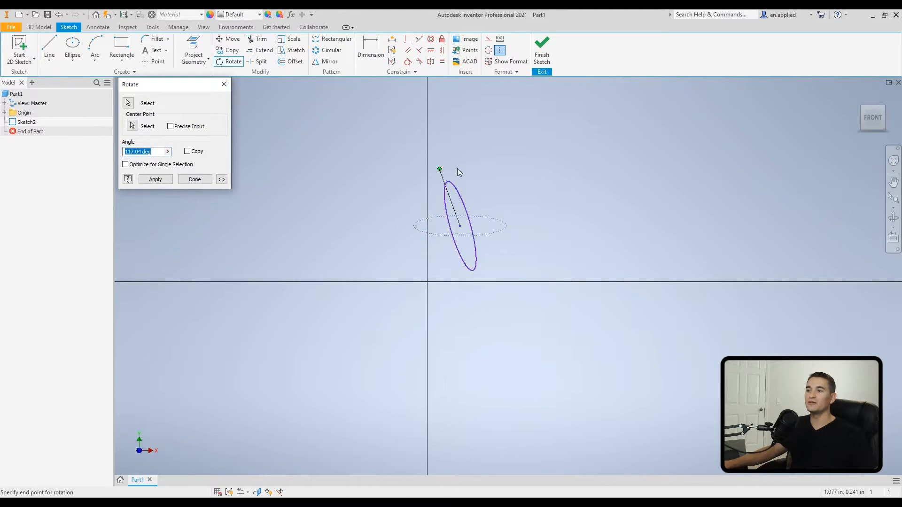
{"action": "mouse_move", "coordinate": [536, 175]}
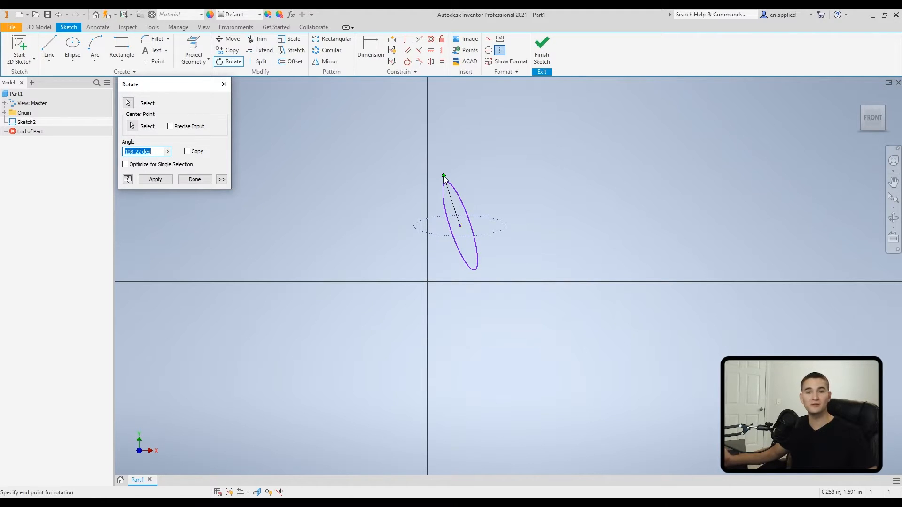
{"action": "left_click", "coordinate": [195, 178]}
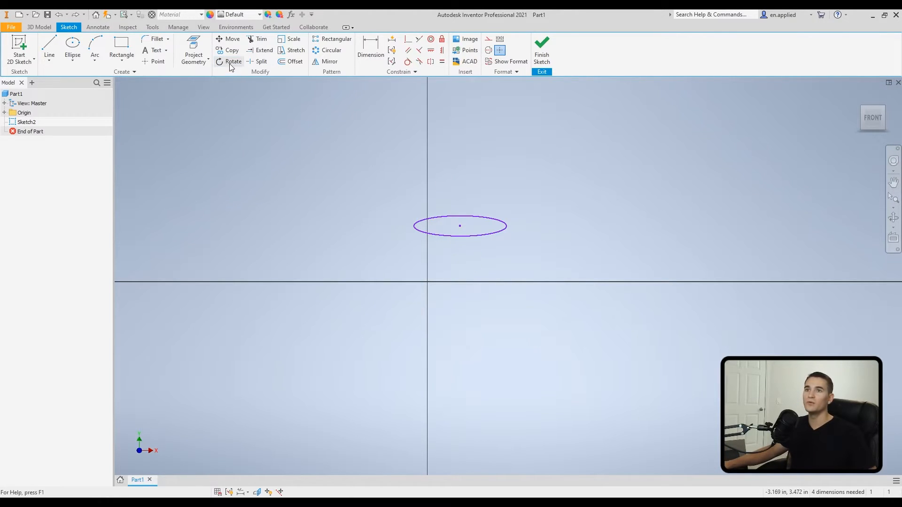
{"action": "left_click", "coordinate": [233, 62]}
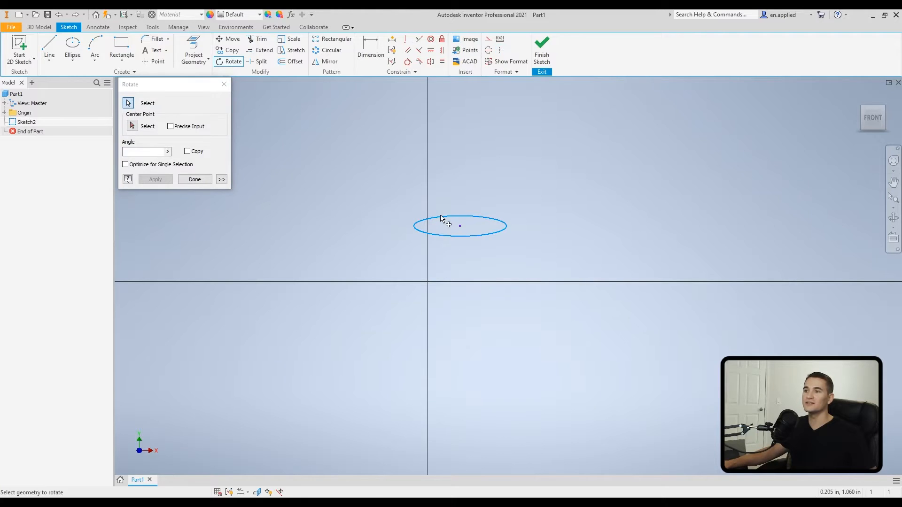
{"action": "left_click", "coordinate": [460, 225]}
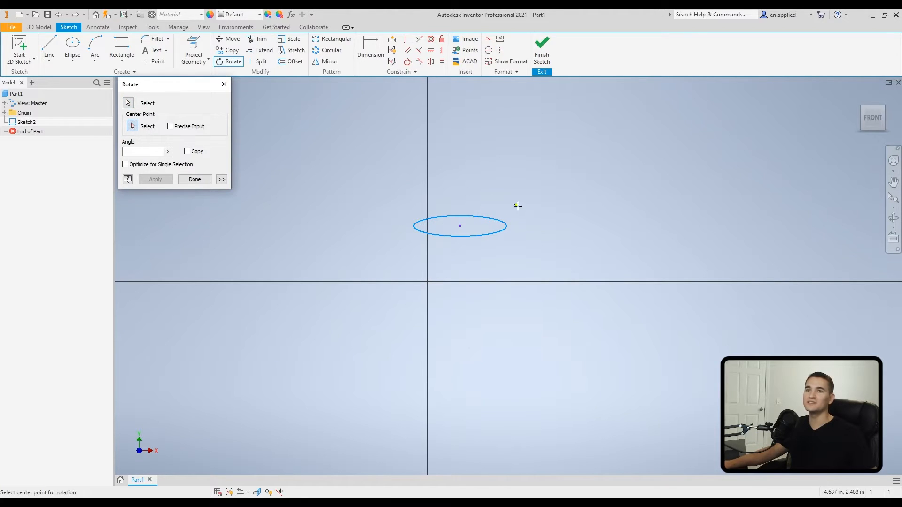
{"action": "mouse_move", "coordinate": [426, 281]}
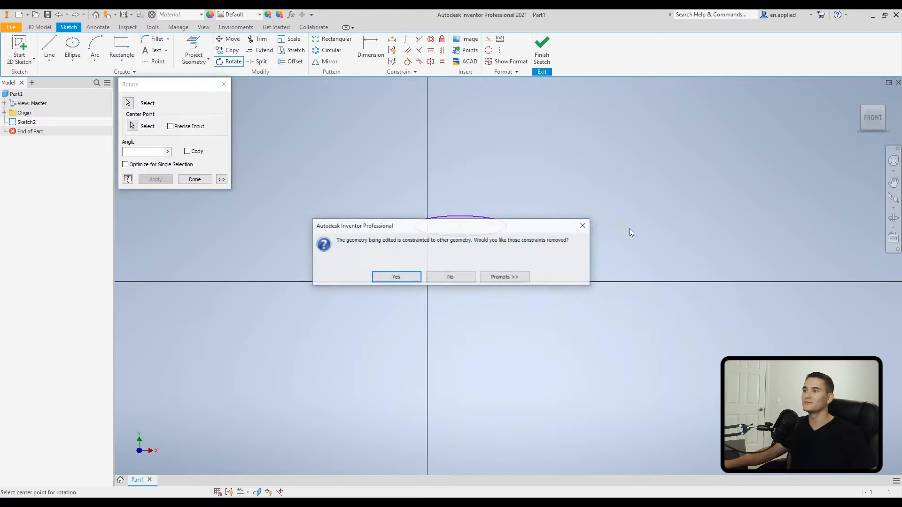
{"action": "left_click", "coordinate": [396, 276]}
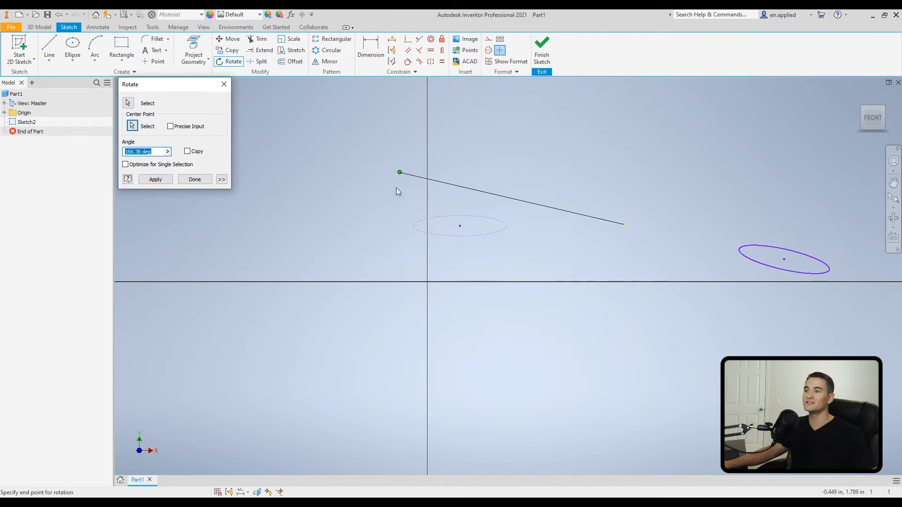
{"action": "left_click", "coordinate": [194, 178]}
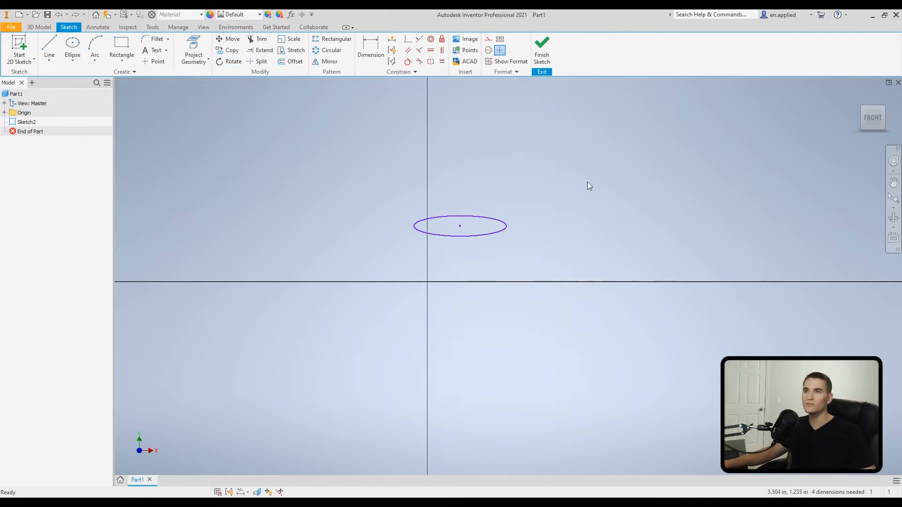
Rotate the ellipse about an exact pivot at 0, -1, agreeing to remove its constraints.
{"action": "left_click", "coordinate": [233, 62]}
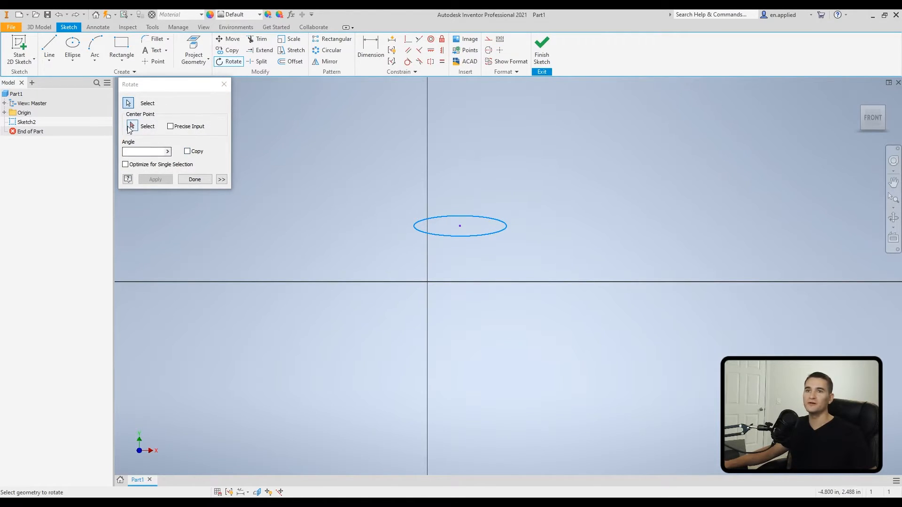
{"action": "left_click", "coordinate": [170, 126]}
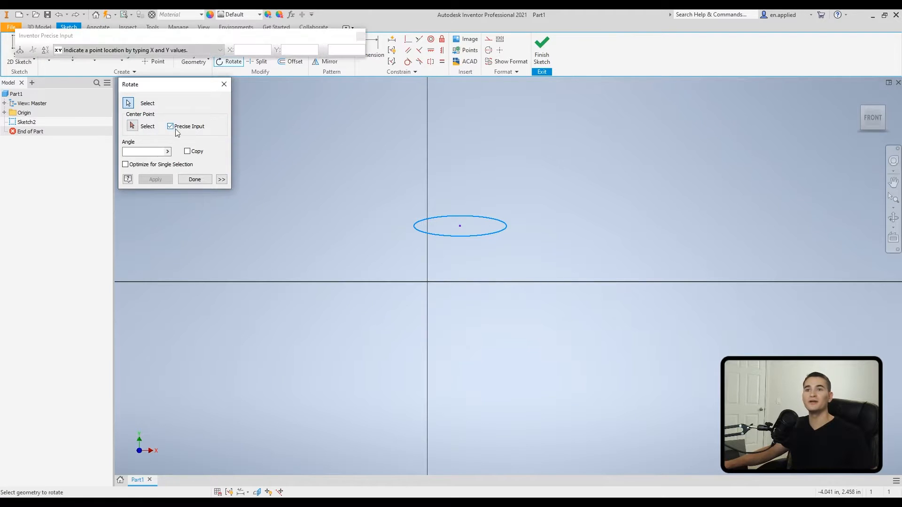
{"action": "left_click", "coordinate": [132, 126]}
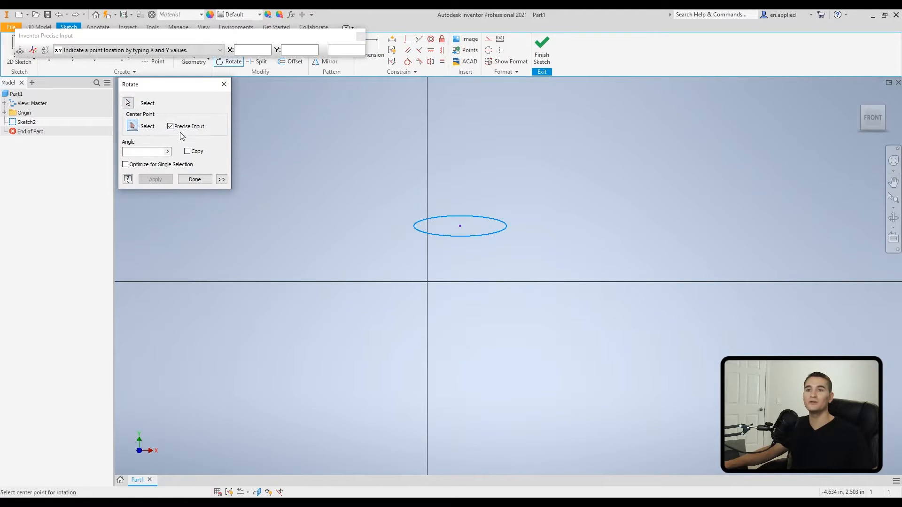
{"action": "mouse_move", "coordinate": [263, 170]}
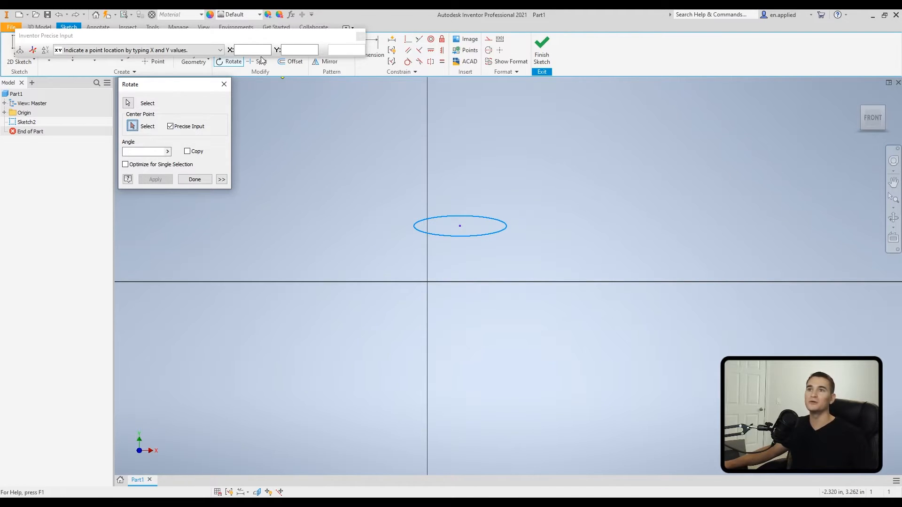
{"action": "left_click", "coordinate": [252, 50]}
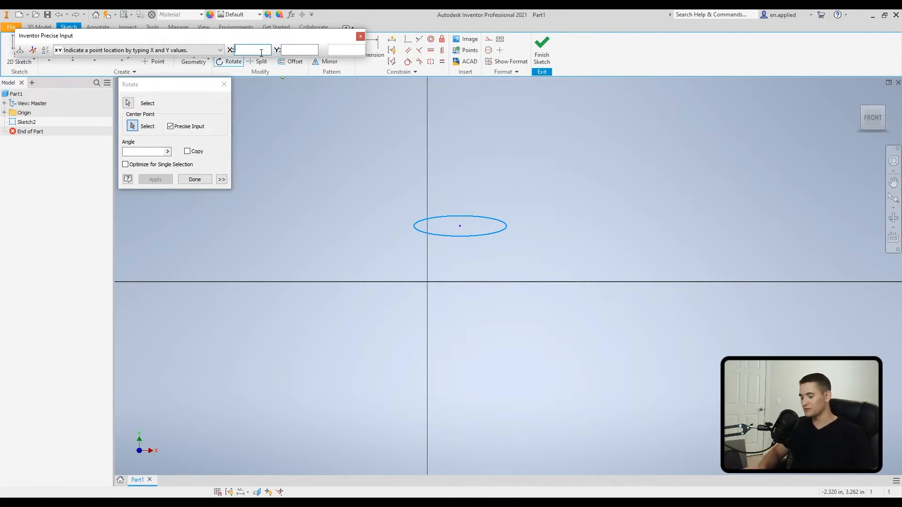
{"action": "type", "text": "0"}
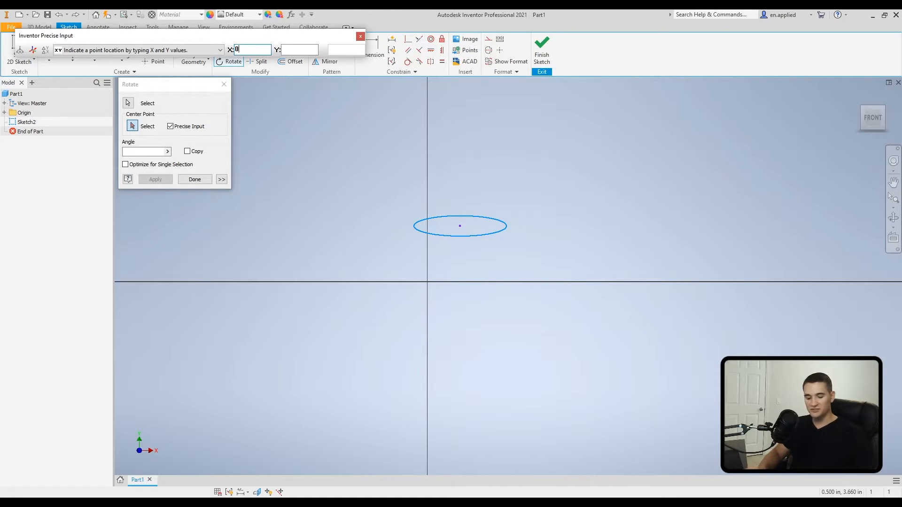
{"action": "type", "text": "-1"}
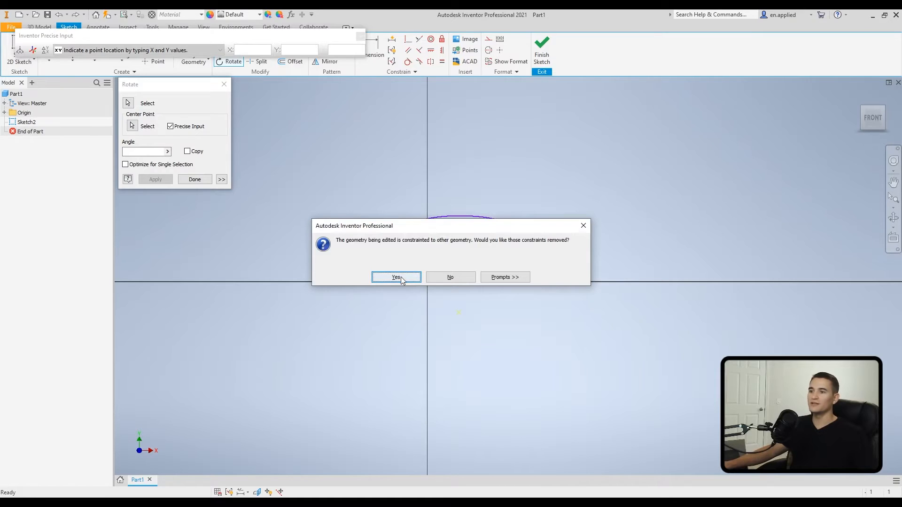
{"action": "left_click", "coordinate": [396, 277]}
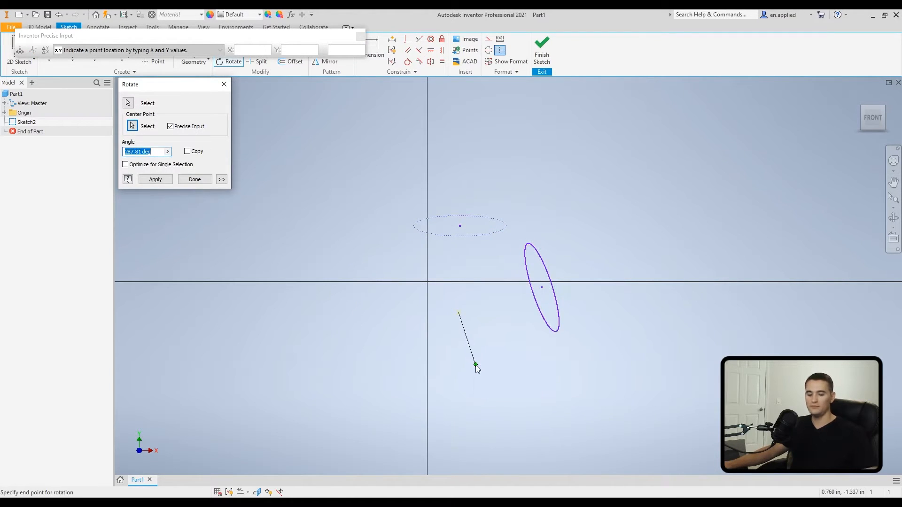
Trim the overlapping interior edges of the two rectangles into one stepped outline.
{"action": "left_click", "coordinate": [194, 179]}
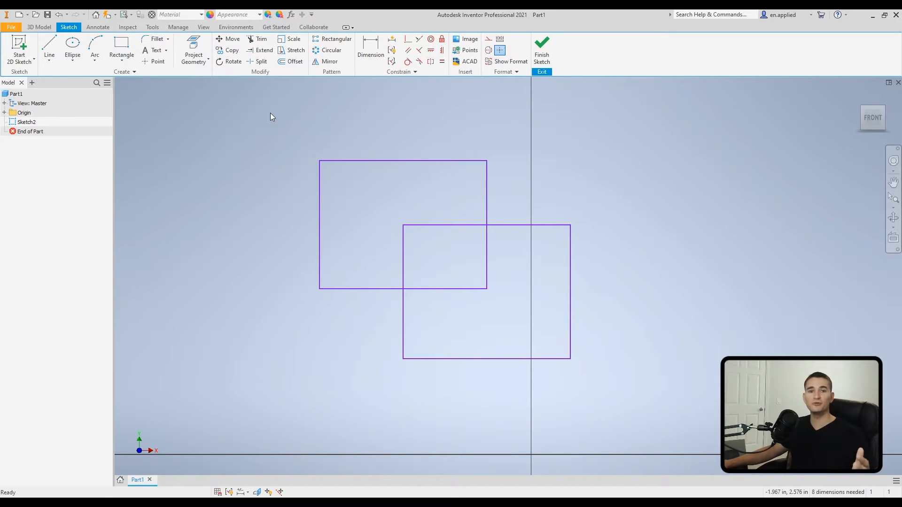
{"action": "mouse_move", "coordinate": [246, 210]}
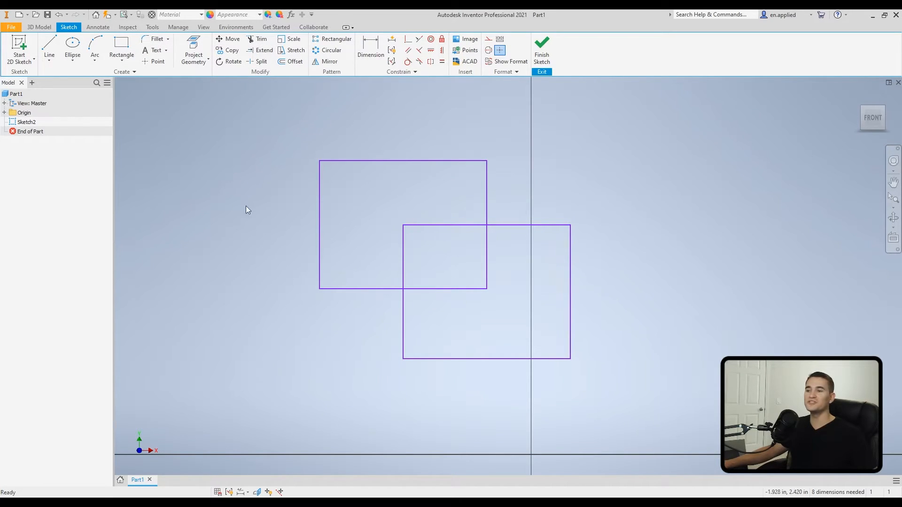
{"action": "mouse_move", "coordinate": [279, 314]}
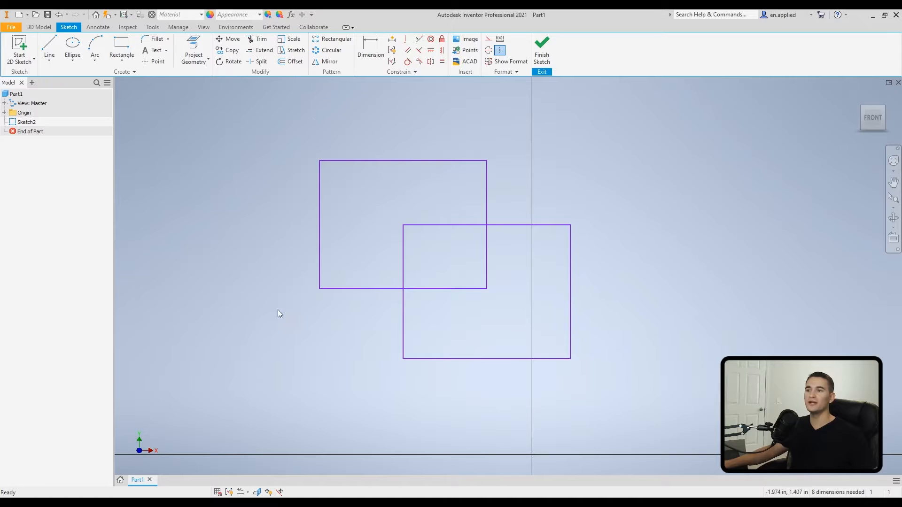
{"action": "mouse_move", "coordinate": [601, 391]}
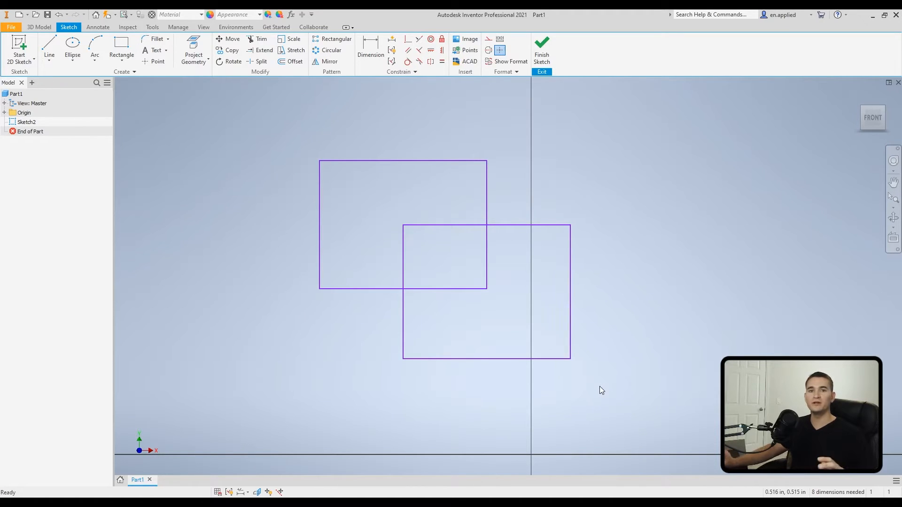
{"action": "mouse_move", "coordinate": [486, 119]}
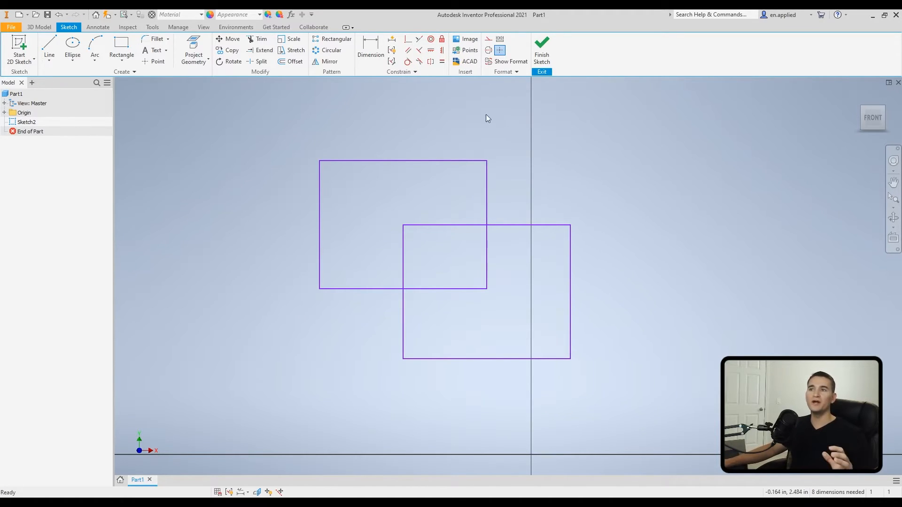
{"action": "mouse_move", "coordinate": [425, 175]}
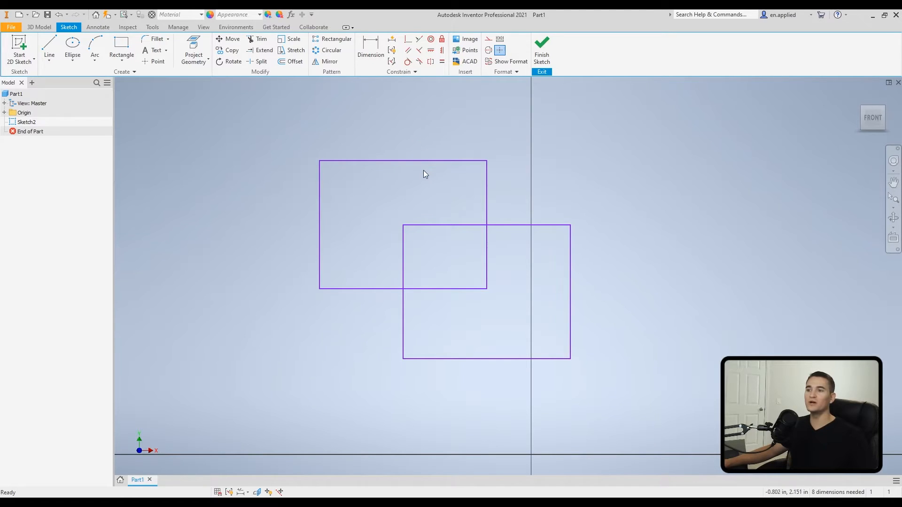
{"action": "mouse_move", "coordinate": [390, 218]}
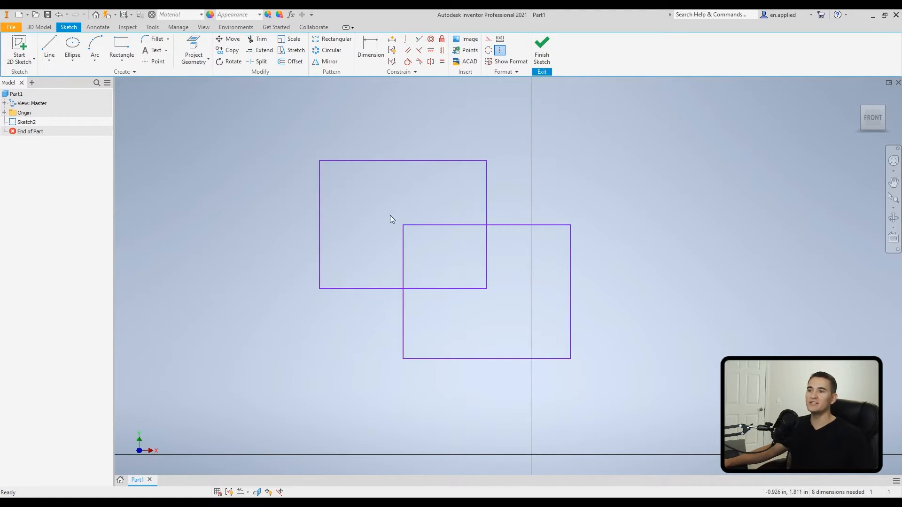
{"action": "mouse_move", "coordinate": [325, 160]}
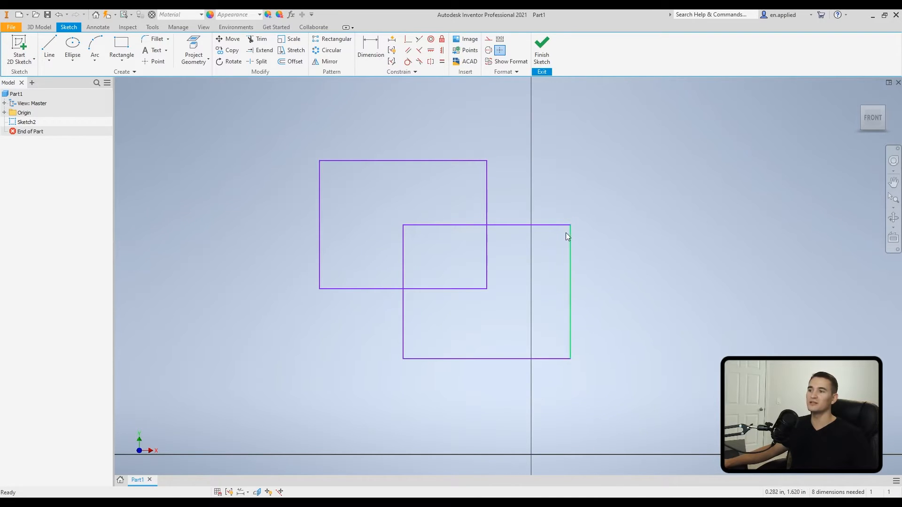
{"action": "mouse_move", "coordinate": [247, 39]}
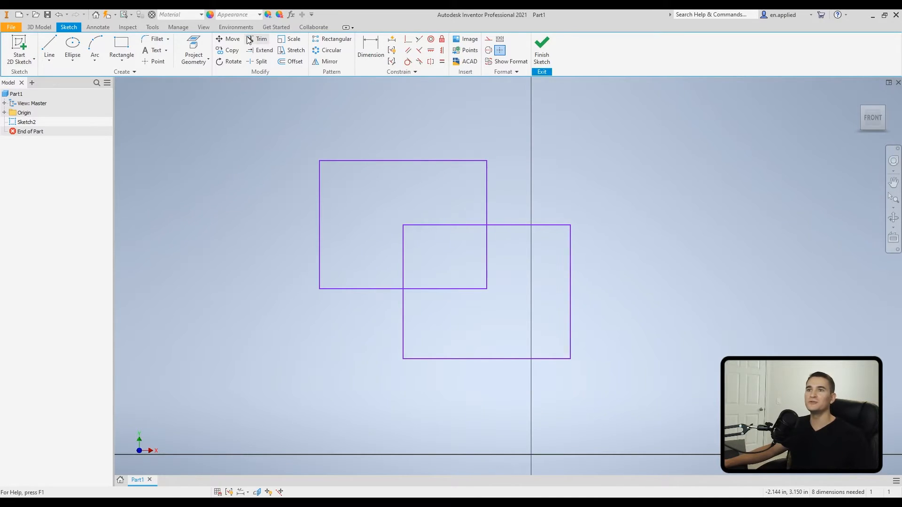
{"action": "left_click", "coordinate": [260, 38]}
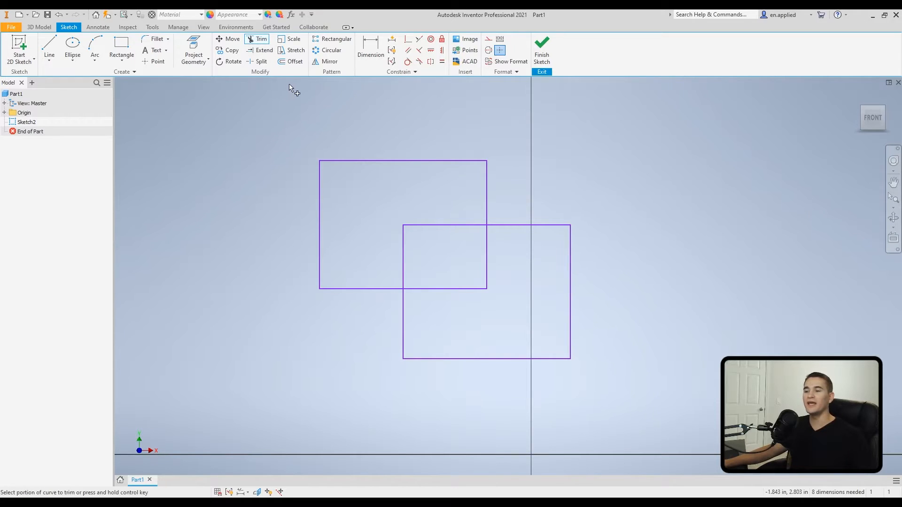
{"action": "mouse_move", "coordinate": [431, 220]}
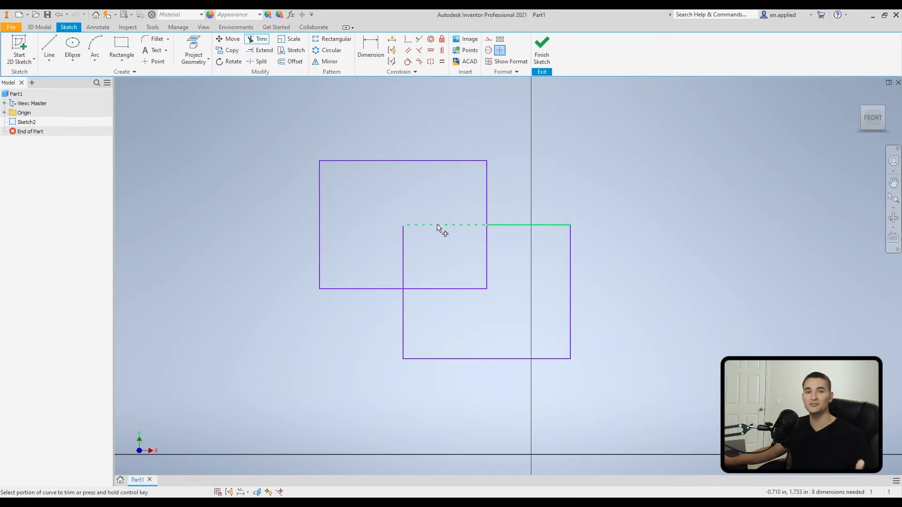
{"action": "left_click", "coordinate": [442, 224]}
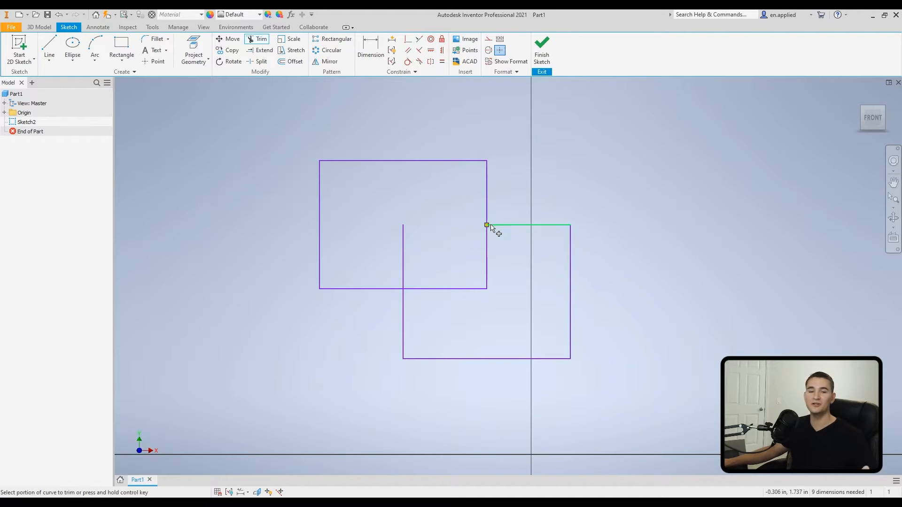
{"action": "mouse_move", "coordinate": [487, 225]}
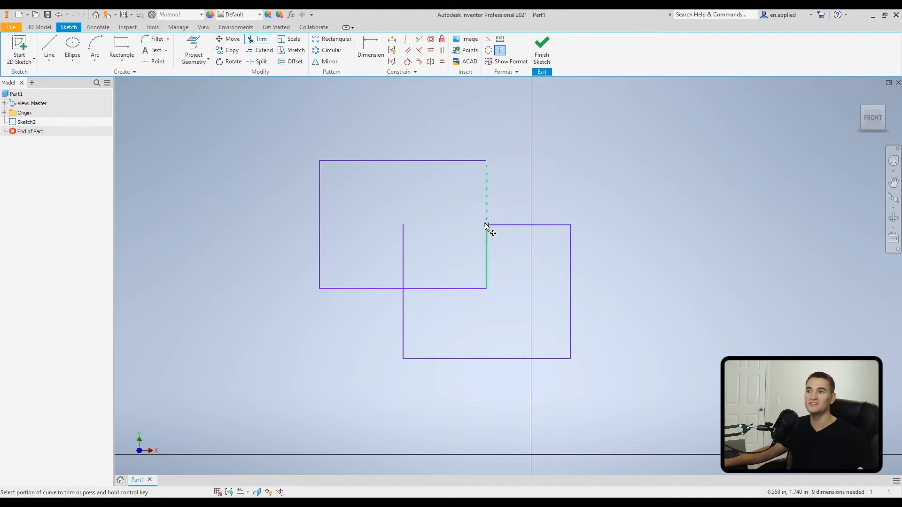
{"action": "left_click", "coordinate": [486, 196]}
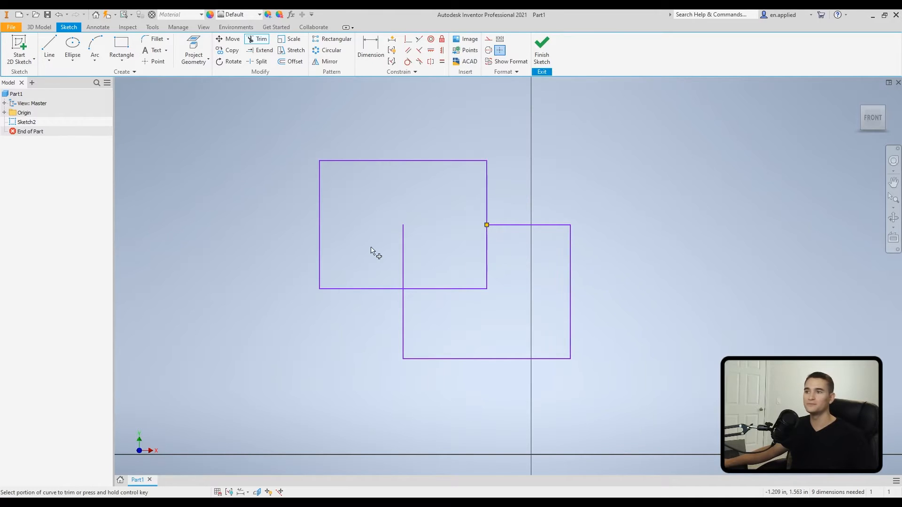
{"action": "mouse_move", "coordinate": [428, 240]}
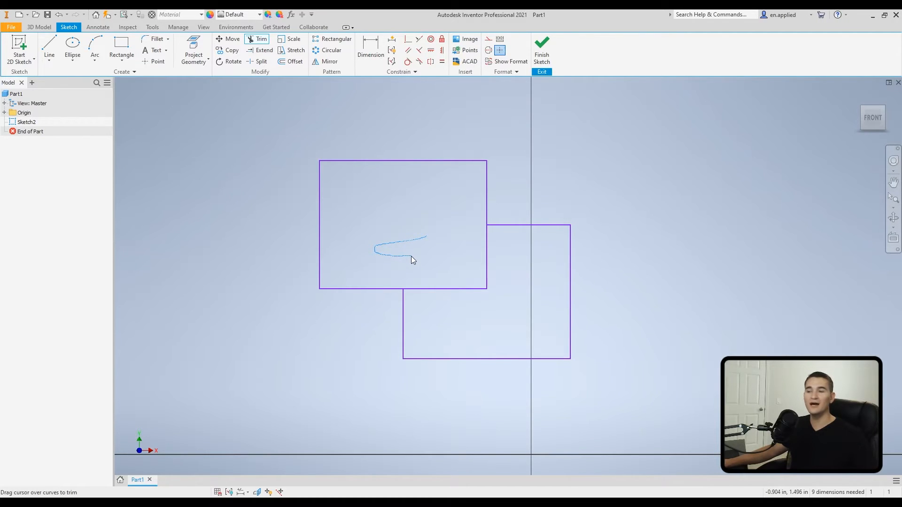
{"action": "mouse_move", "coordinate": [422, 271]}
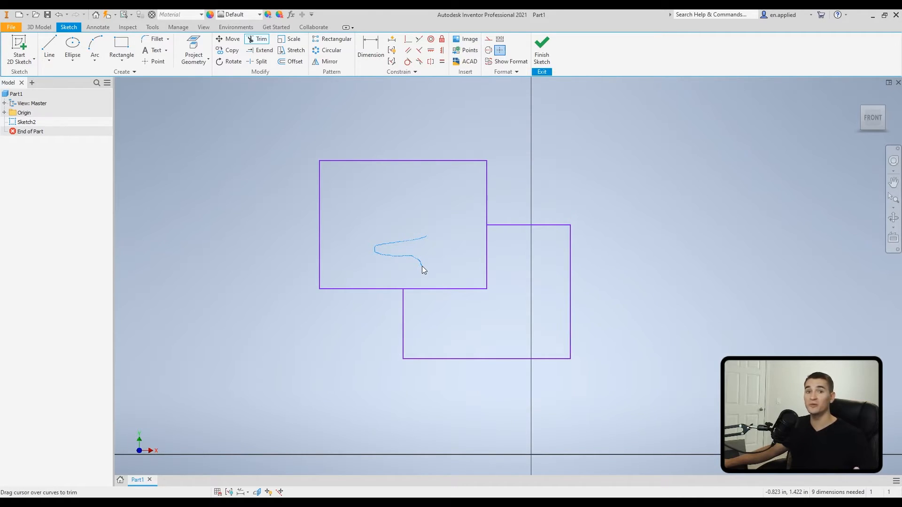
{"action": "mouse_move", "coordinate": [425, 275]}
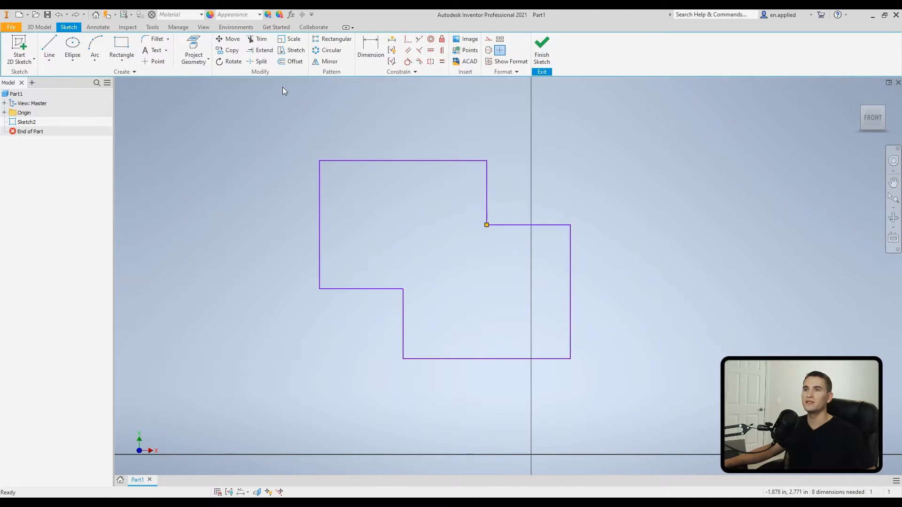
{"action": "mouse_move", "coordinate": [264, 52]}
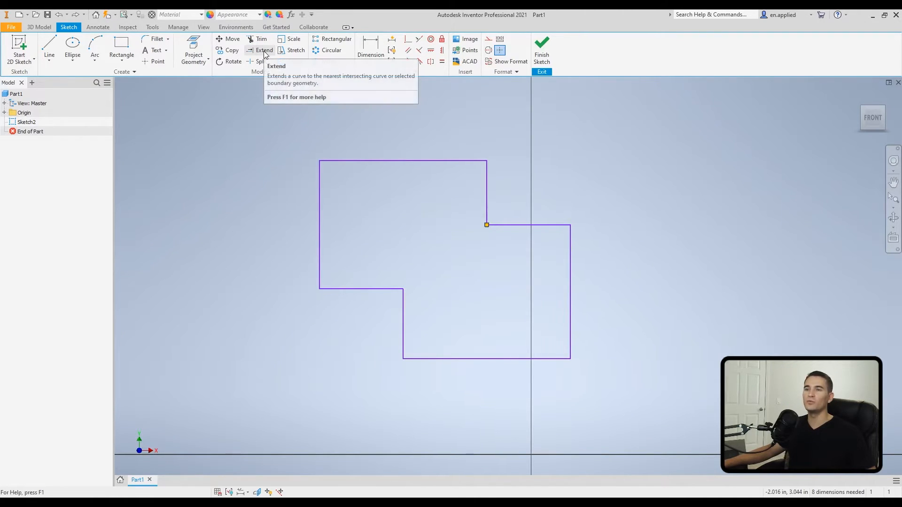
Extend the open edges to close the lower-left corner, then draw a short line and extend it to the vertical edge.
{"action": "left_click", "coordinate": [263, 51]}
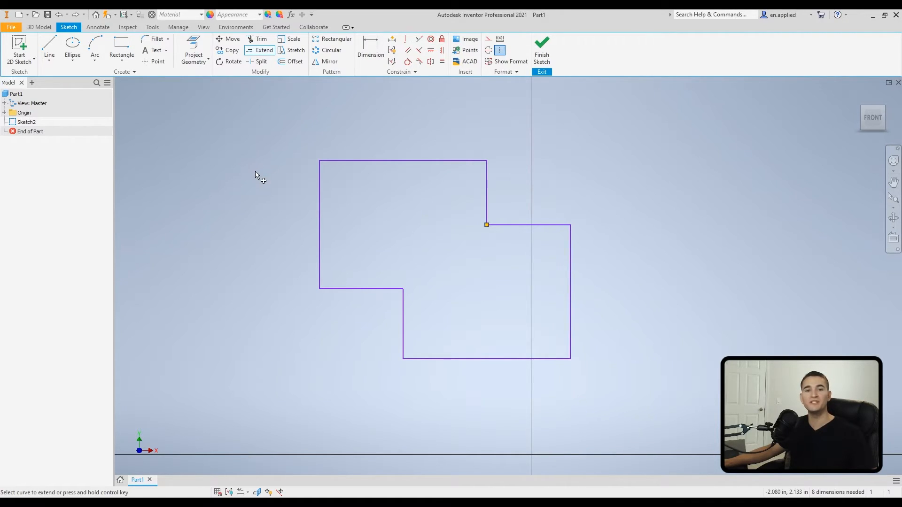
{"action": "mouse_move", "coordinate": [250, 168]}
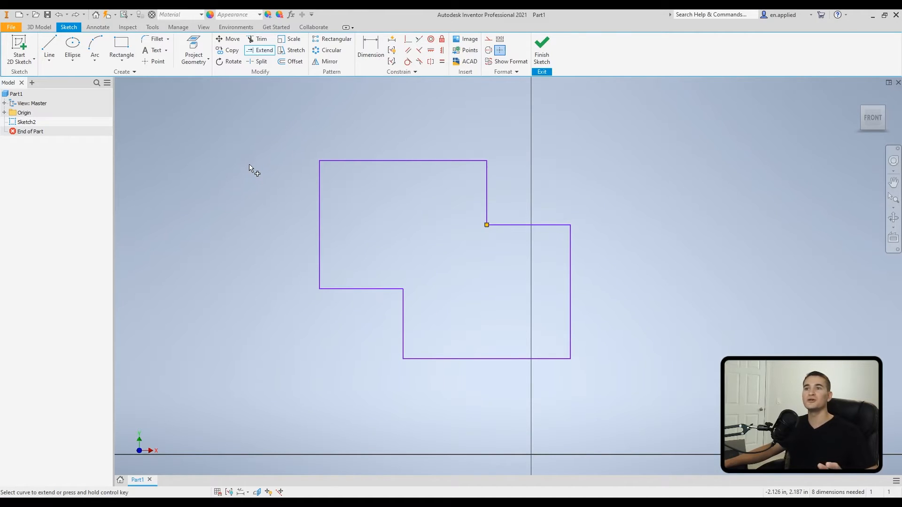
{"action": "mouse_move", "coordinate": [271, 236]}
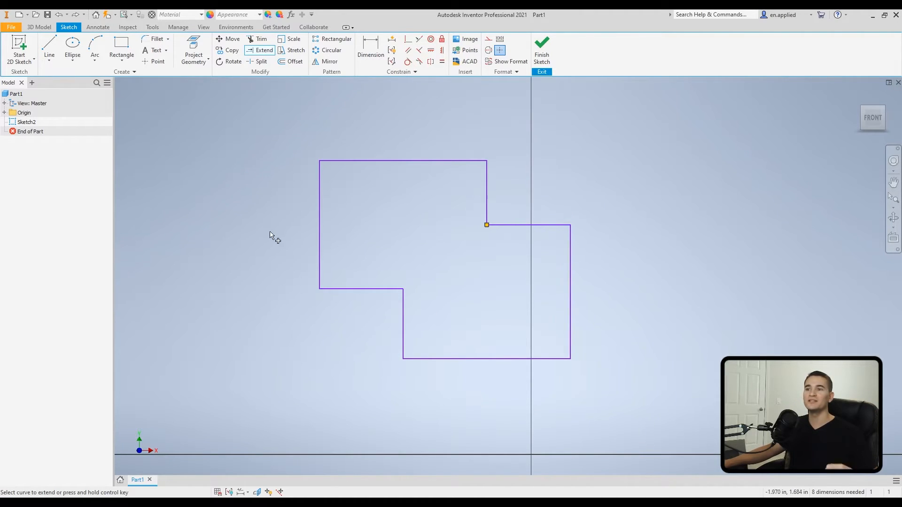
{"action": "mouse_move", "coordinate": [276, 209]}
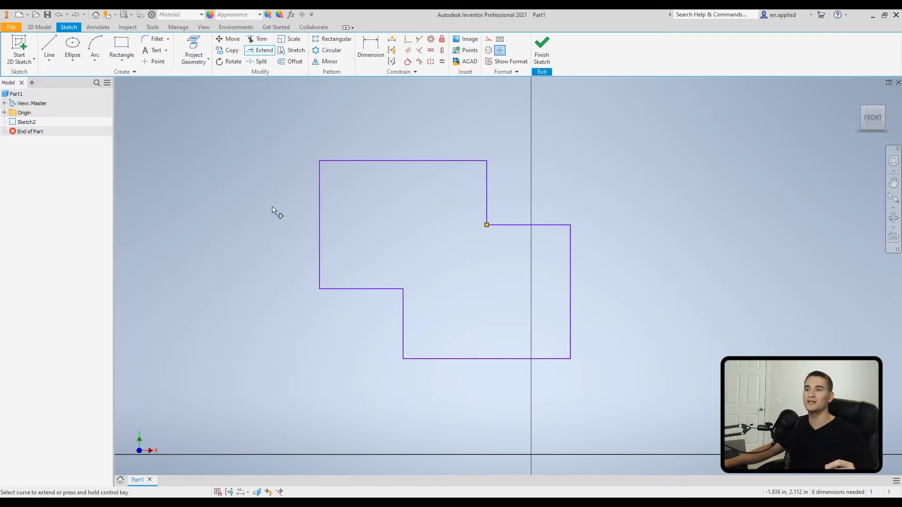
{"action": "mouse_move", "coordinate": [439, 372]}
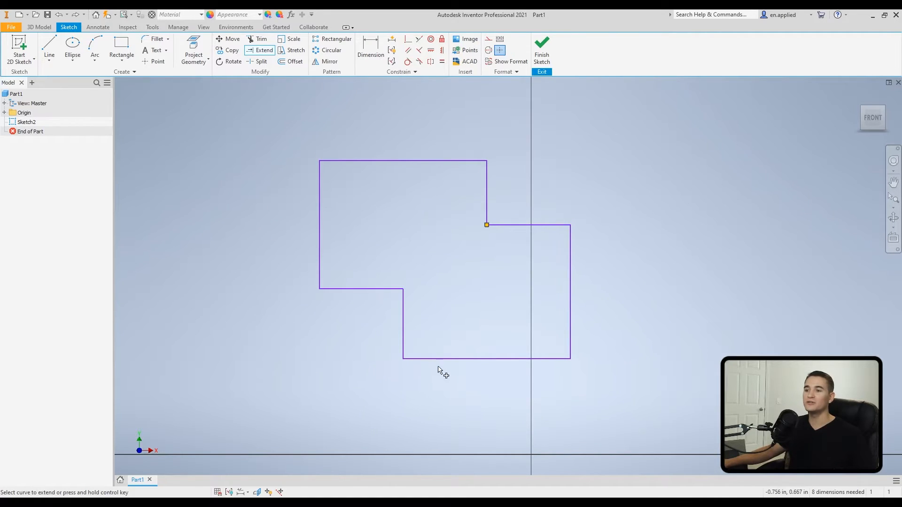
{"action": "mouse_move", "coordinate": [406, 368]}
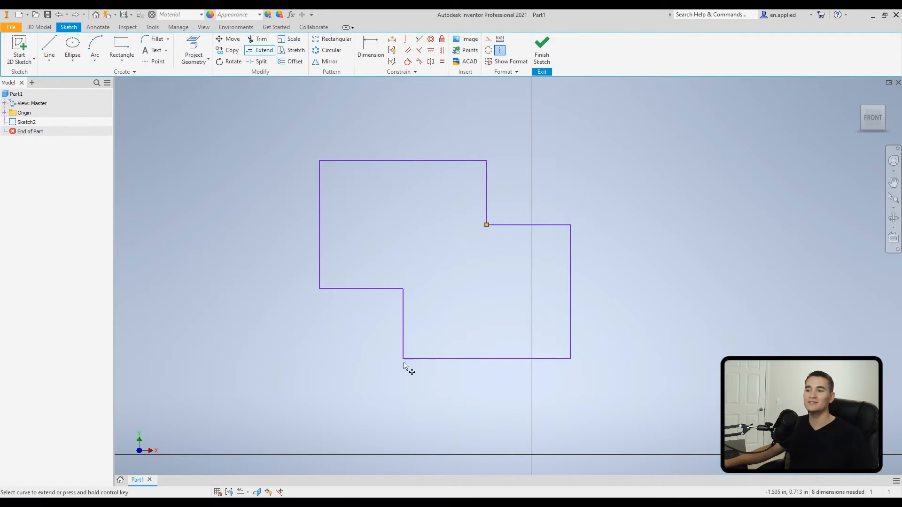
{"action": "mouse_move", "coordinate": [401, 373]}
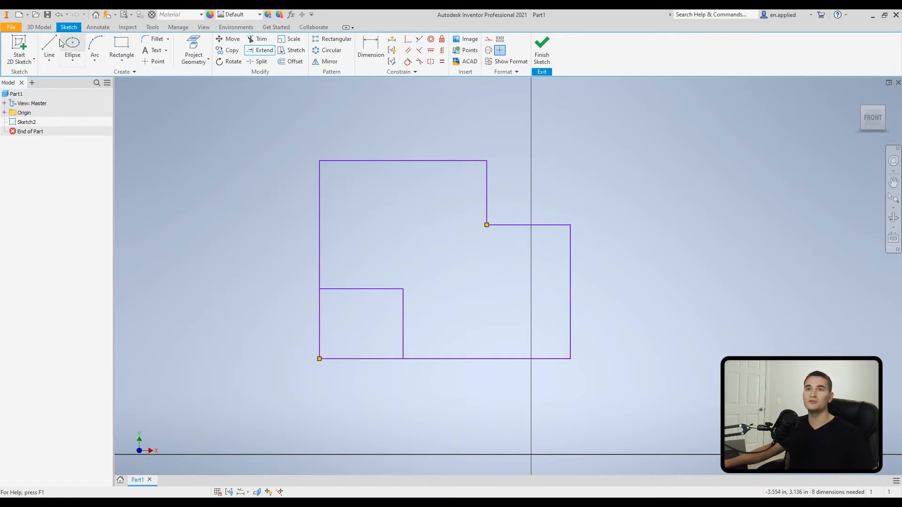
{"action": "left_click", "coordinate": [49, 46]}
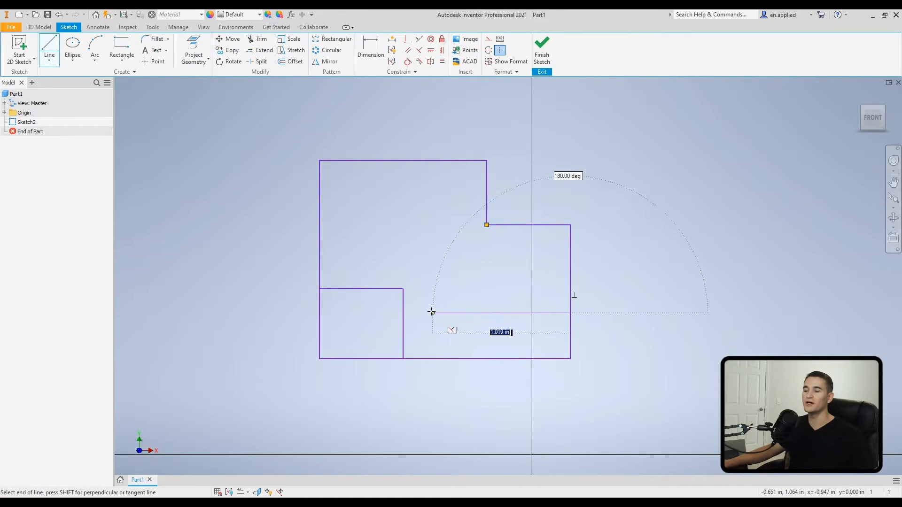
{"action": "mouse_move", "coordinate": [265, 129]}
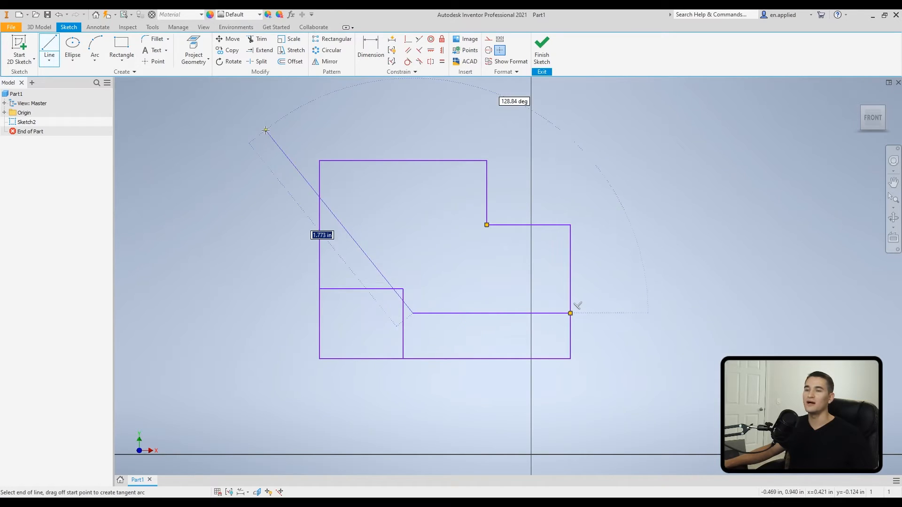
{"action": "key", "text": "Escape"}
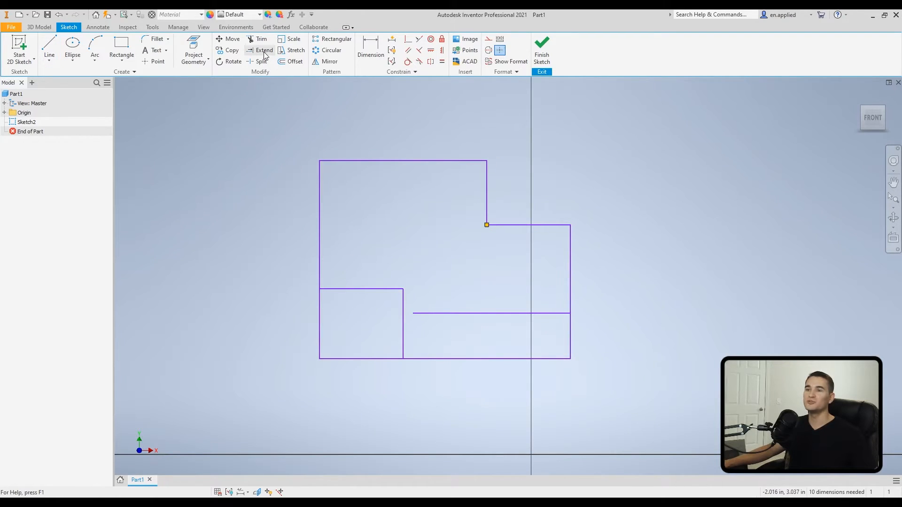
{"action": "left_click", "coordinate": [263, 49]}
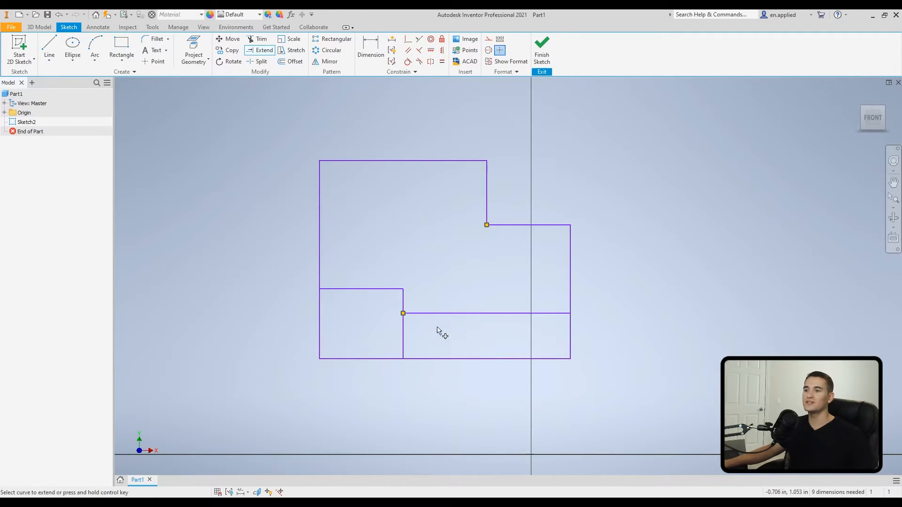
{"action": "mouse_move", "coordinate": [429, 371]}
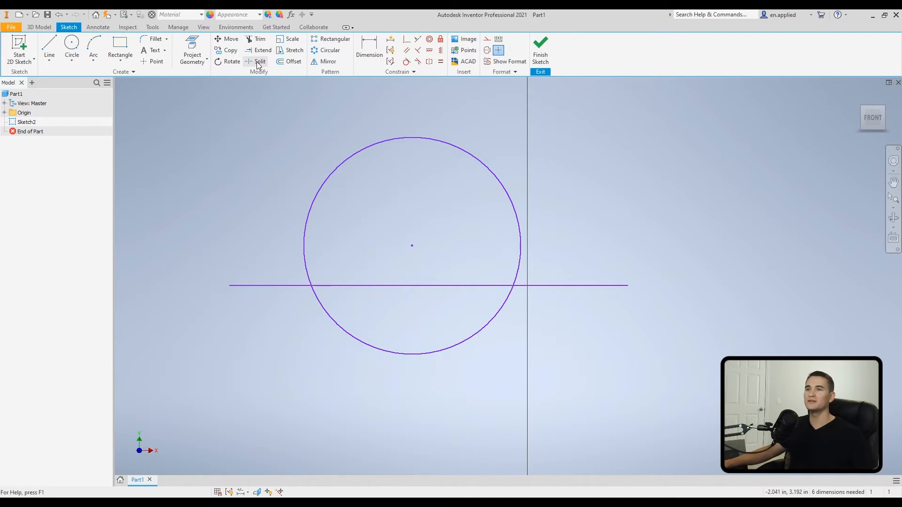
Split the horizontal line where it crosses the circle.
{"action": "left_click", "coordinate": [259, 62]}
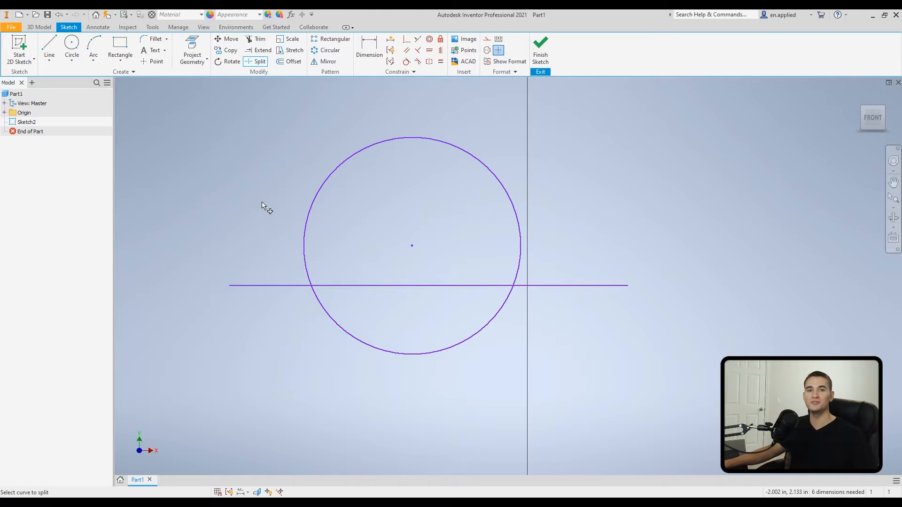
{"action": "mouse_move", "coordinate": [274, 222]}
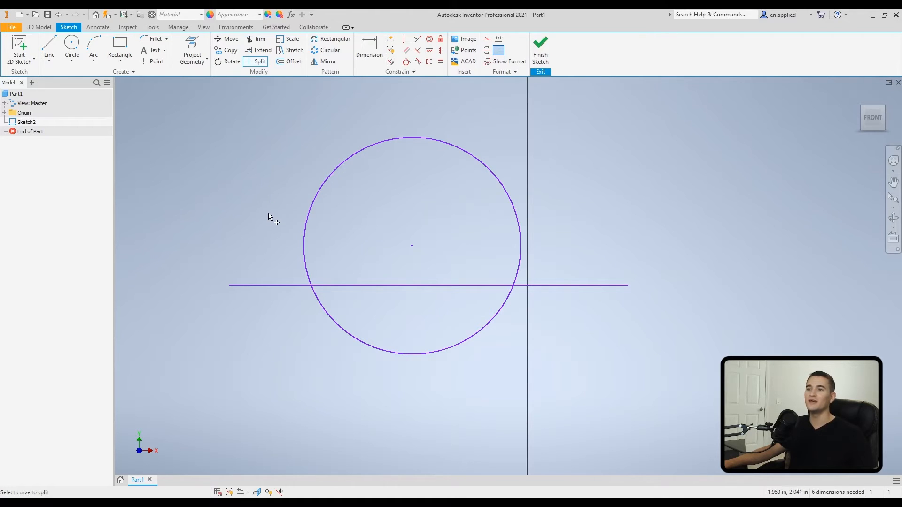
{"action": "mouse_move", "coordinate": [306, 199]}
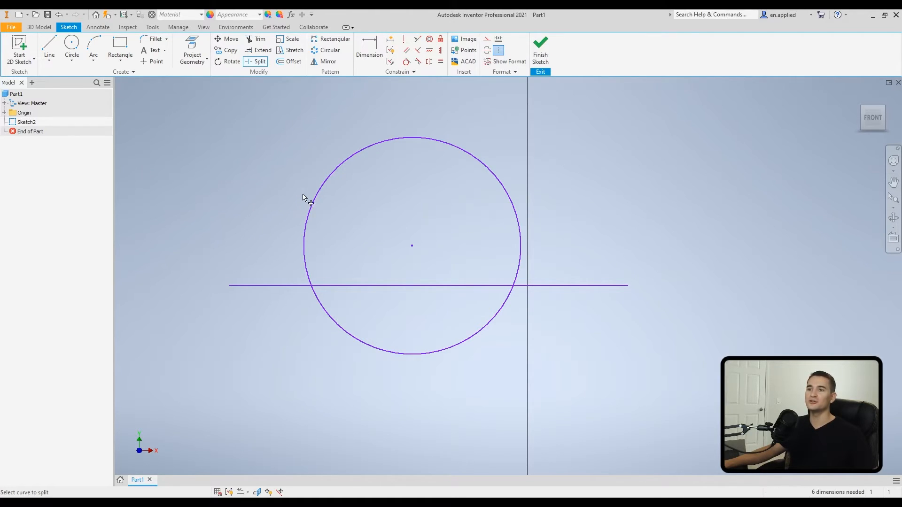
{"action": "mouse_move", "coordinate": [303, 276]}
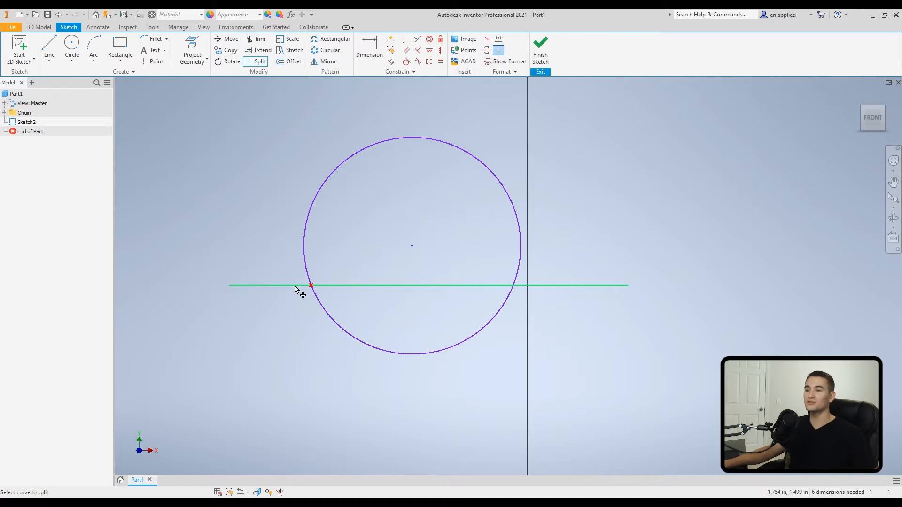
{"action": "left_click", "coordinate": [311, 286]}
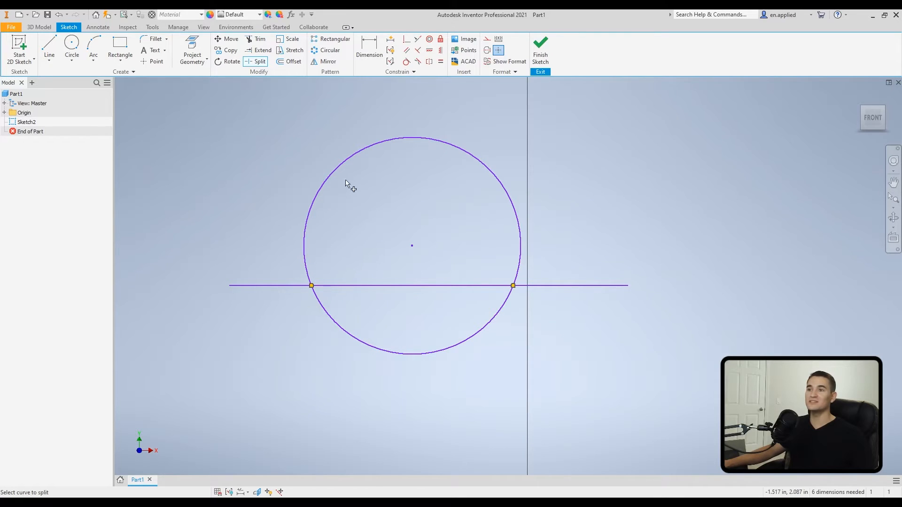
{"action": "mouse_move", "coordinate": [318, 288]}
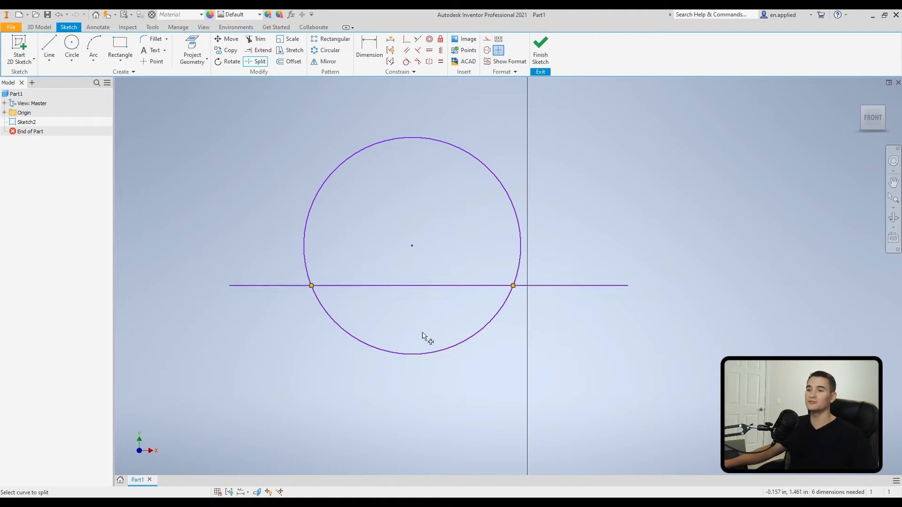
{"action": "mouse_move", "coordinate": [347, 350]}
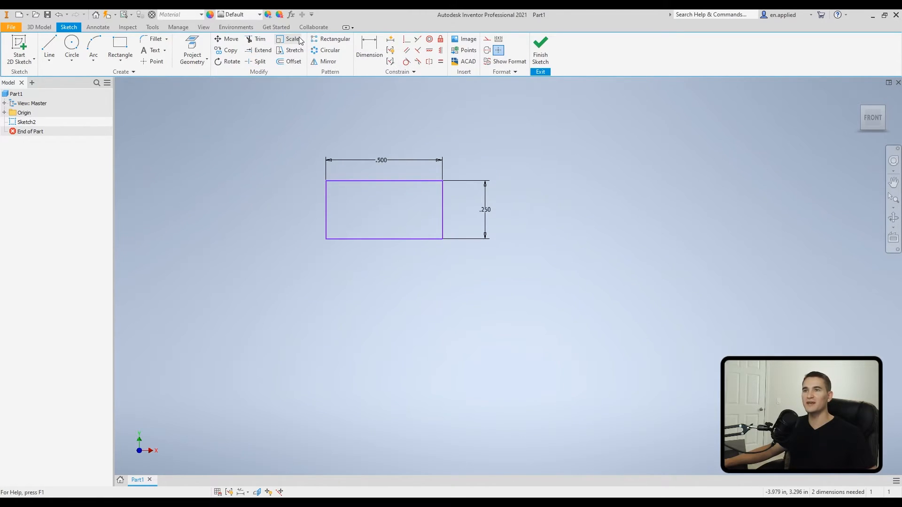
{"action": "mouse_move", "coordinate": [373, 141]}
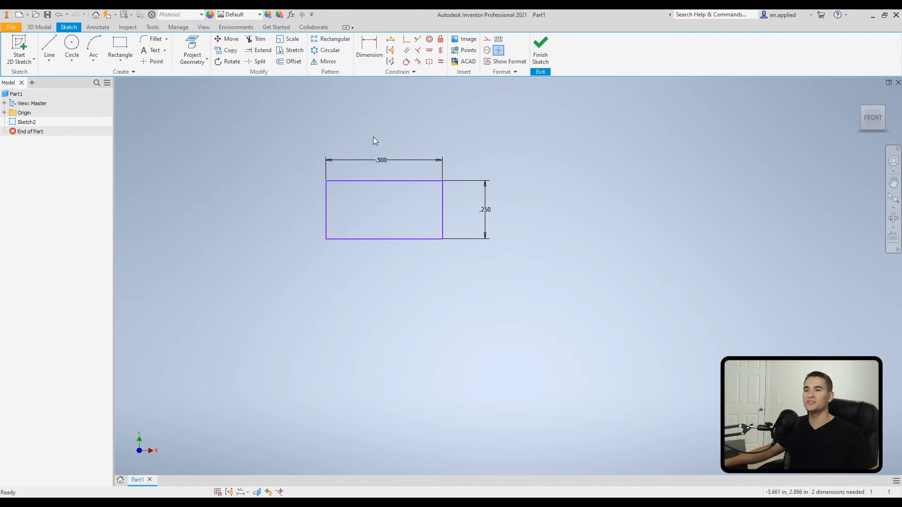
{"action": "mouse_move", "coordinate": [514, 145]}
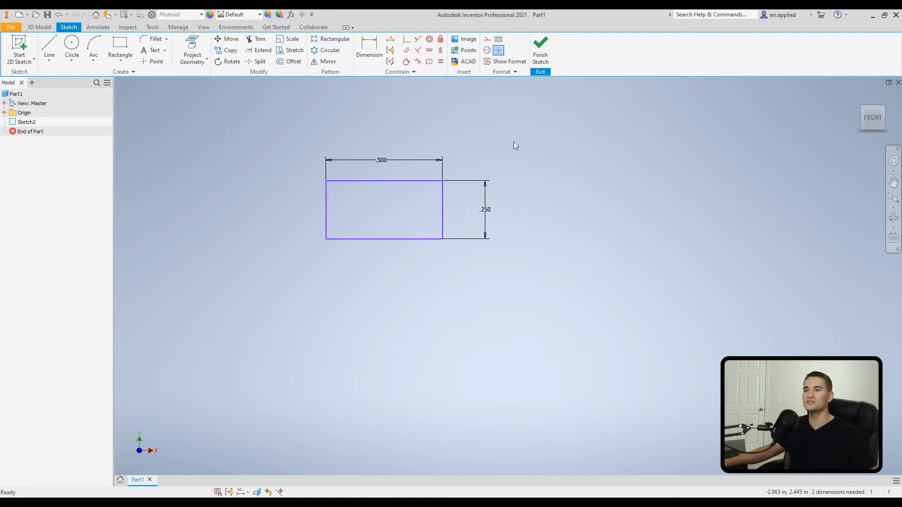
{"action": "mouse_move", "coordinate": [476, 225]}
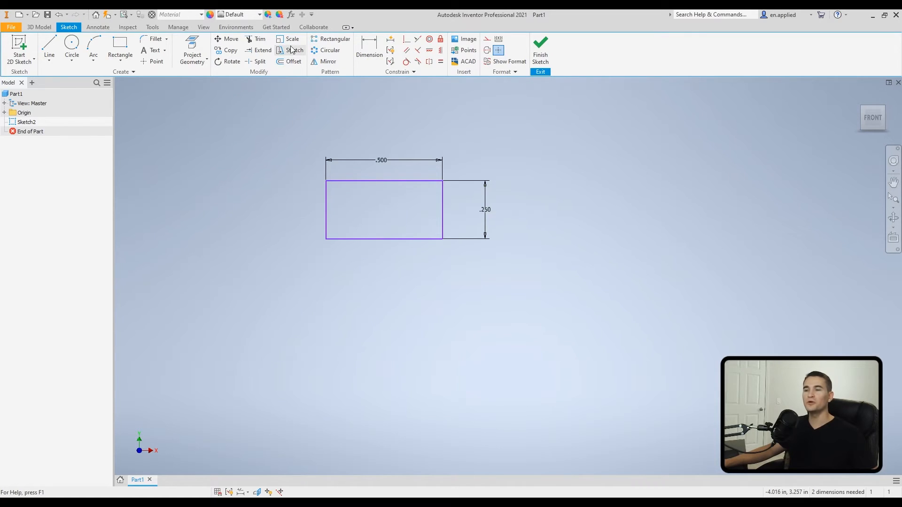
{"action": "left_click", "coordinate": [292, 39]}
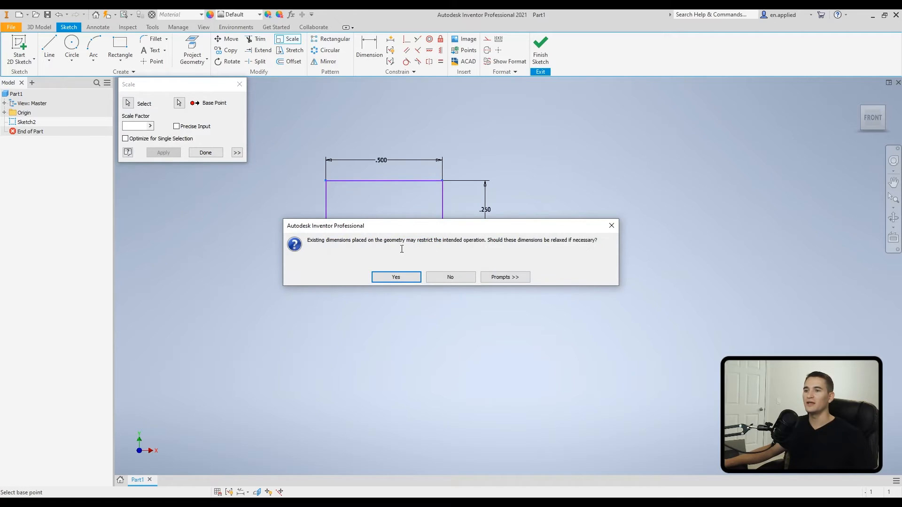
{"action": "left_click", "coordinate": [395, 276]}
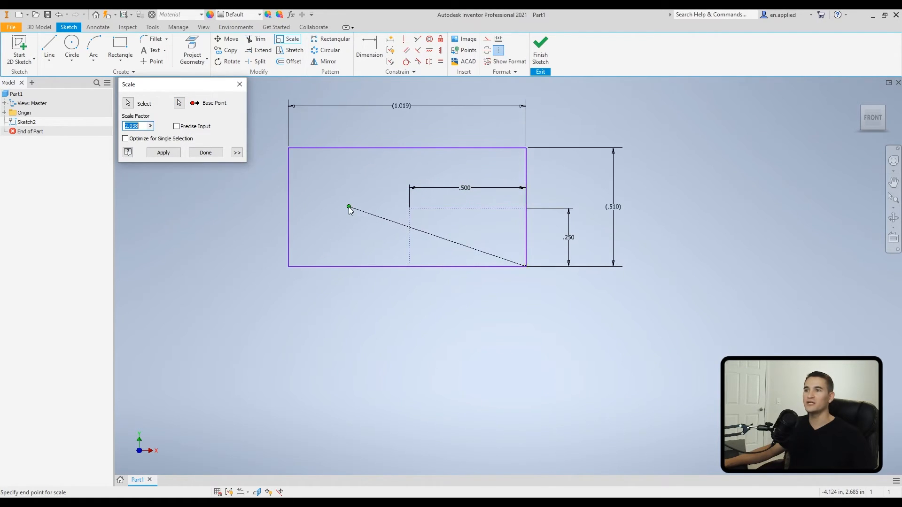
{"action": "mouse_move", "coordinate": [410, 223]}
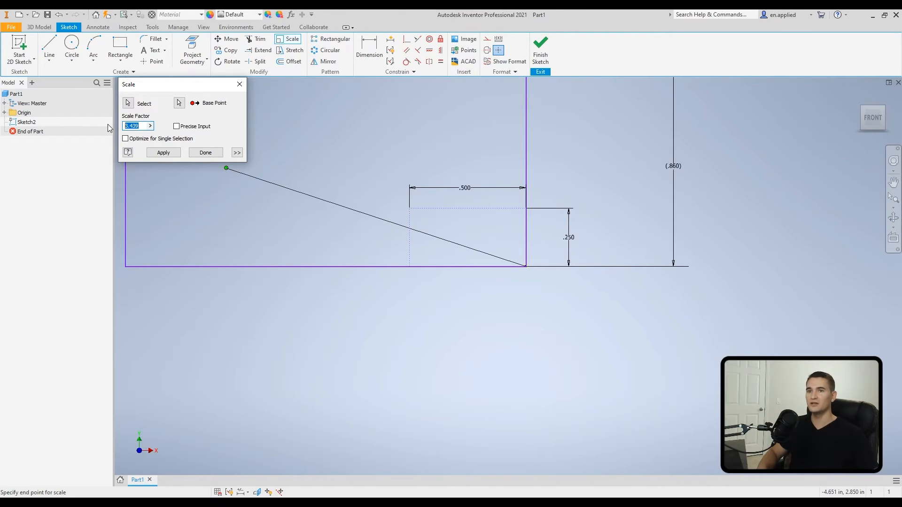
{"action": "left_click", "coordinate": [163, 152]}
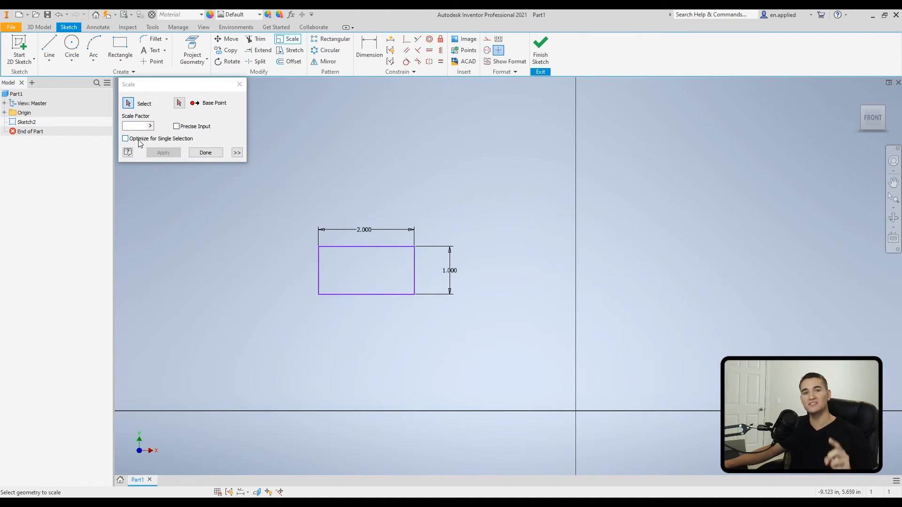
{"action": "mouse_move", "coordinate": [209, 147]}
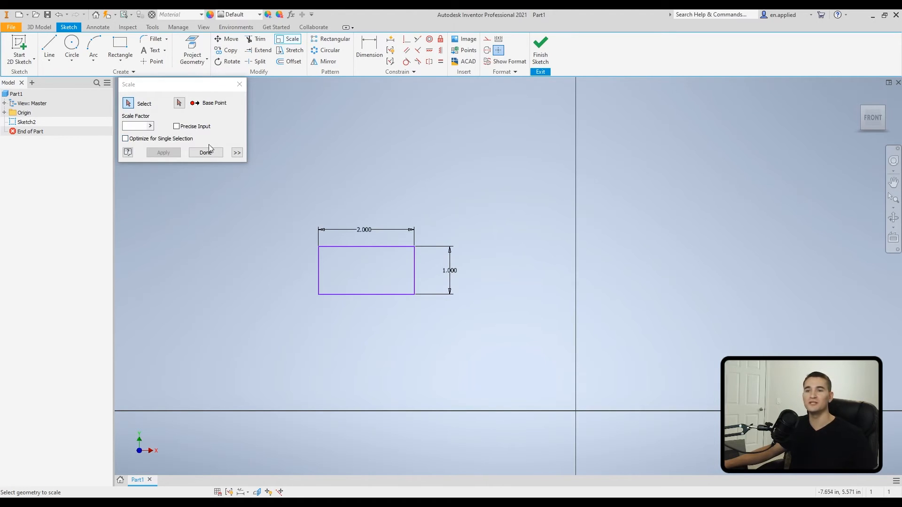
{"action": "left_click", "coordinate": [206, 152]}
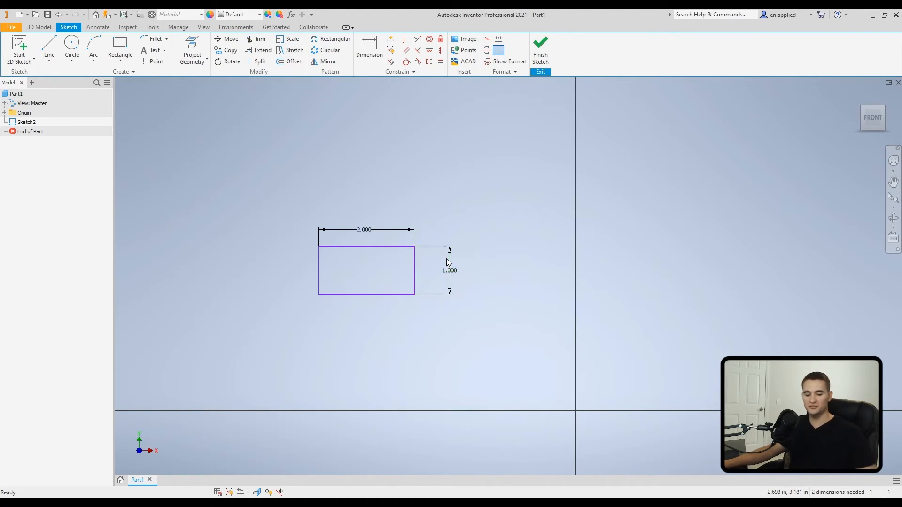
Stretch the rectangle's right edge from the bottom-right corner, agreeing to remove conflicting constraints.
{"action": "left_click", "coordinate": [449, 271]}
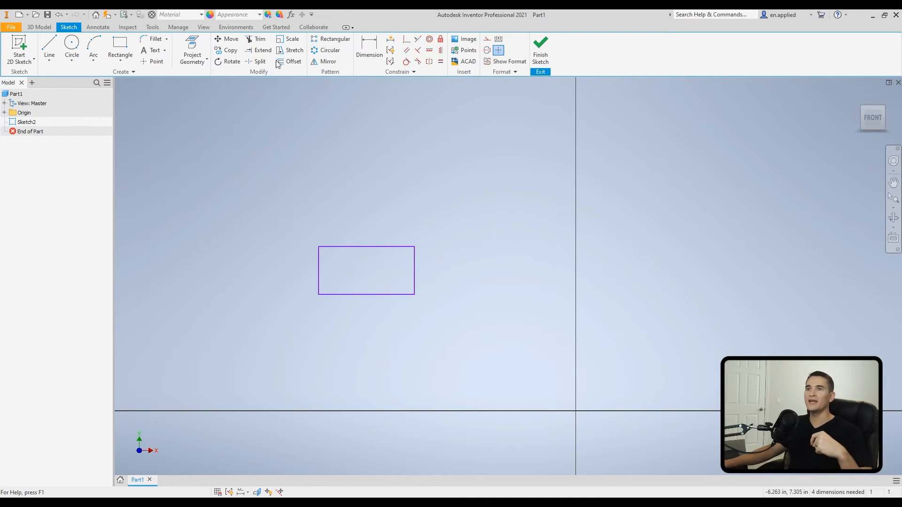
{"action": "mouse_move", "coordinate": [294, 50]}
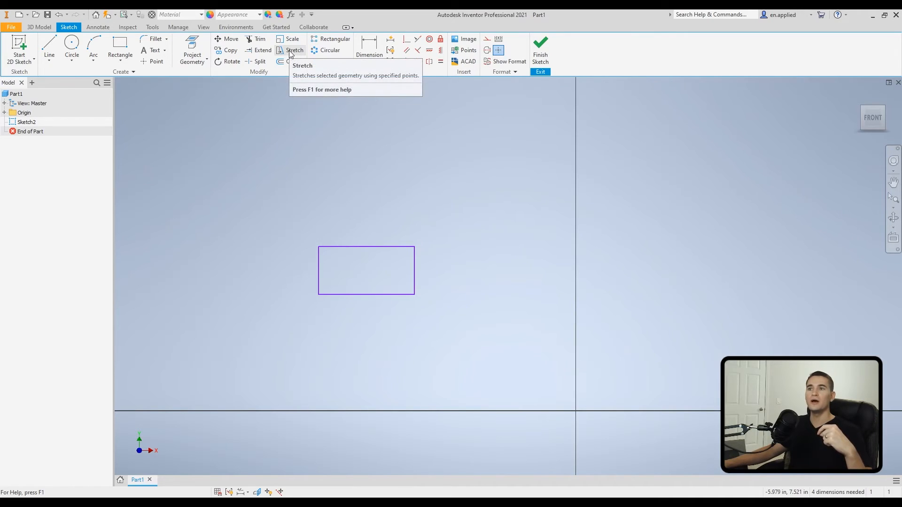
{"action": "left_click", "coordinate": [294, 49]}
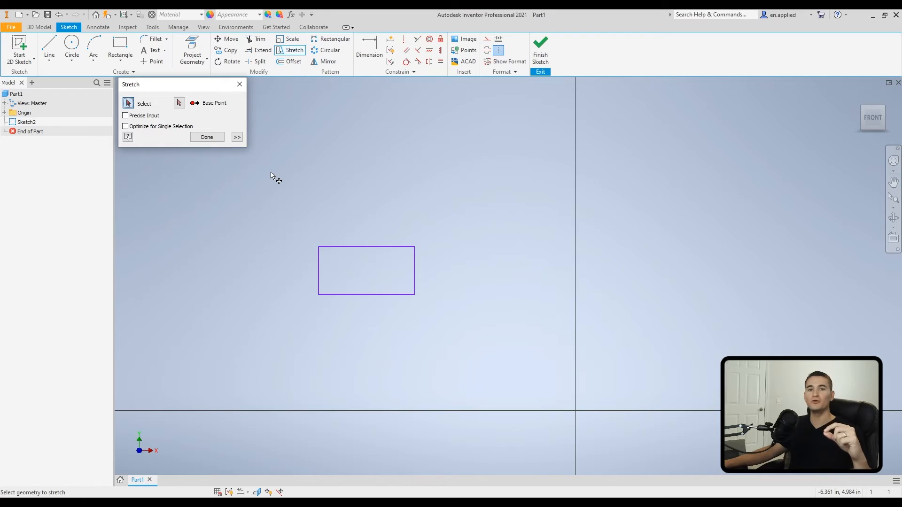
{"action": "mouse_move", "coordinate": [403, 236]}
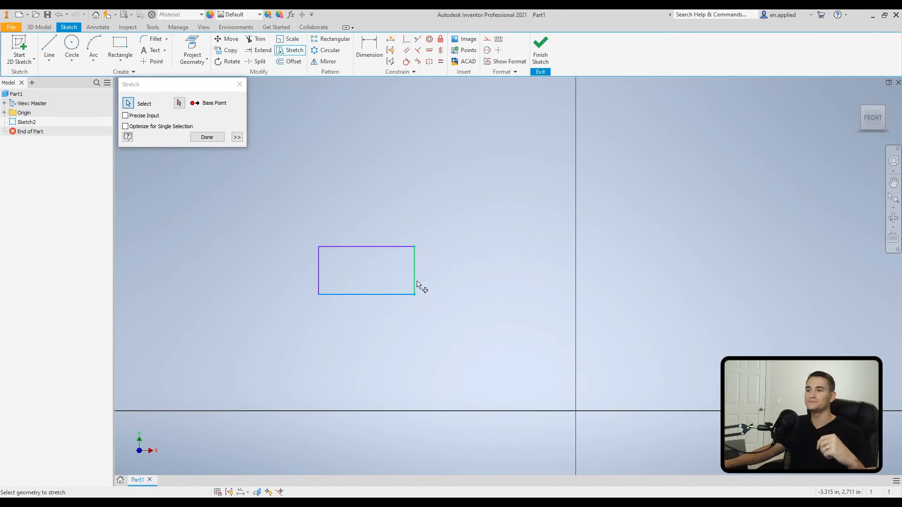
{"action": "left_click", "coordinate": [179, 102]}
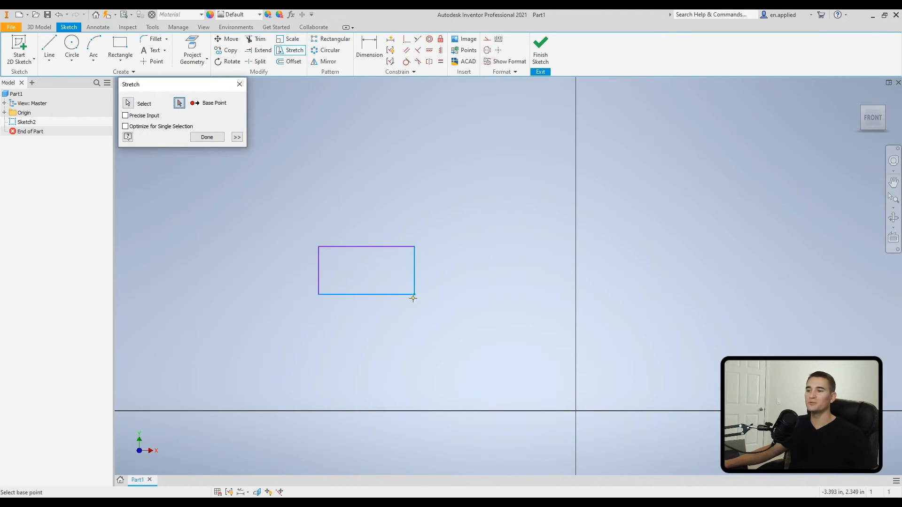
{"action": "left_click", "coordinate": [413, 298]}
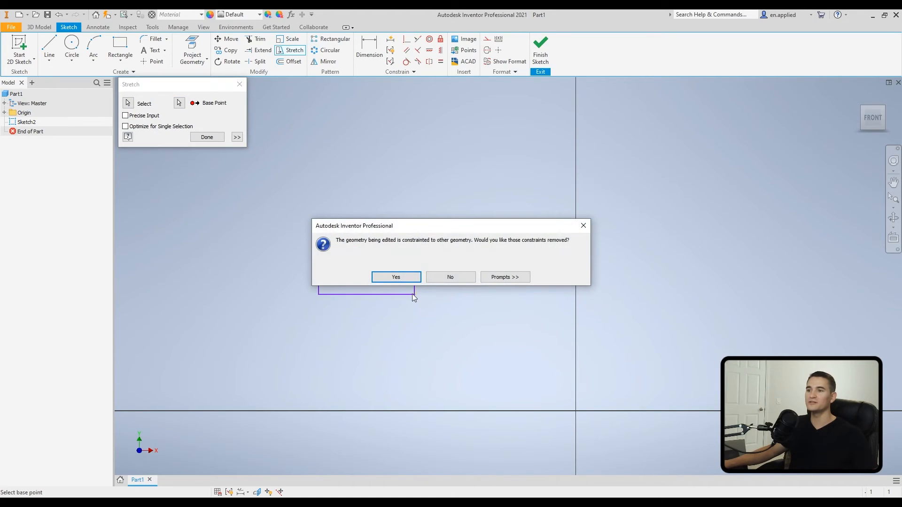
{"action": "left_click", "coordinate": [395, 276]}
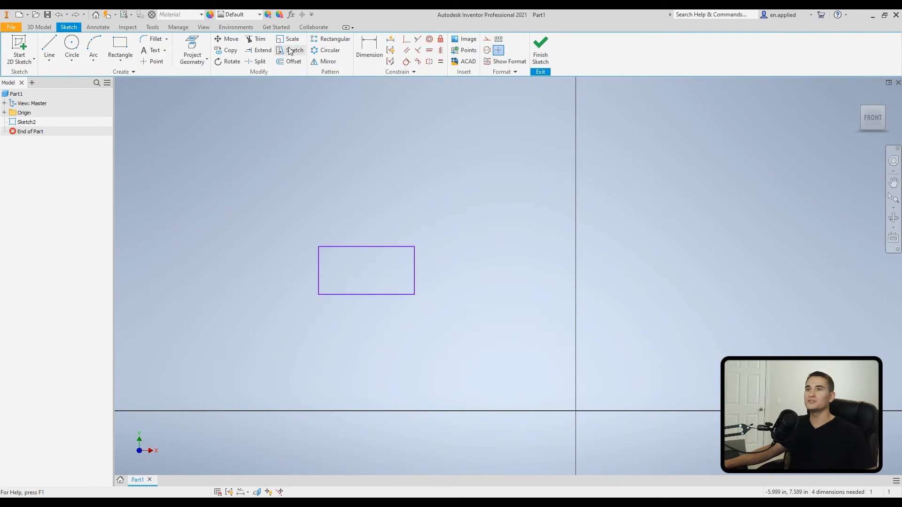
Retry the stretch and end it with Done, leaving the rectangle unchanged.
{"action": "left_click", "coordinate": [294, 49]}
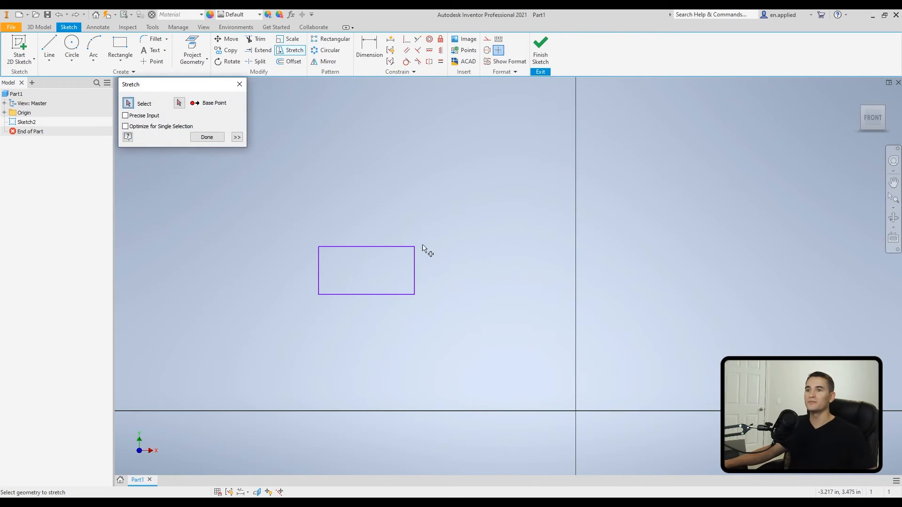
{"action": "mouse_move", "coordinate": [414, 270]}
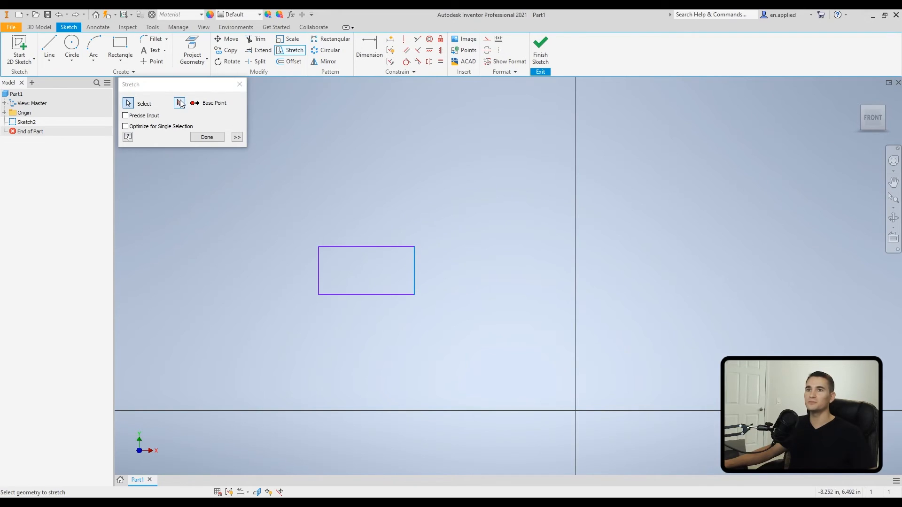
{"action": "left_click", "coordinate": [178, 102]}
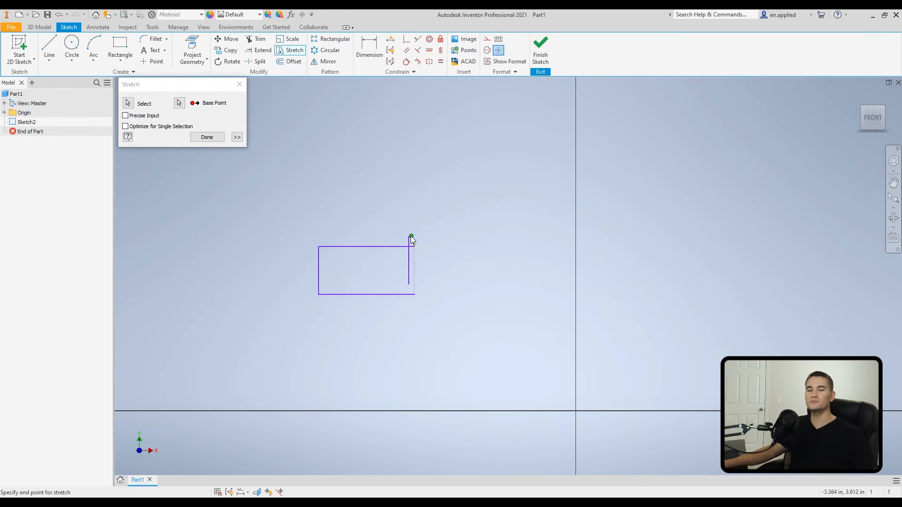
{"action": "mouse_move", "coordinate": [409, 241]}
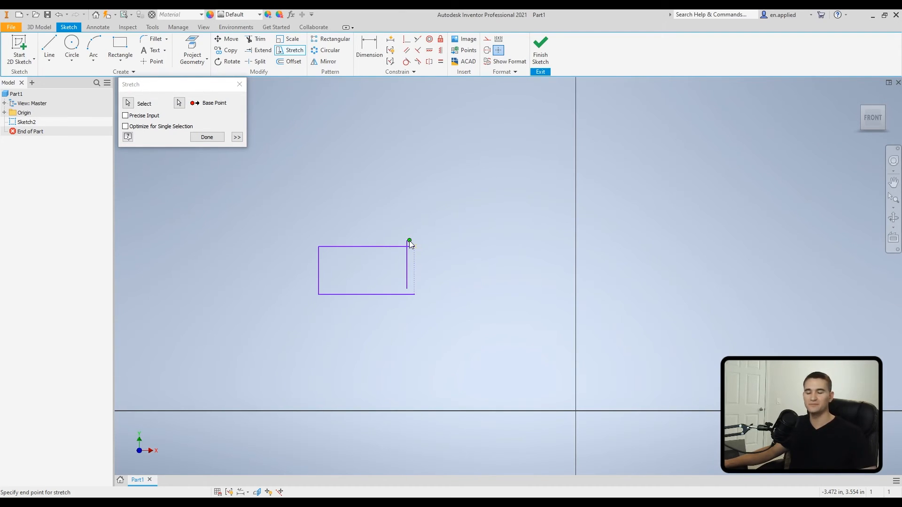
{"action": "left_click", "coordinate": [207, 137]}
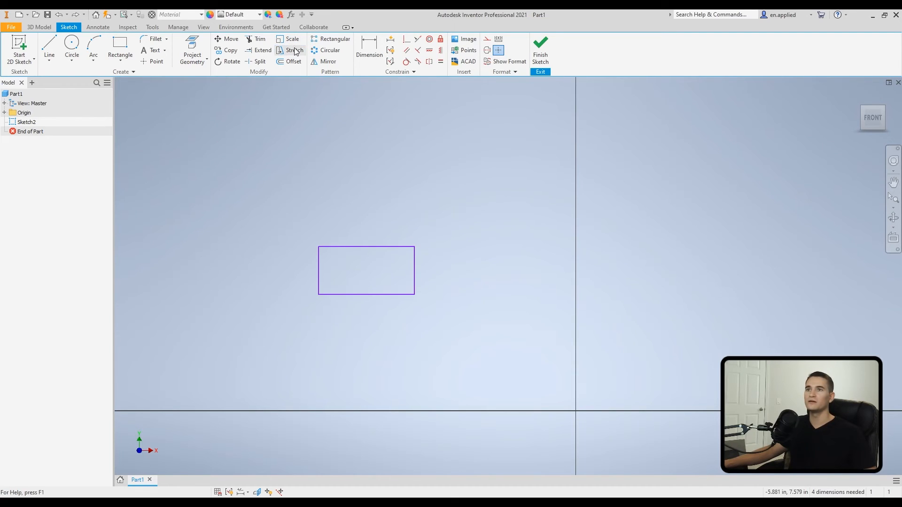
{"action": "left_click", "coordinate": [293, 50]}
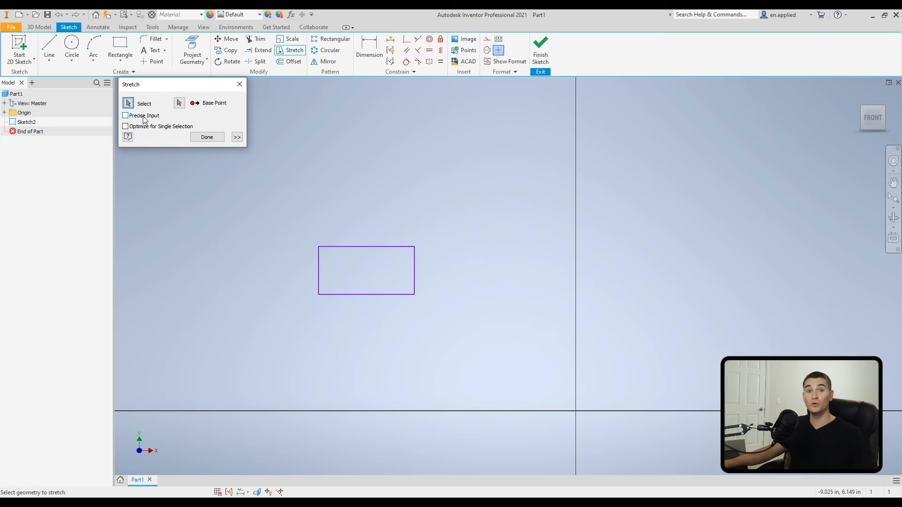
{"action": "mouse_move", "coordinate": [145, 120]}
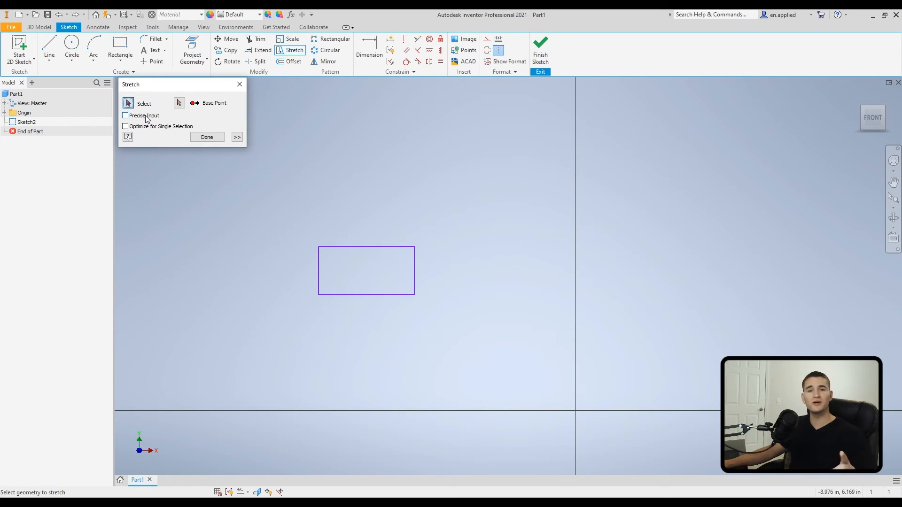
{"action": "mouse_move", "coordinate": [154, 131]}
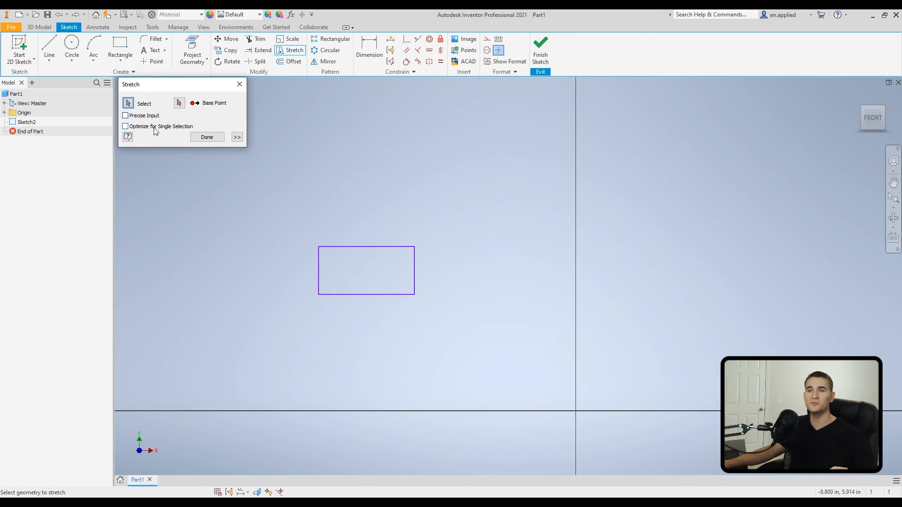
{"action": "left_click", "coordinate": [206, 138]}
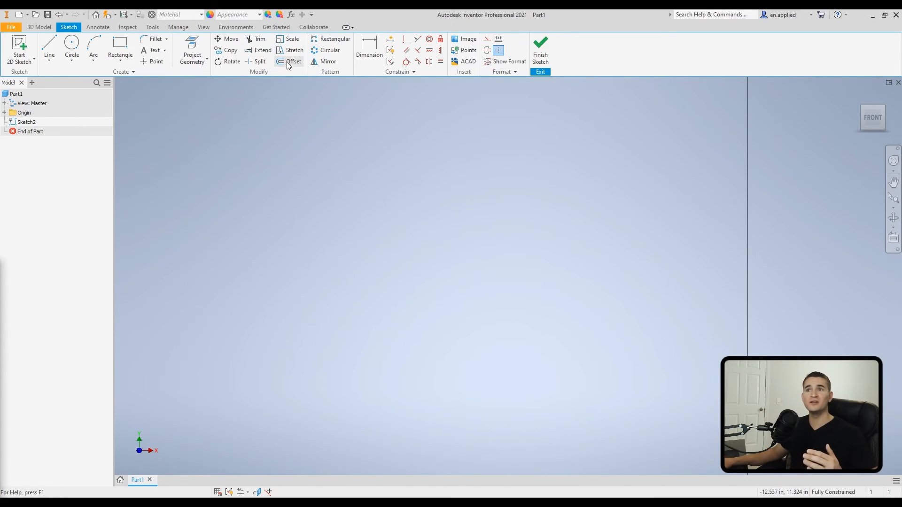
{"action": "mouse_move", "coordinate": [120, 51]}
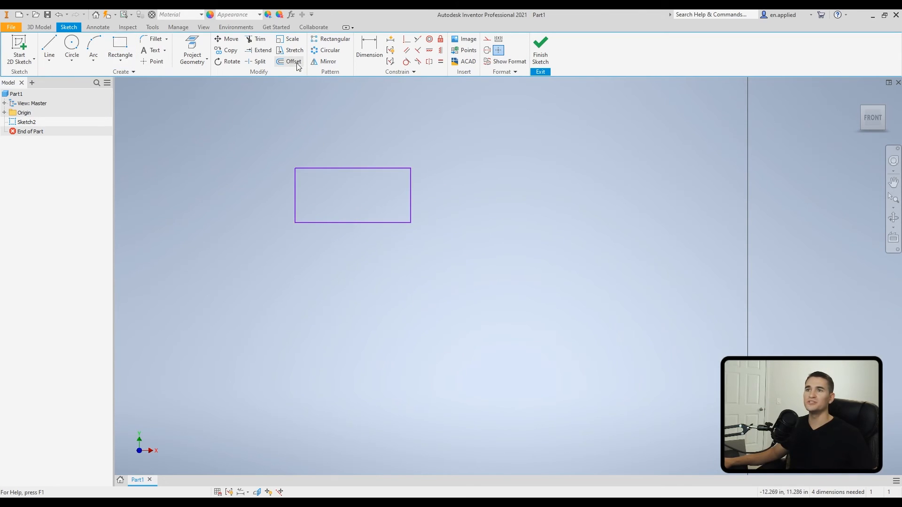
Offset the rectangle .5 inch outward to create a second surrounding rectangle.
{"action": "left_click", "coordinate": [293, 62]}
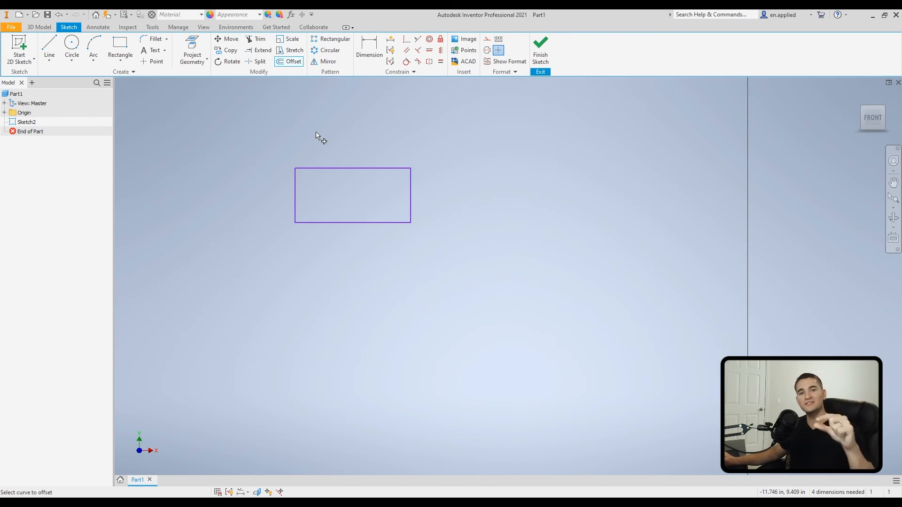
{"action": "mouse_move", "coordinate": [326, 174]}
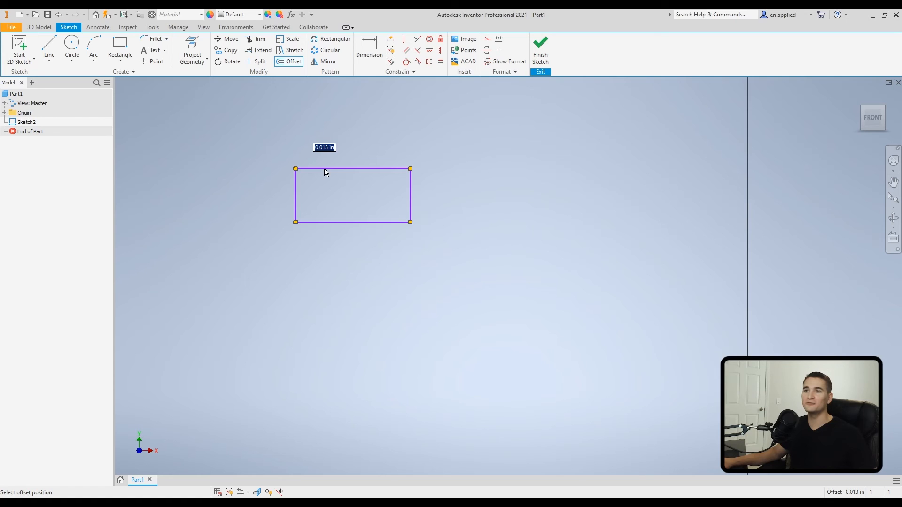
{"action": "mouse_move", "coordinate": [325, 144]}
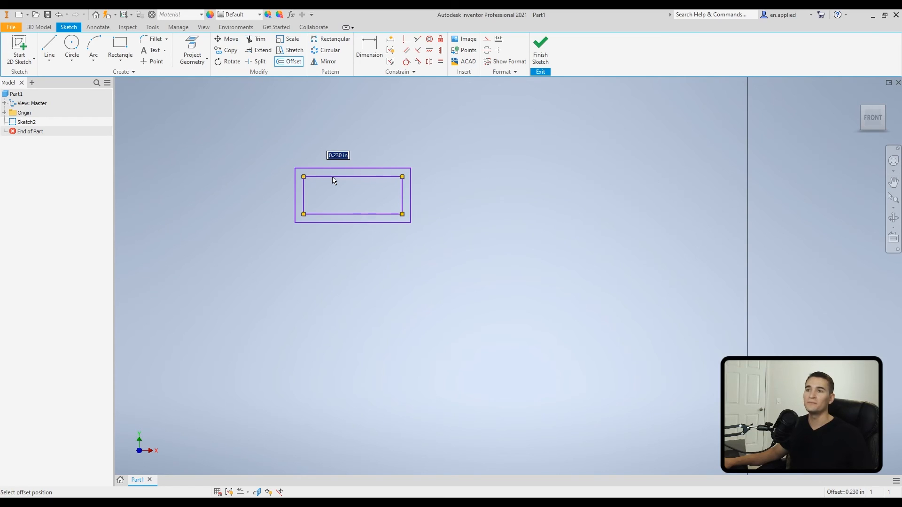
{"action": "mouse_move", "coordinate": [326, 157]}
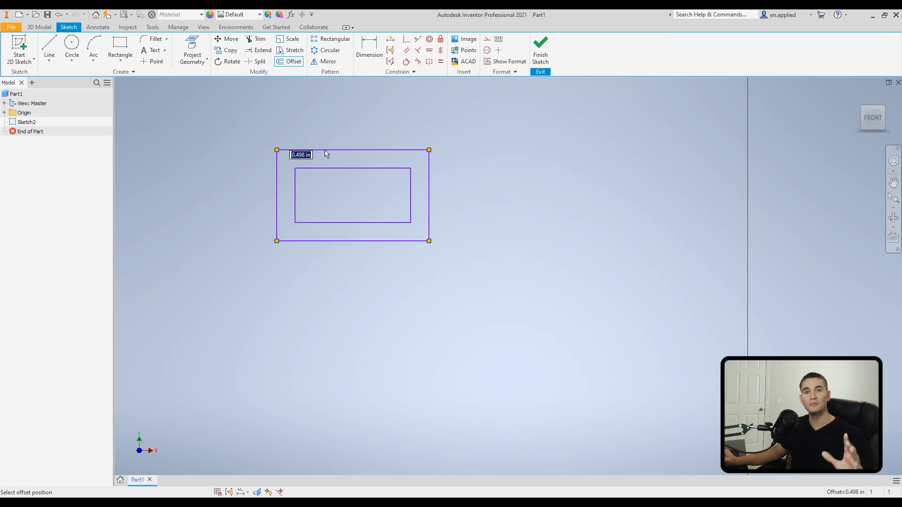
{"action": "type", "text": ".5"}
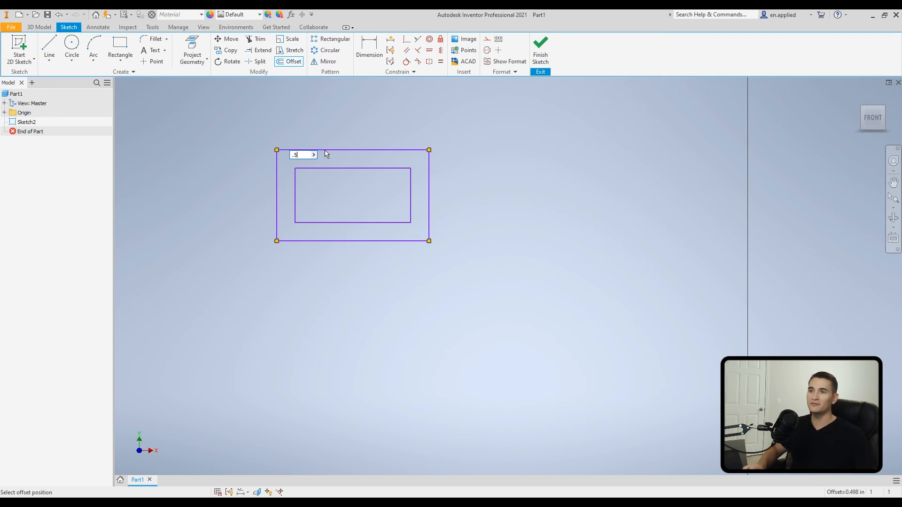
{"action": "key", "text": "Return"}
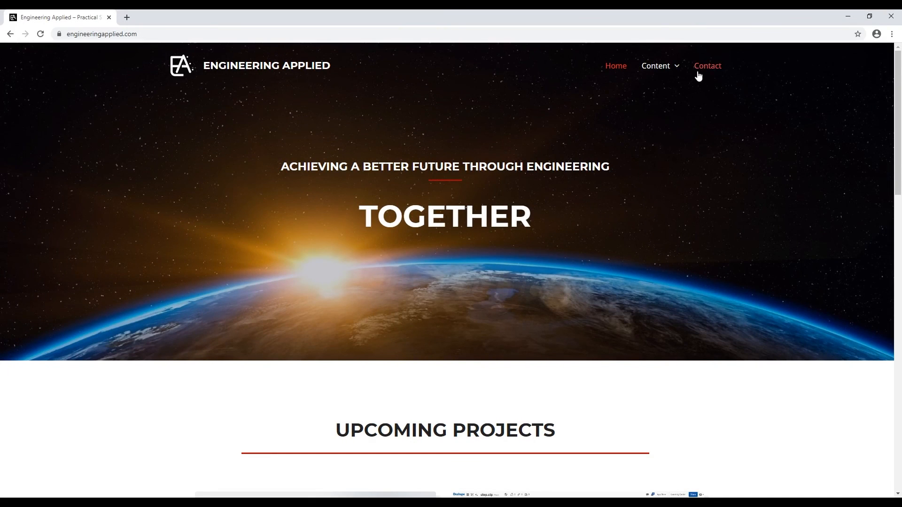
Show the Engineering Applied site's Contact Us page.
{"action": "left_click", "coordinate": [706, 65]}
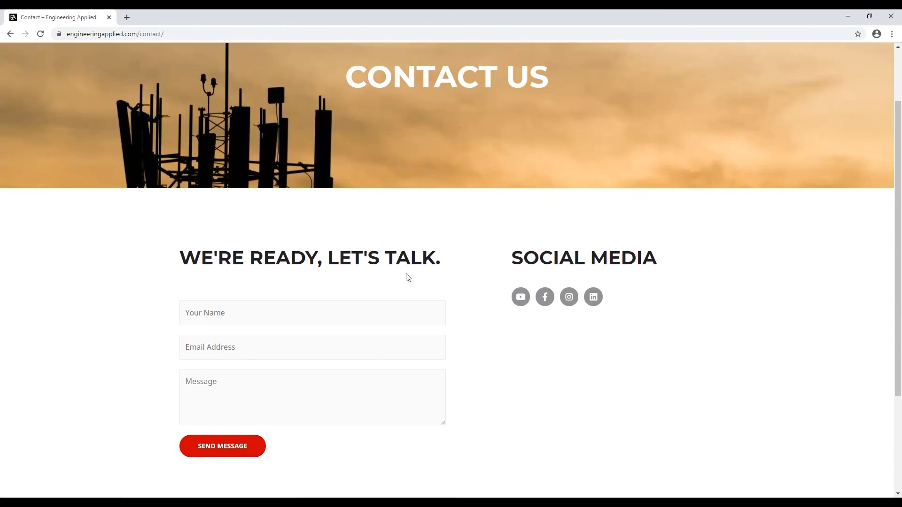